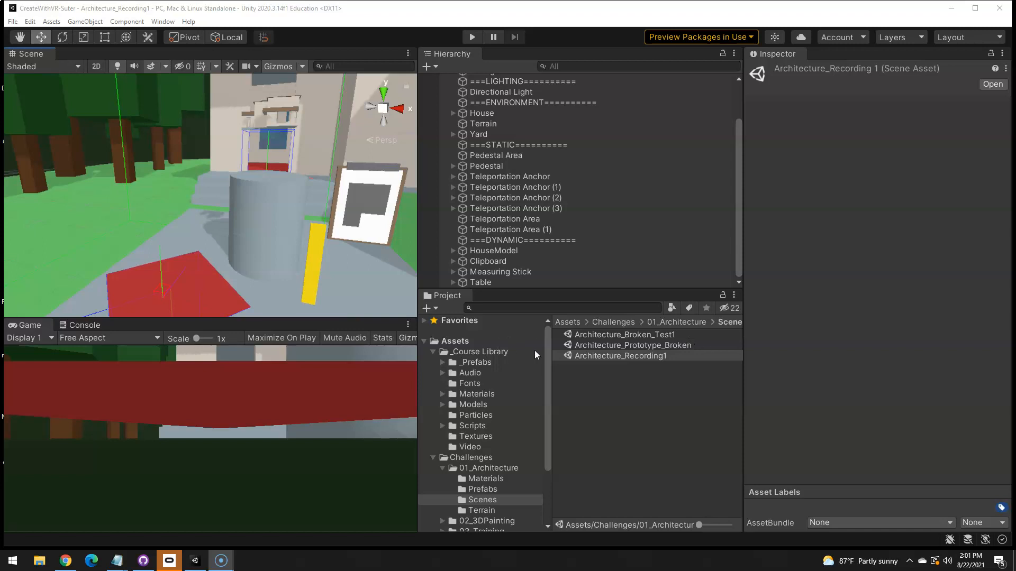
# Navigate to the Attach point under XR Rig > LeftHand Controller > Socket_MeasuringStick
pyautogui.click(633, 345)
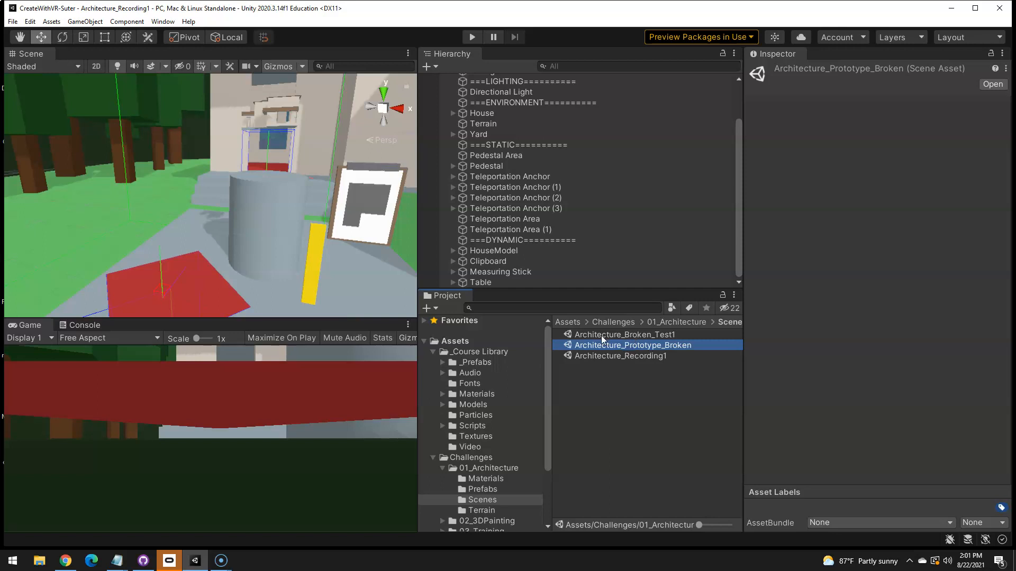
pyautogui.moveTo(664, 337)
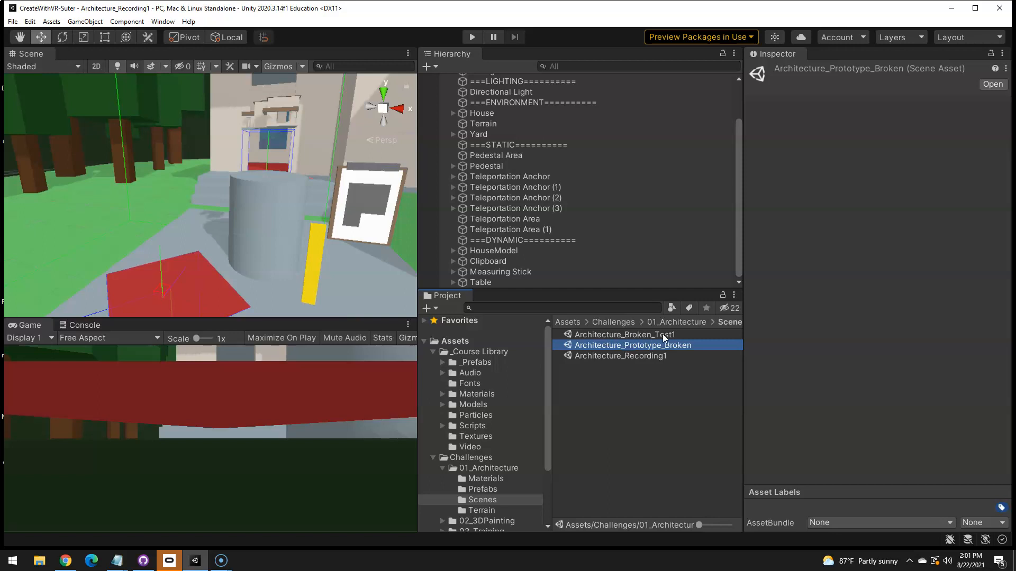
pyautogui.moveTo(622, 360)
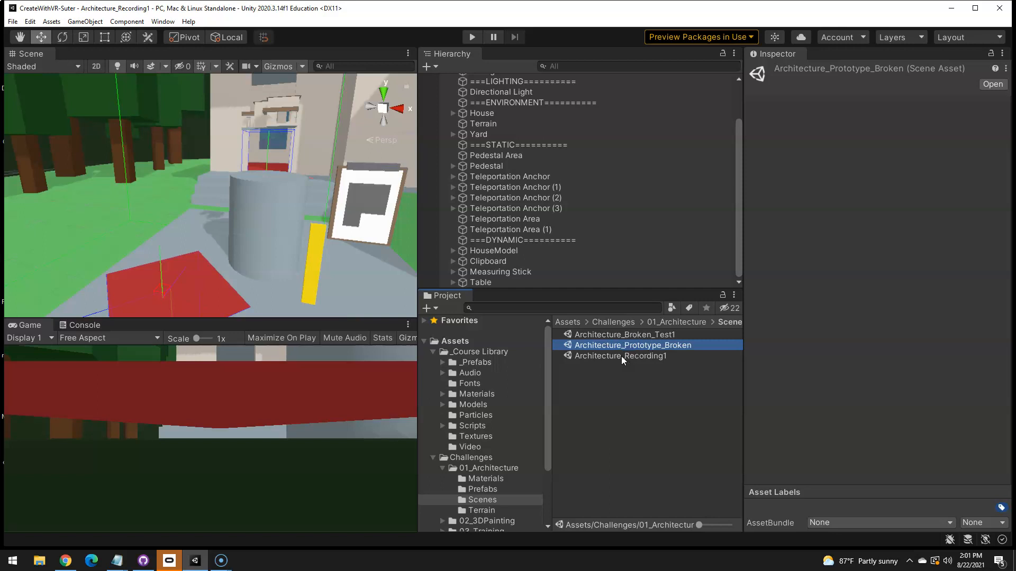
pyautogui.click(619, 355)
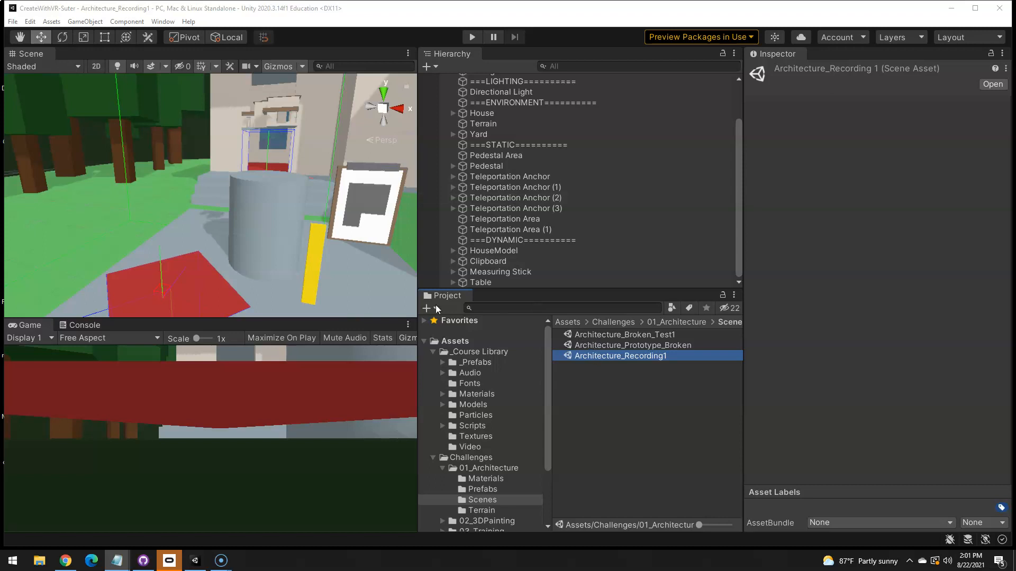
pyautogui.moveTo(518, 165)
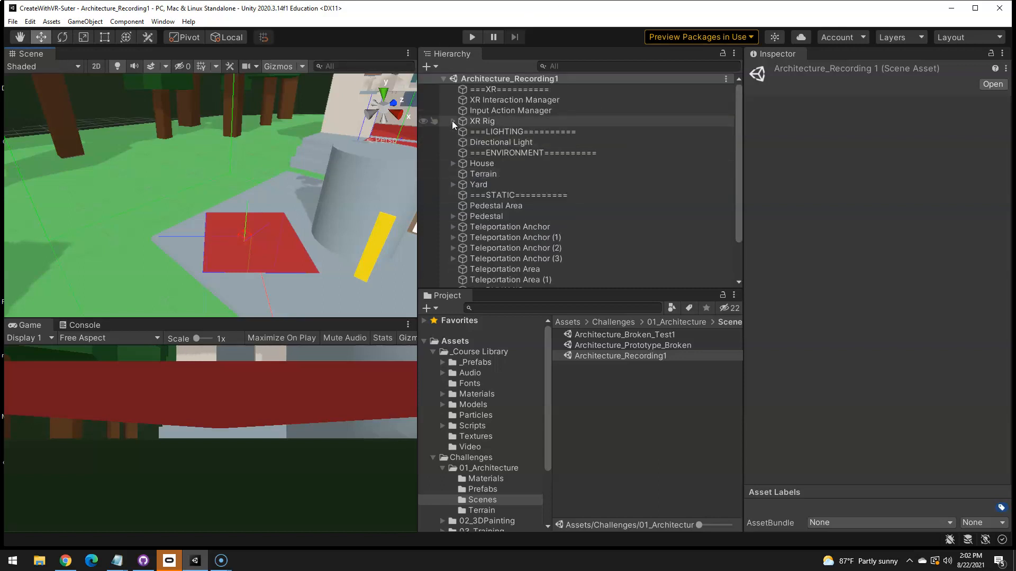
pyautogui.click(453, 120)
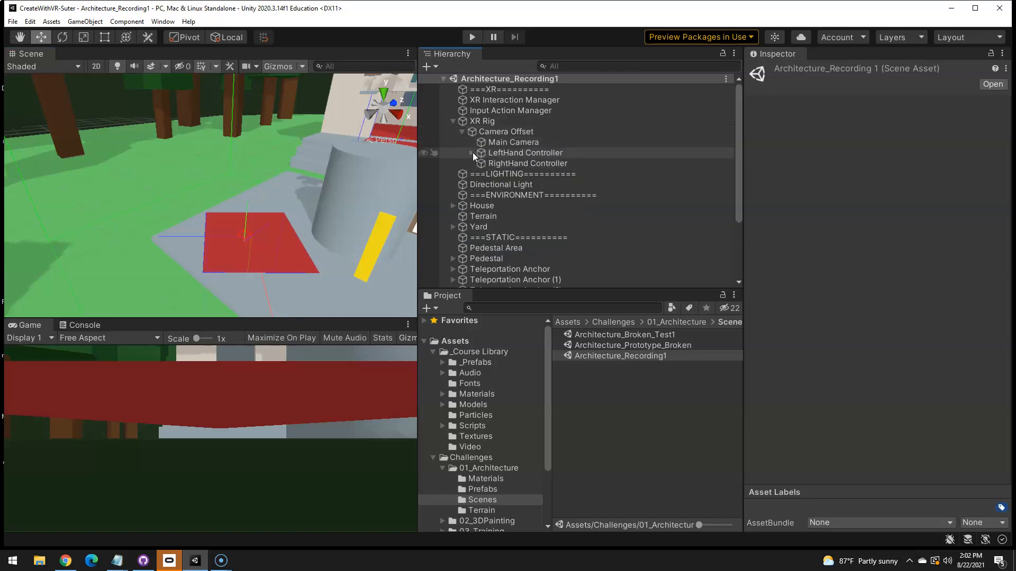
pyautogui.click(471, 153)
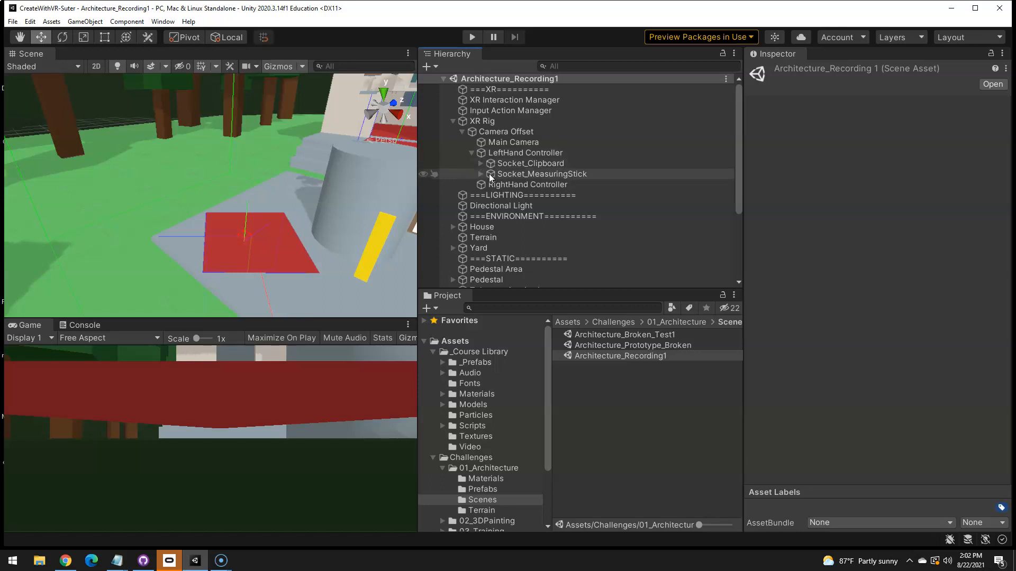
pyautogui.click(541, 174)
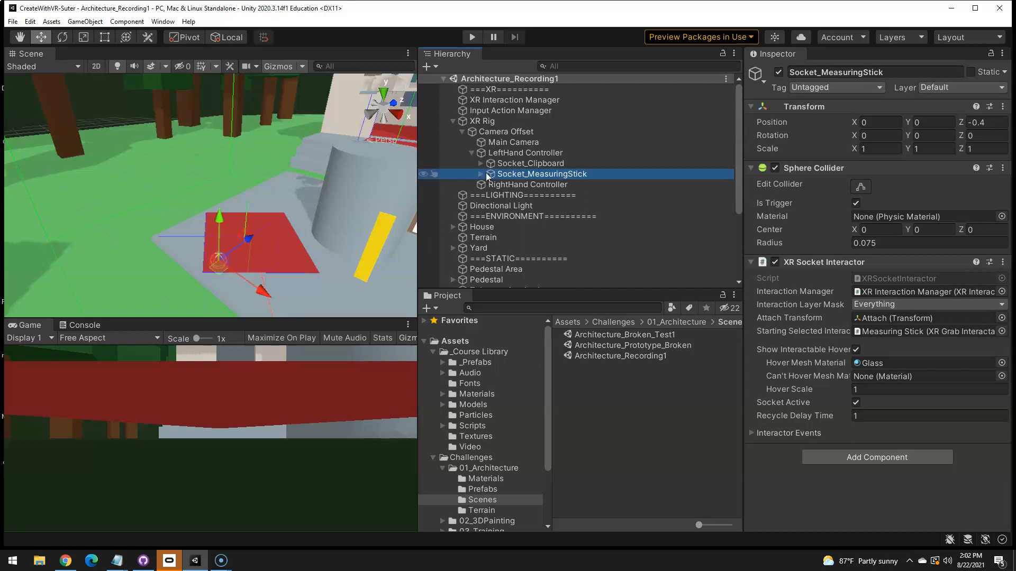
pyautogui.click(483, 174)
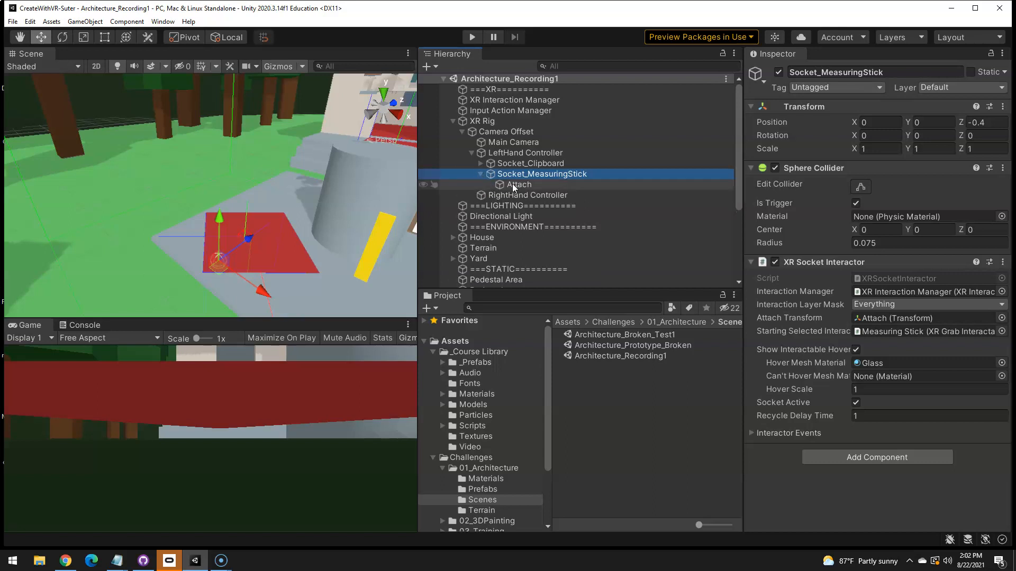
pyautogui.click(518, 184)
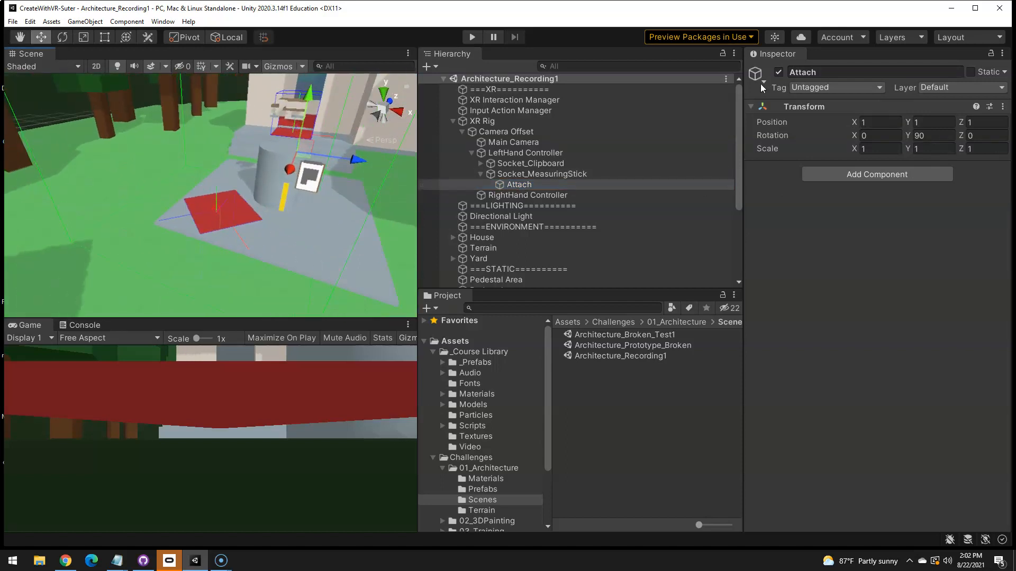
# Set the Attach point's Transform Position to 0, 0, 0
pyautogui.click(879, 122)
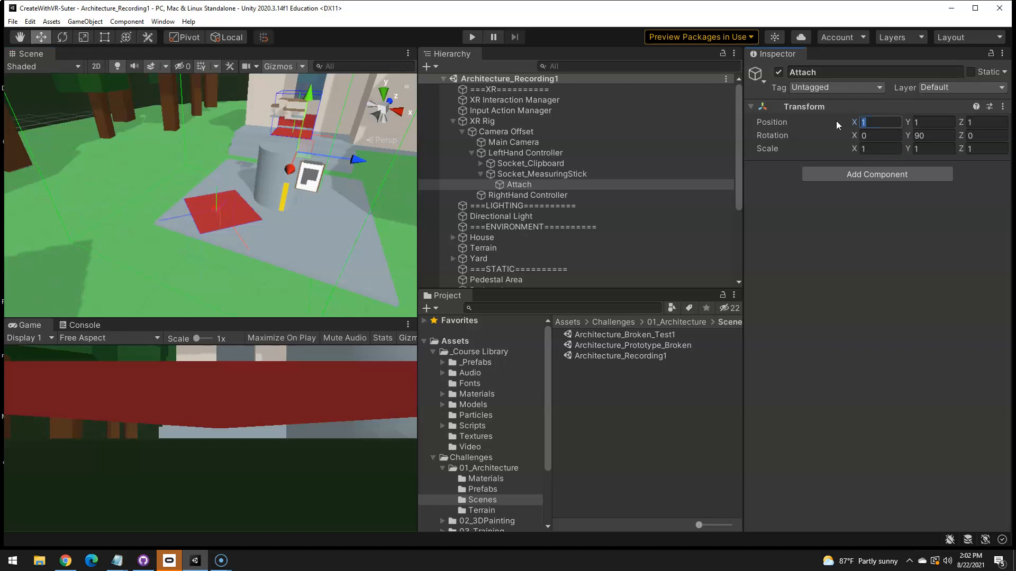
pyautogui.write('0')
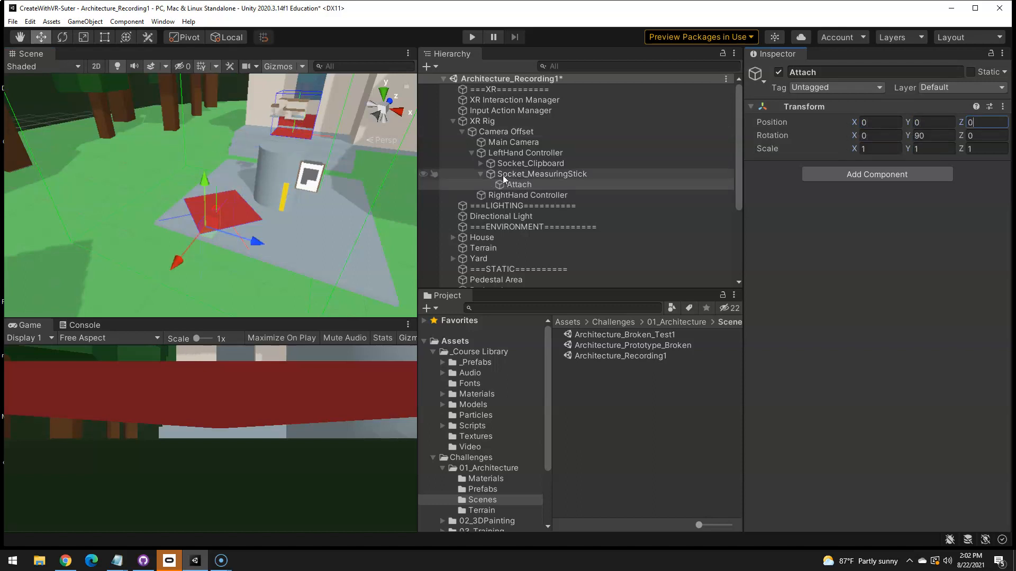
pyautogui.click(542, 174)
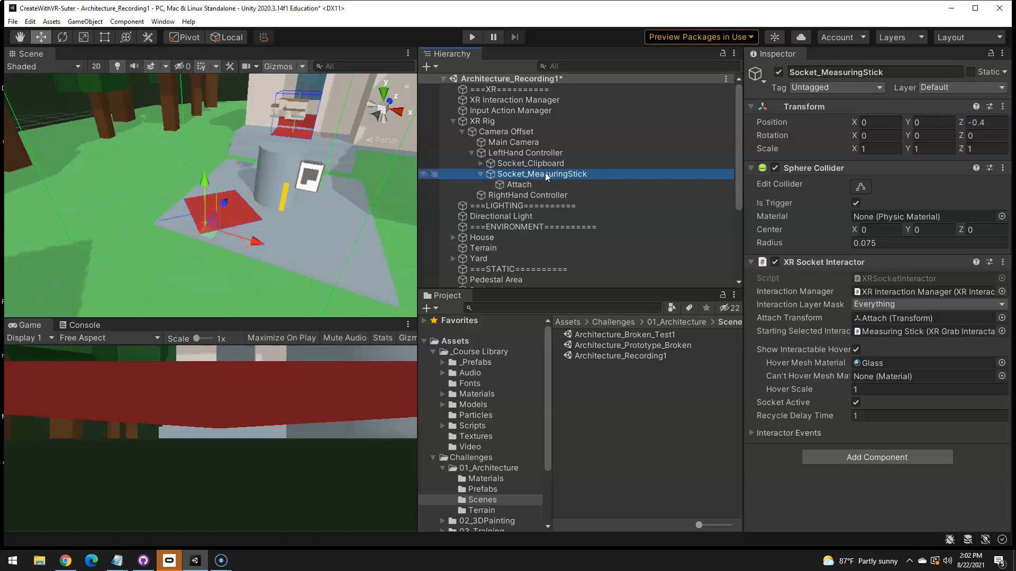
pyautogui.click(519, 184)
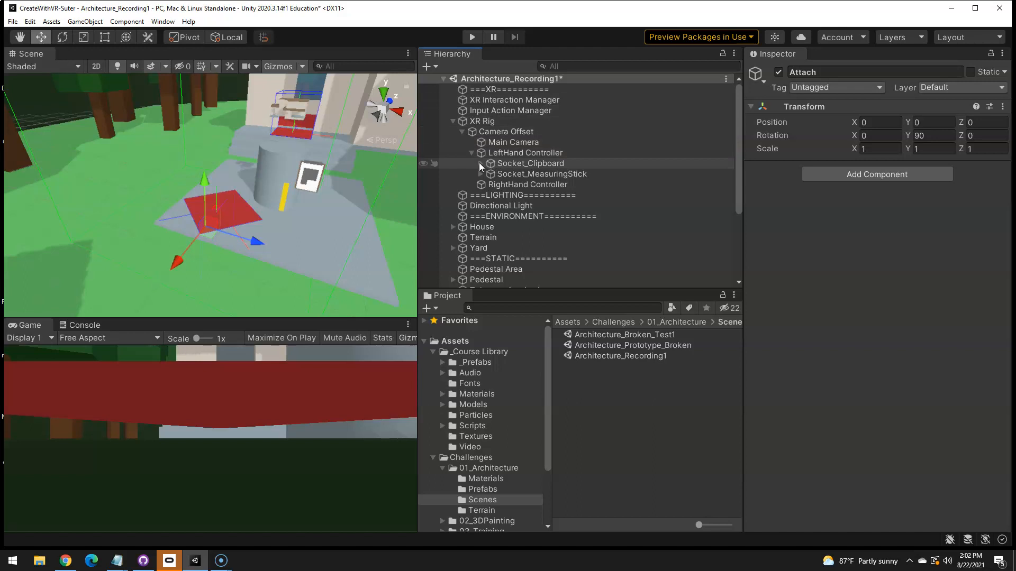
# Set the Socket_Clipboard Attach point's Y rotation to -90
pyautogui.click(472, 163)
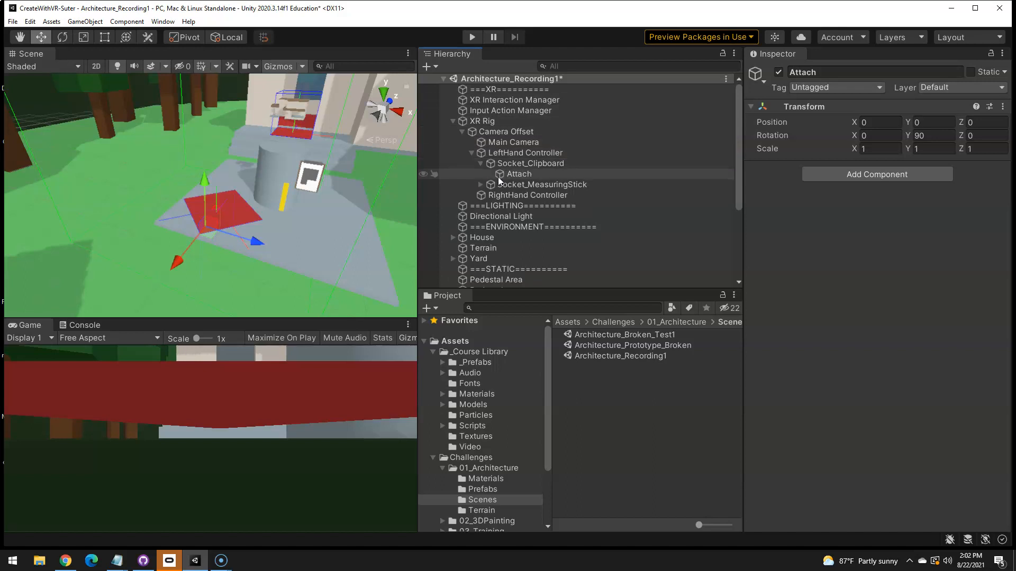
pyautogui.click(518, 174)
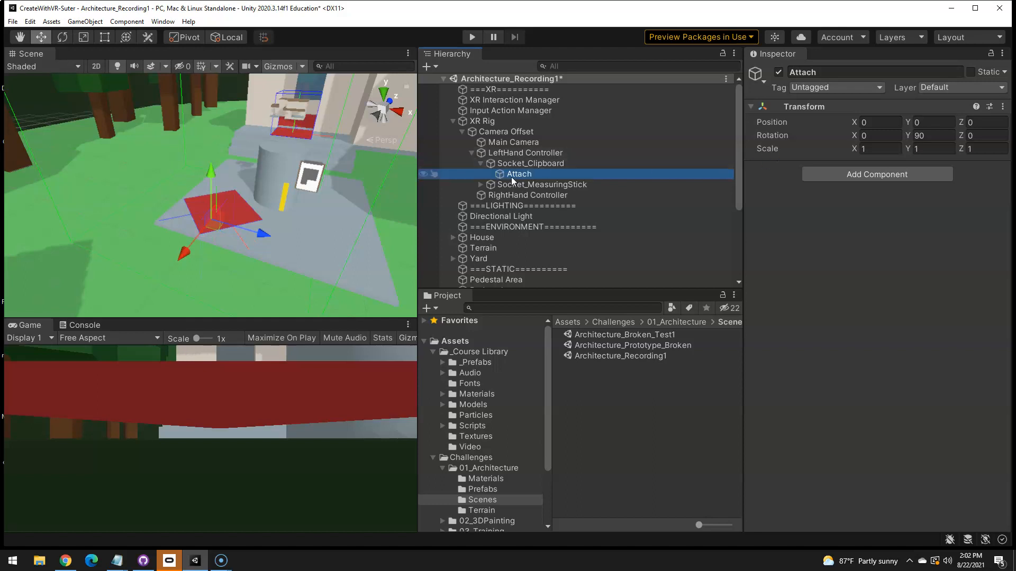
pyautogui.click(933, 136)
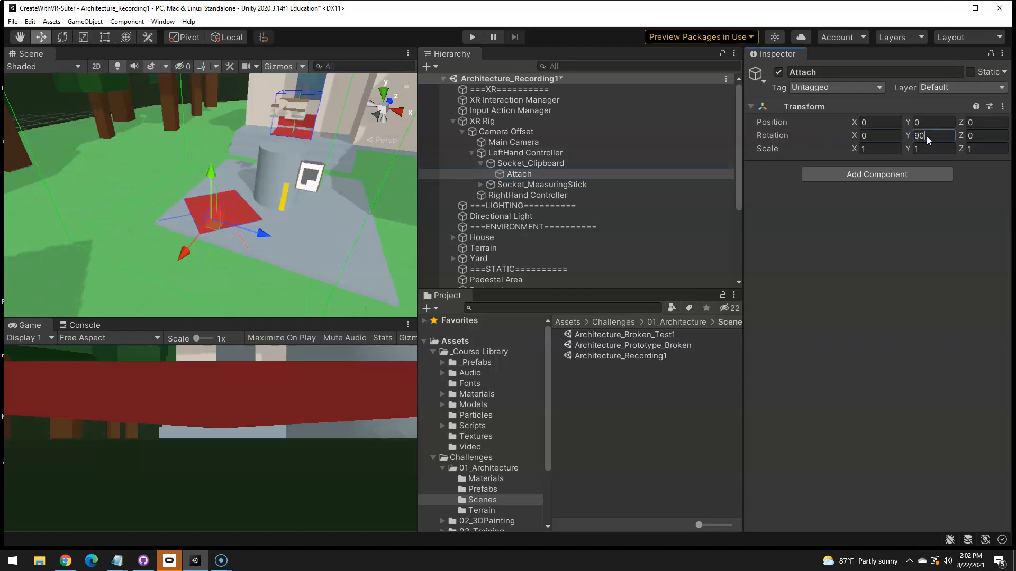
pyautogui.write('-9')
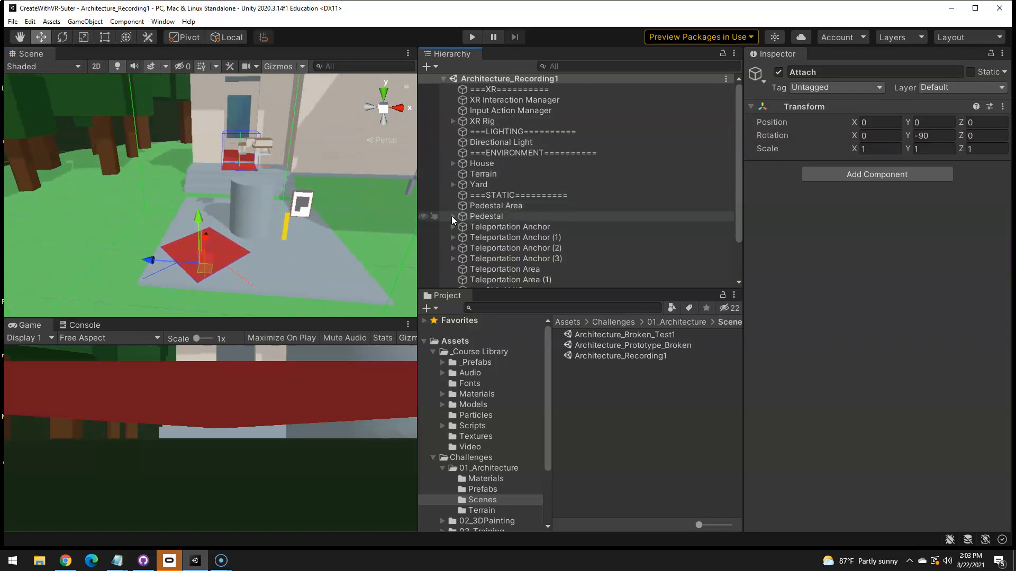
# Set the Pedestal Socket's Sphere Collider radius to 0.7
pyautogui.click(454, 215)
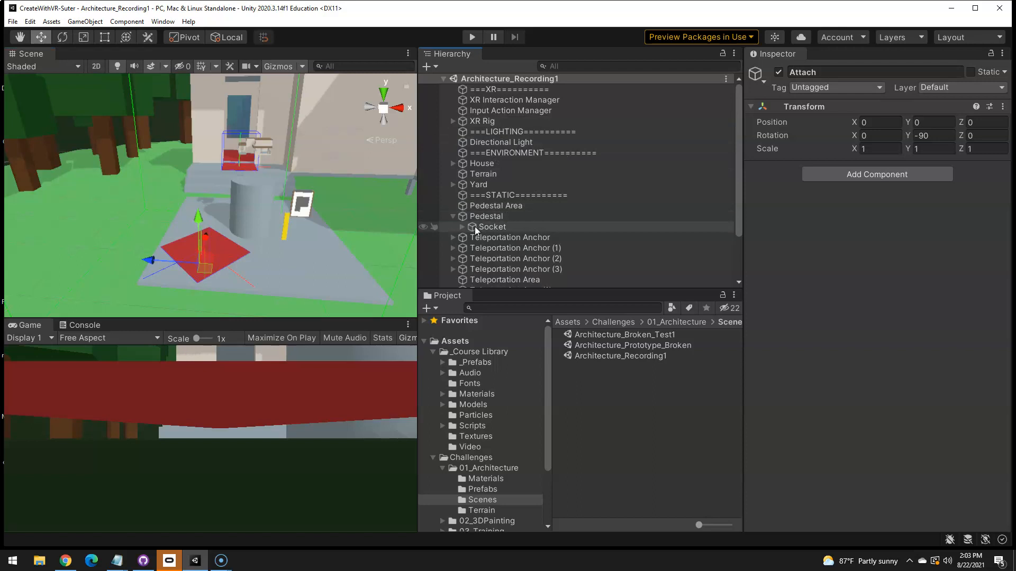
pyautogui.click(492, 226)
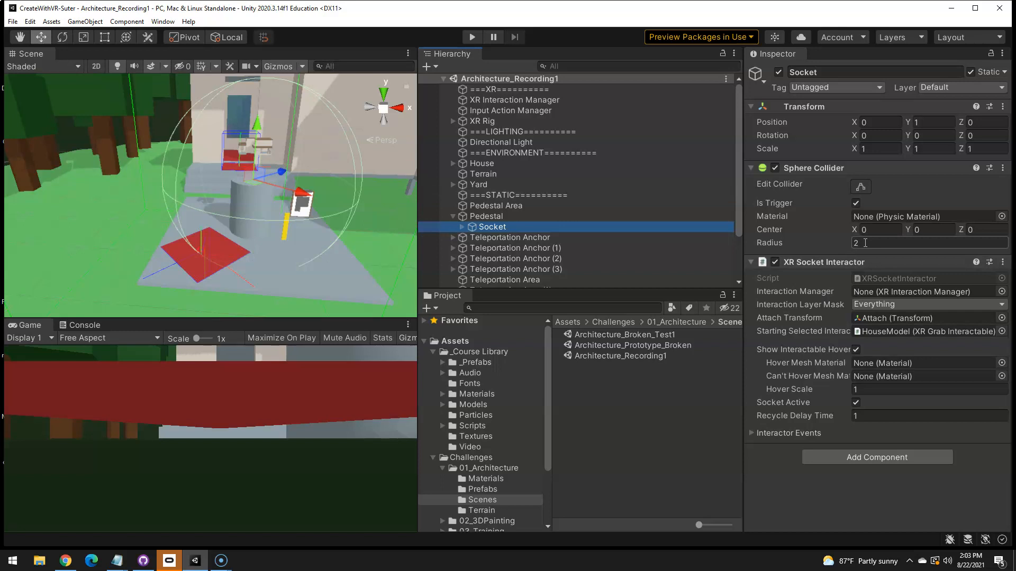
pyautogui.write('.7')
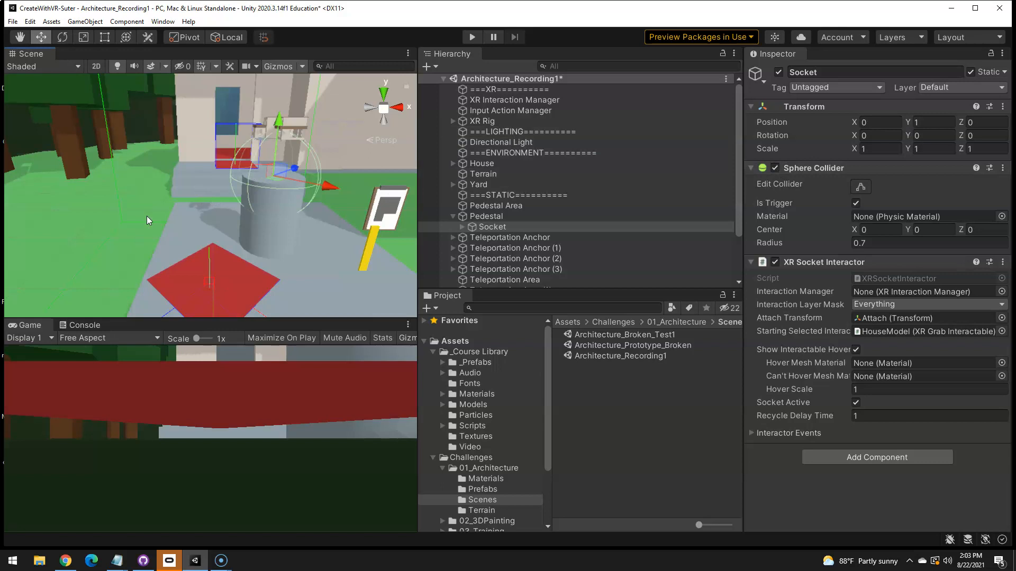
pyautogui.moveTo(279, 168)
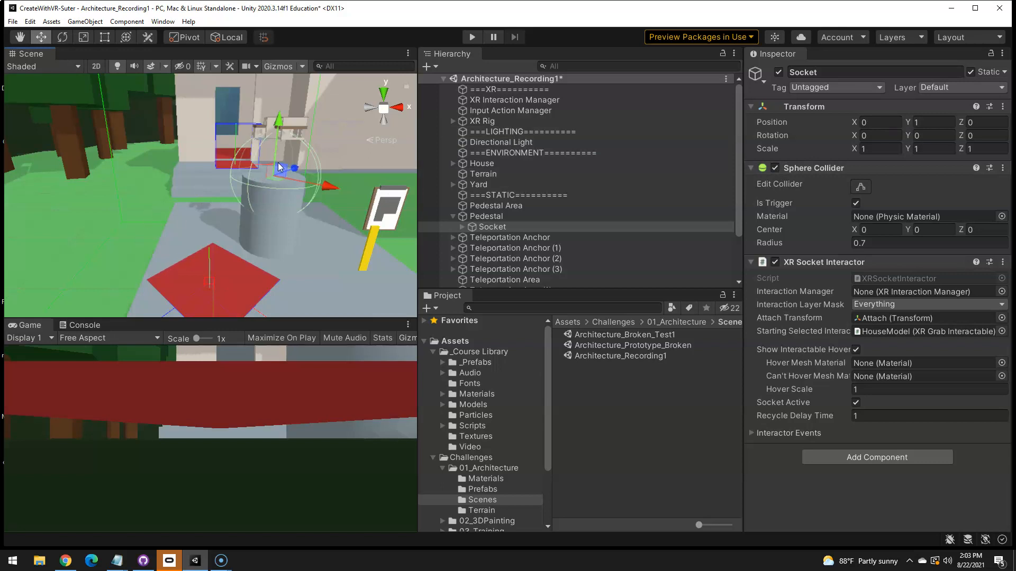
pyautogui.moveTo(123, 295)
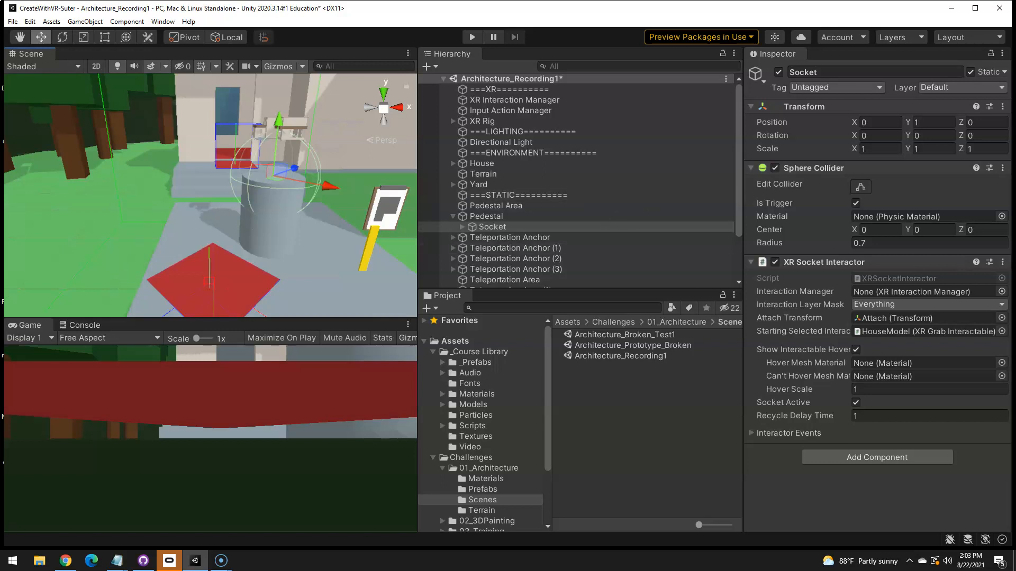
pyautogui.moveTo(855, 54)
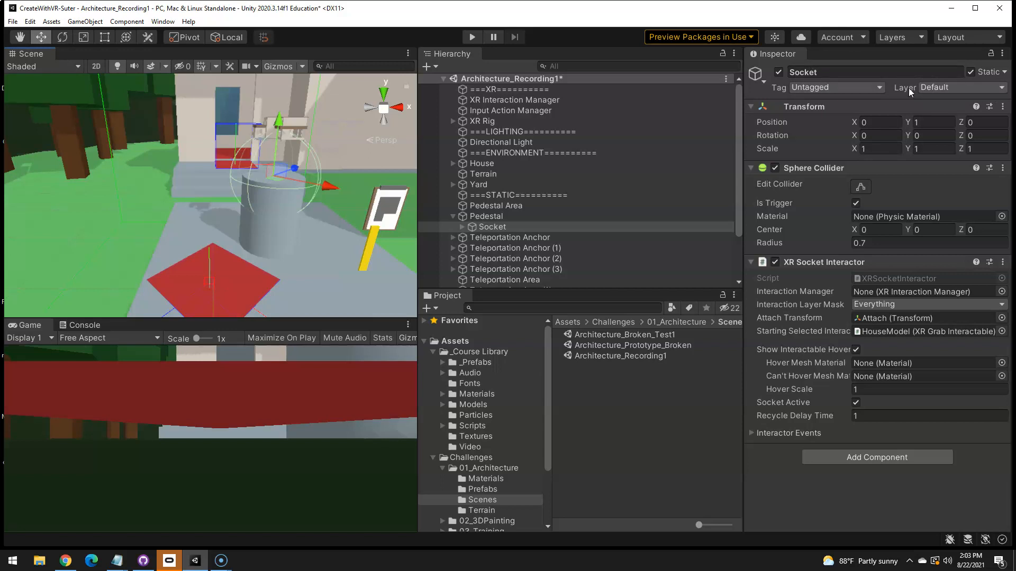
# Name user layers 10–12 Pedestal2, Clipboard_Layer2 and Ruler_Layer2 in Tags & Layers
pyautogui.click(960, 87)
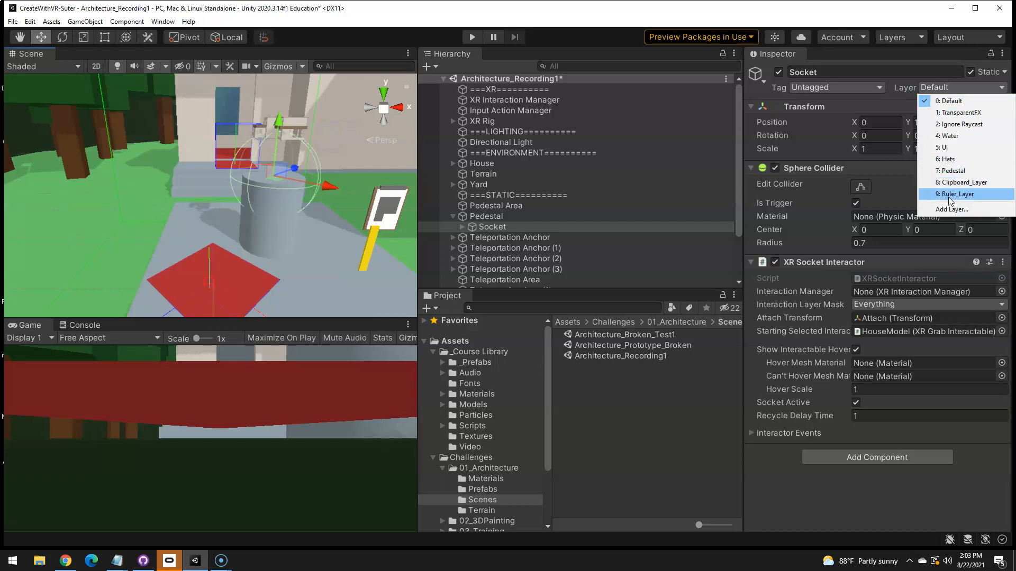
pyautogui.moveTo(965, 182)
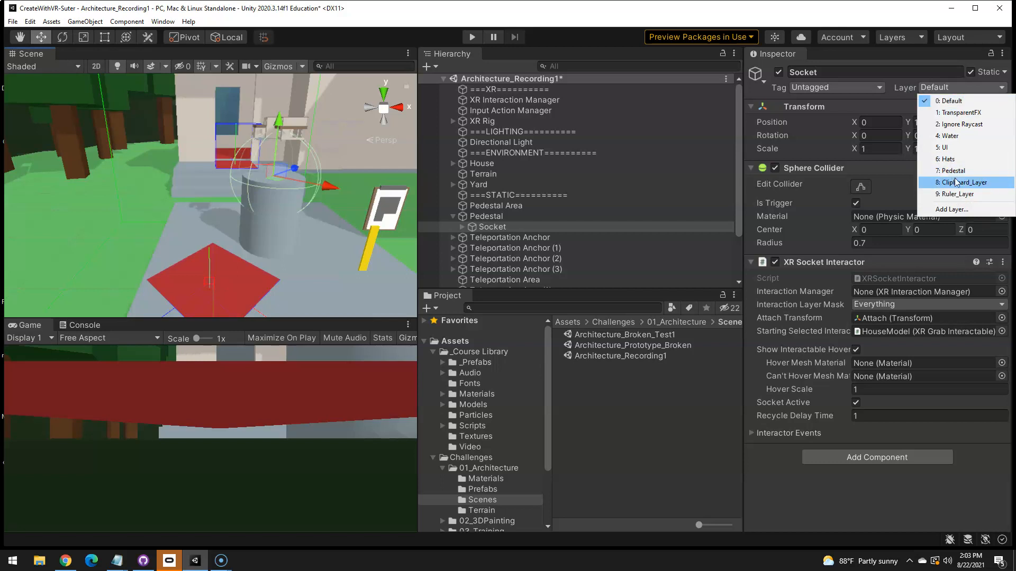
pyautogui.click(950, 209)
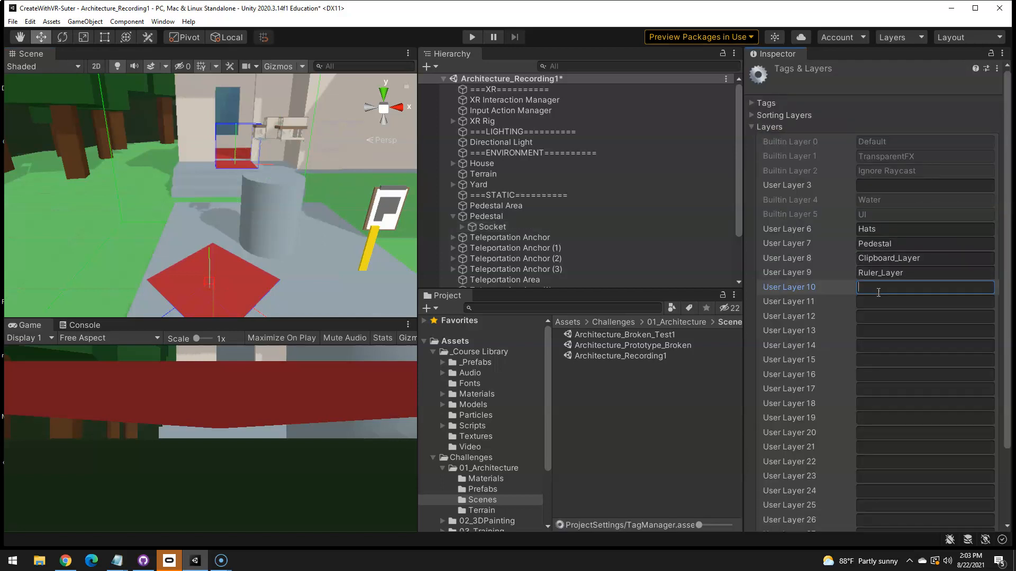
pyautogui.write('P')
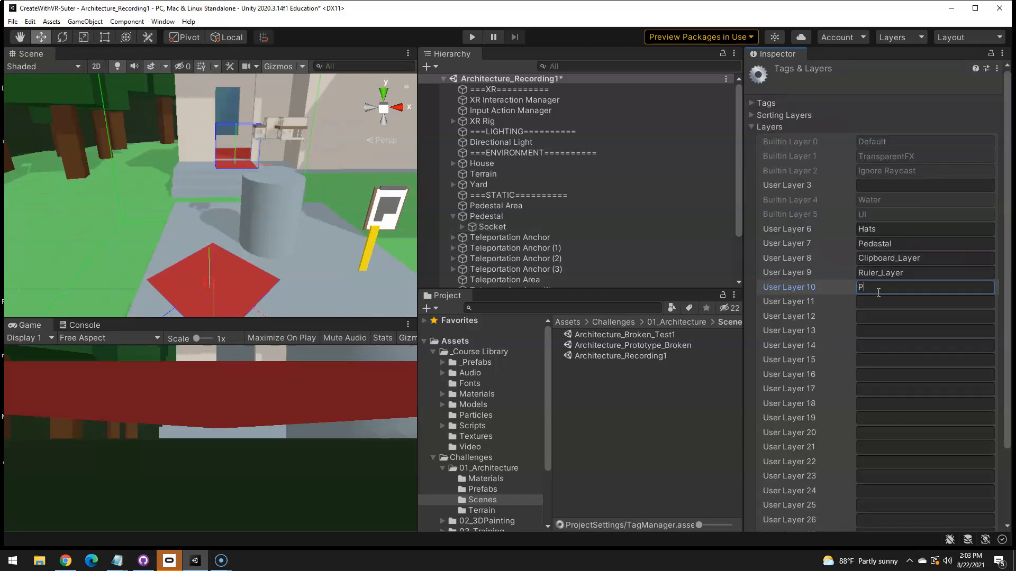
pyautogui.write('Pedestal2')
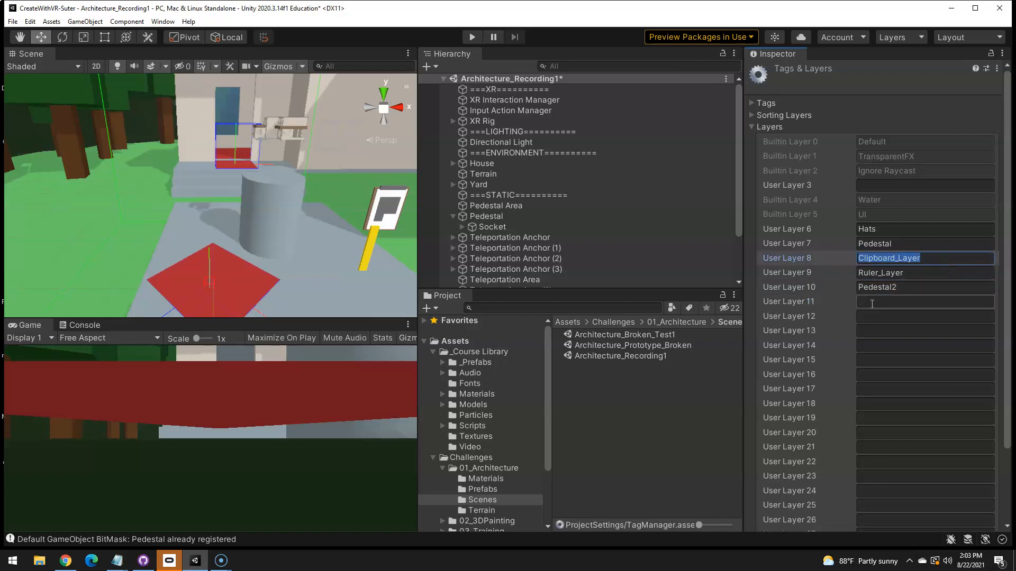
pyautogui.click(922, 272)
pyautogui.write('Ruler_Layer')
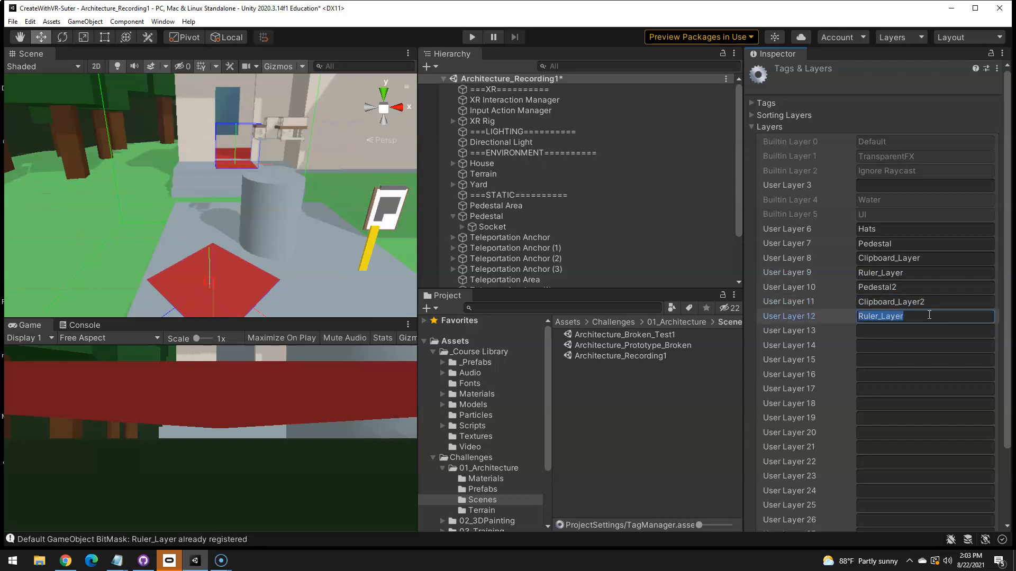
pyautogui.write('2')
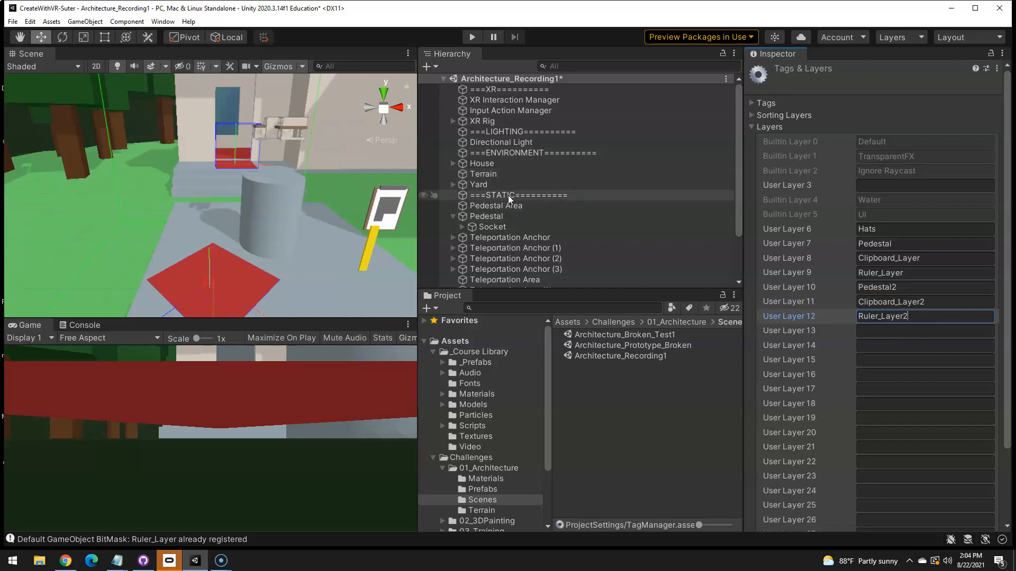
pyautogui.scroll(-3)
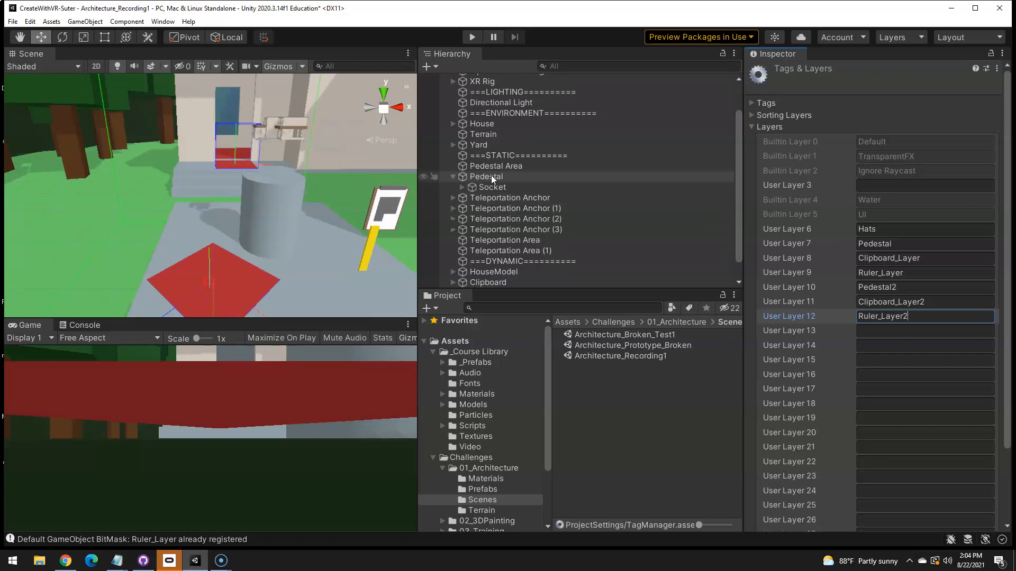
# Set the Pedestal Socket's Interaction Layer Mask to Pedestal2 only
pyautogui.click(492, 186)
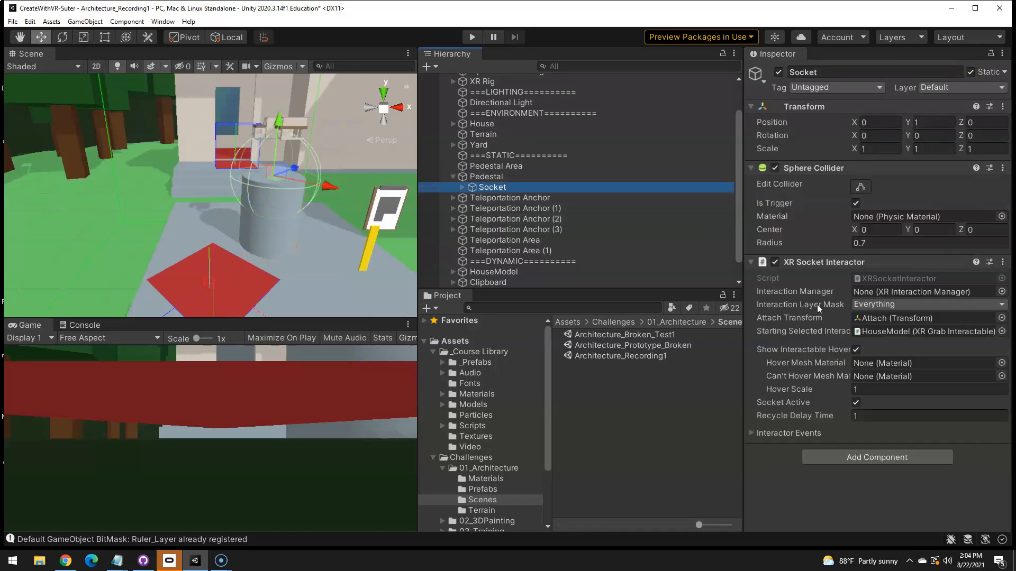
pyautogui.click(927, 303)
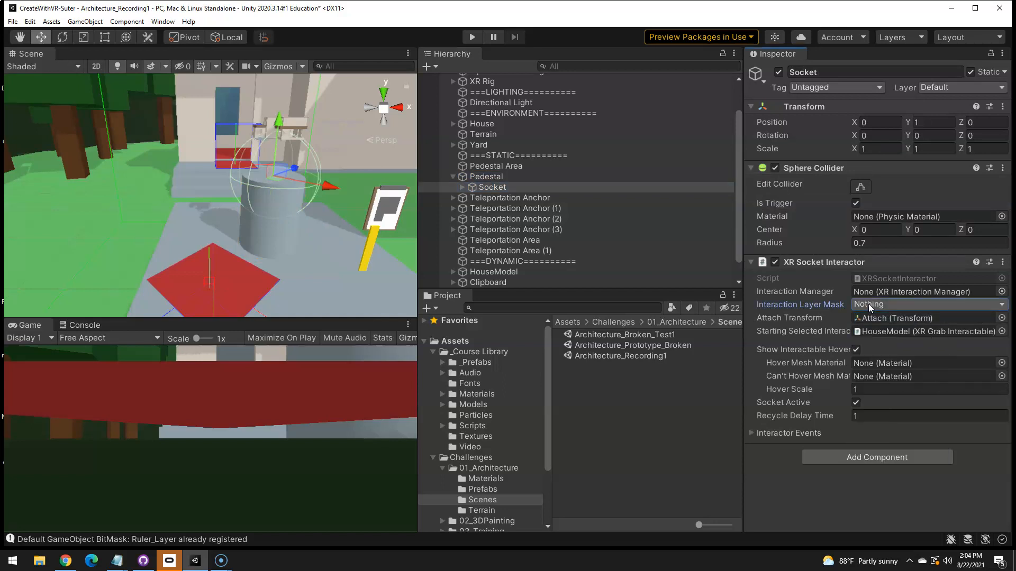
pyautogui.click(927, 305)
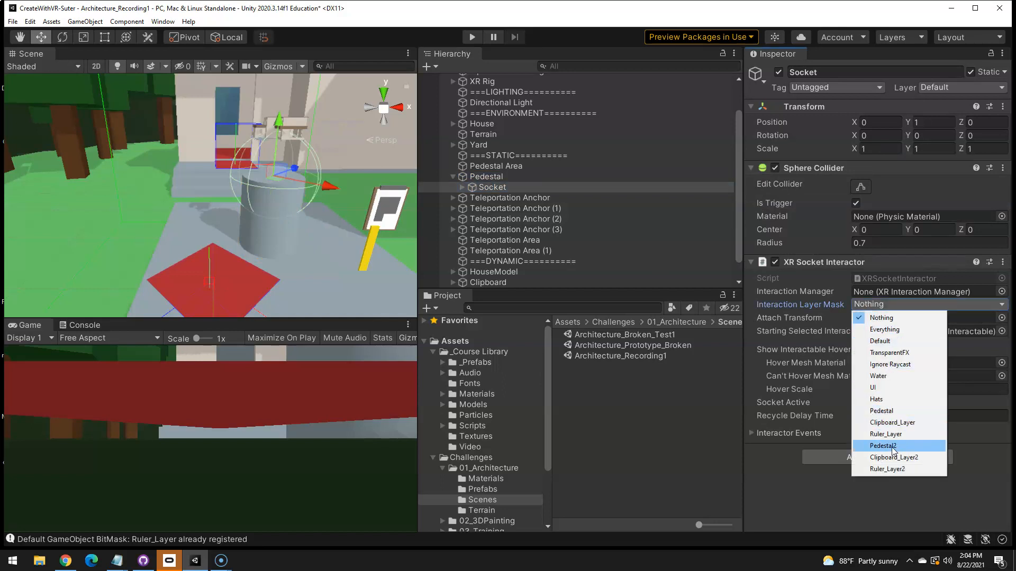
pyautogui.click(883, 445)
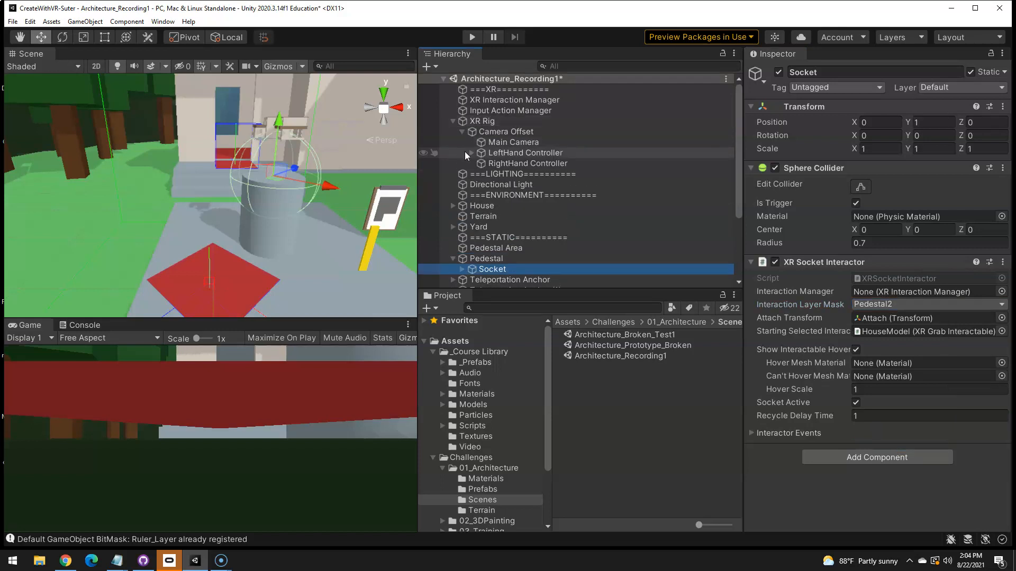
# Set Socket_Clipboard's Interaction Layer Mask to Clipboard_Layer2 only
pyautogui.click(452, 152)
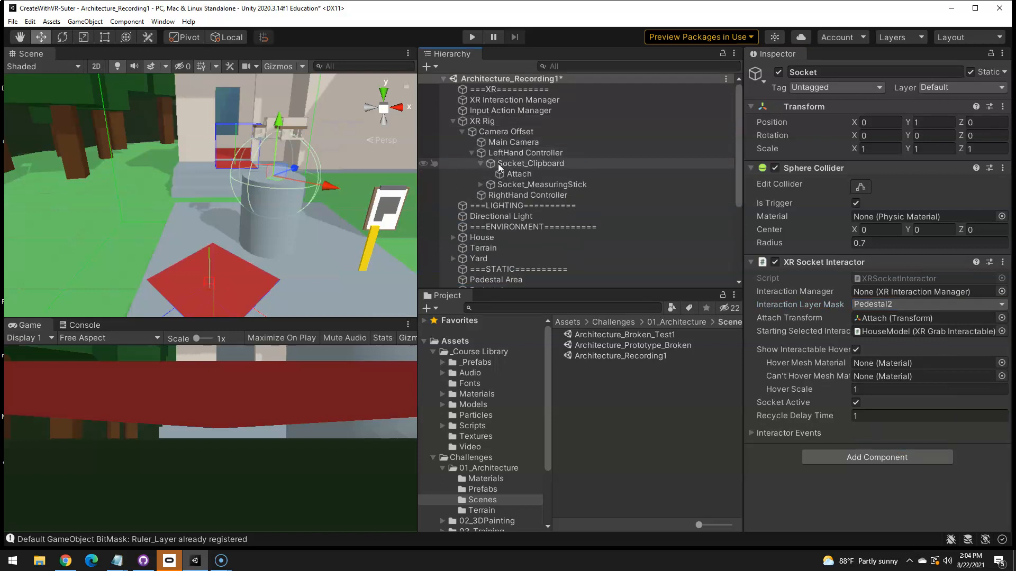
pyautogui.click(531, 163)
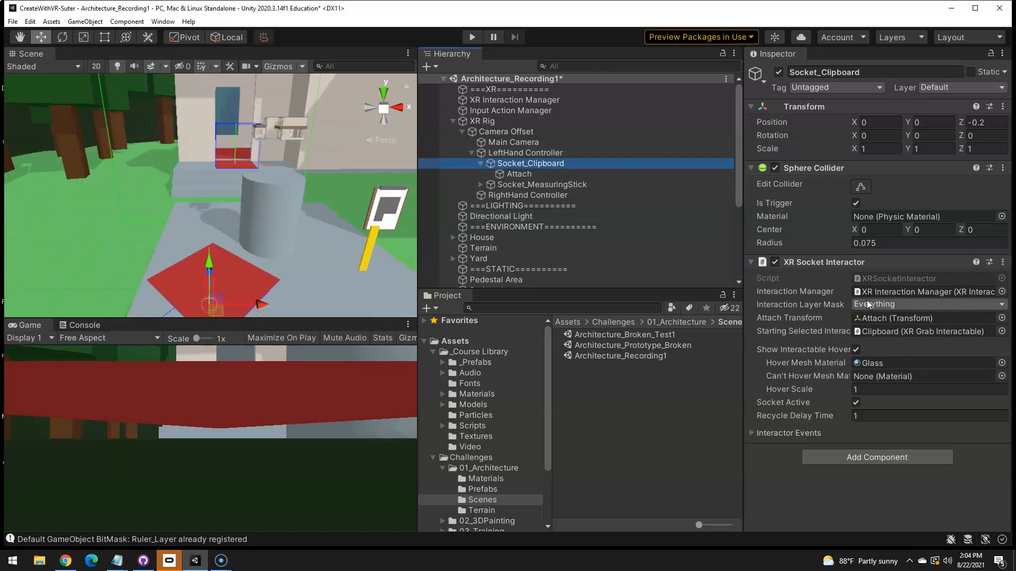
pyautogui.click(926, 303)
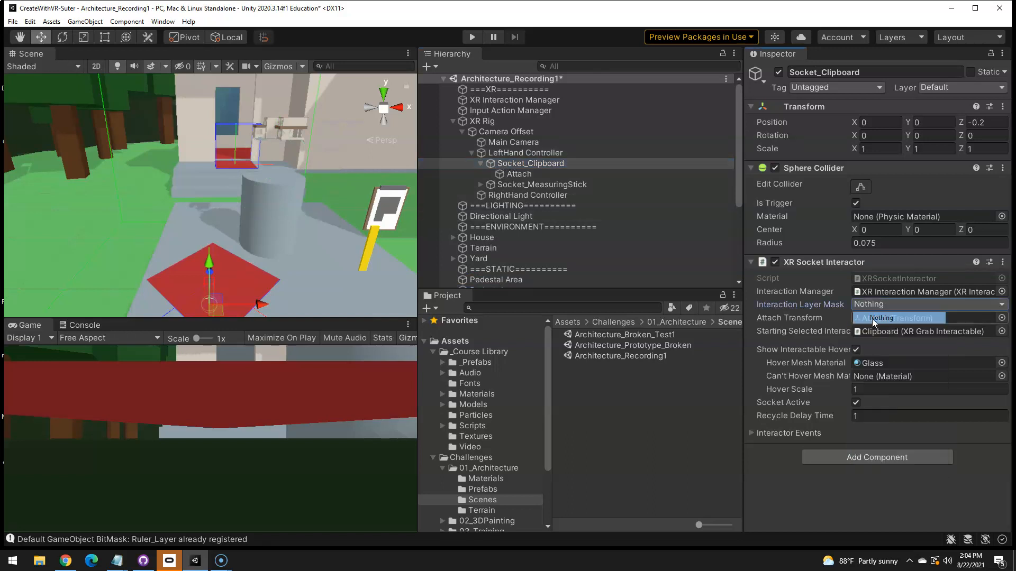
pyautogui.click(928, 304)
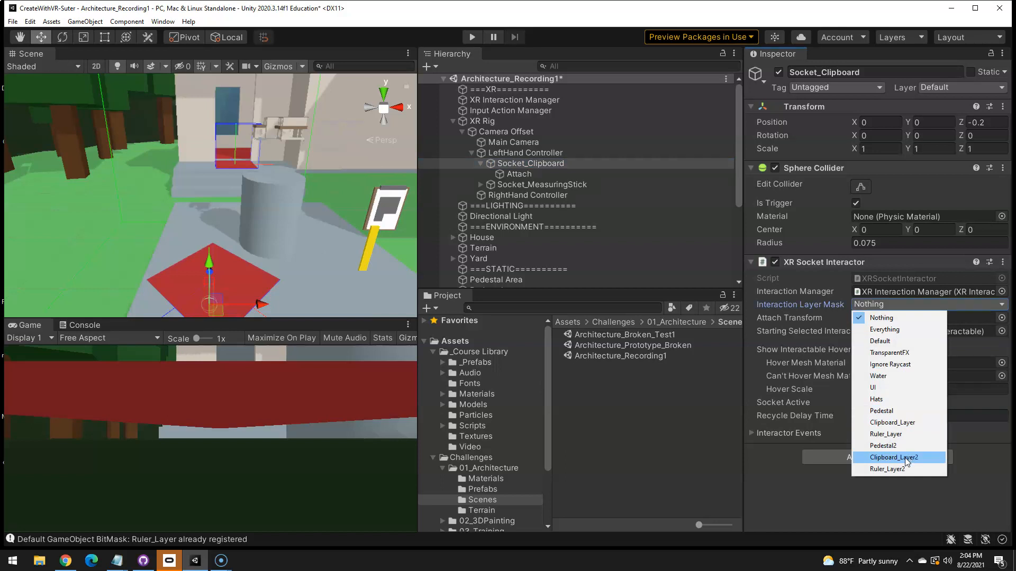
pyautogui.click(893, 457)
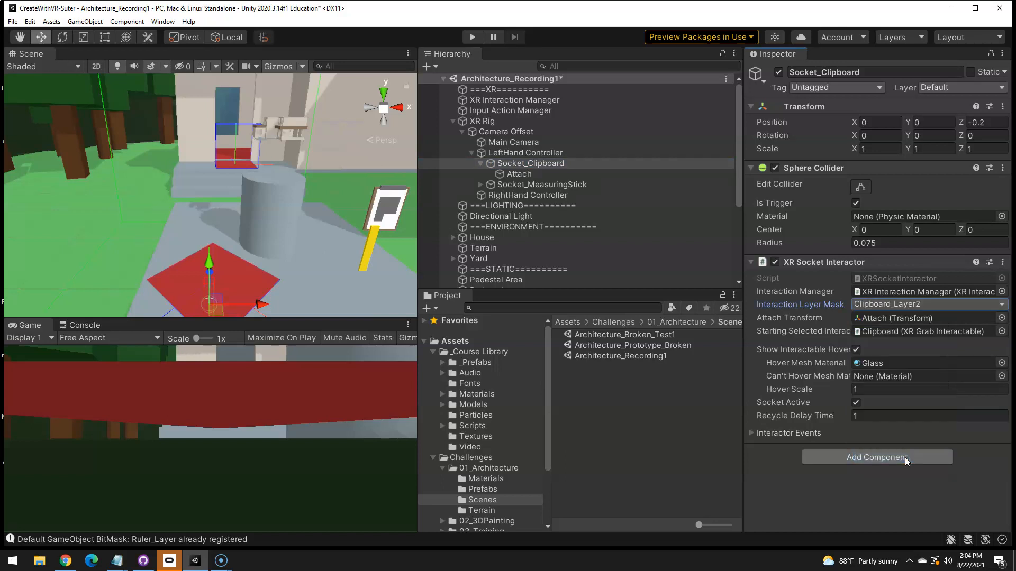
# Set Socket_MeasuringStick's Interaction Layer Mask to Ruler_Layer2 only
pyautogui.click(542, 184)
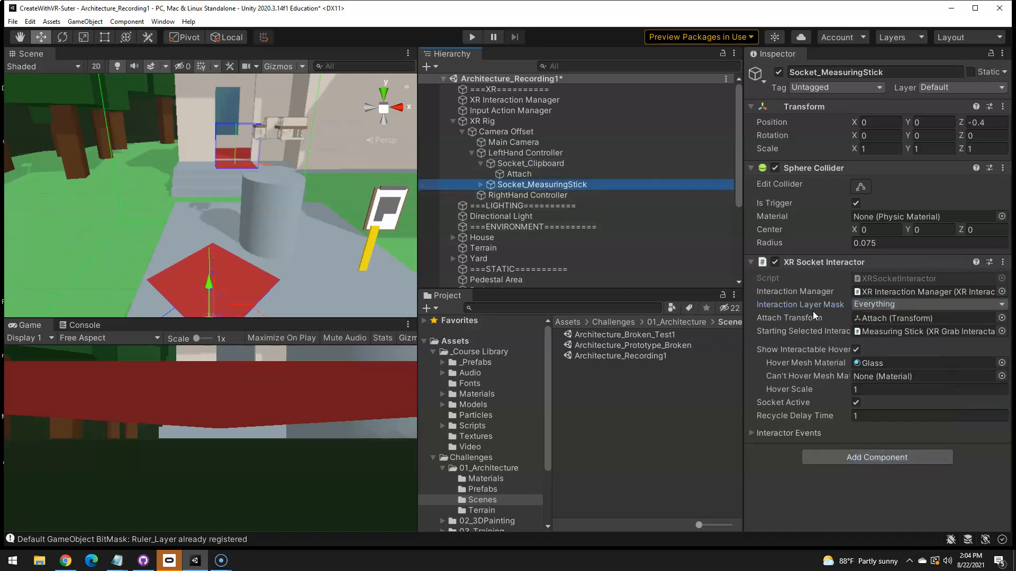
pyautogui.click(930, 304)
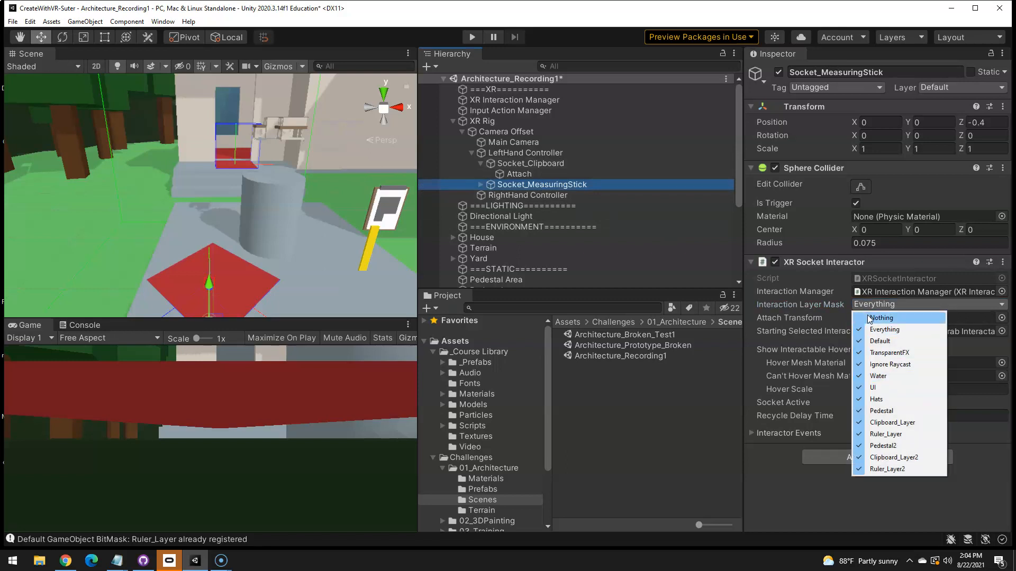
pyautogui.click(882, 318)
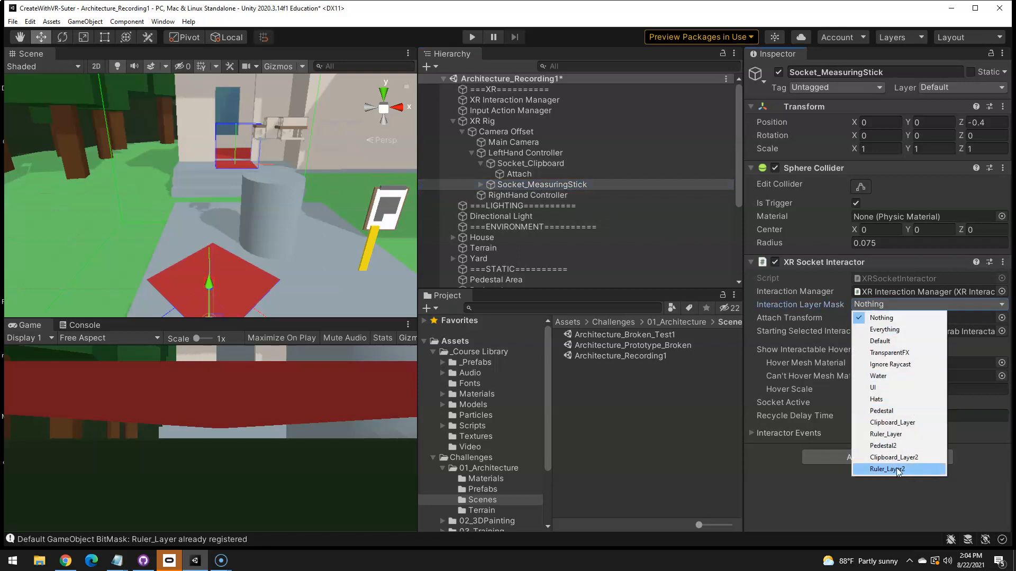
pyautogui.click(885, 468)
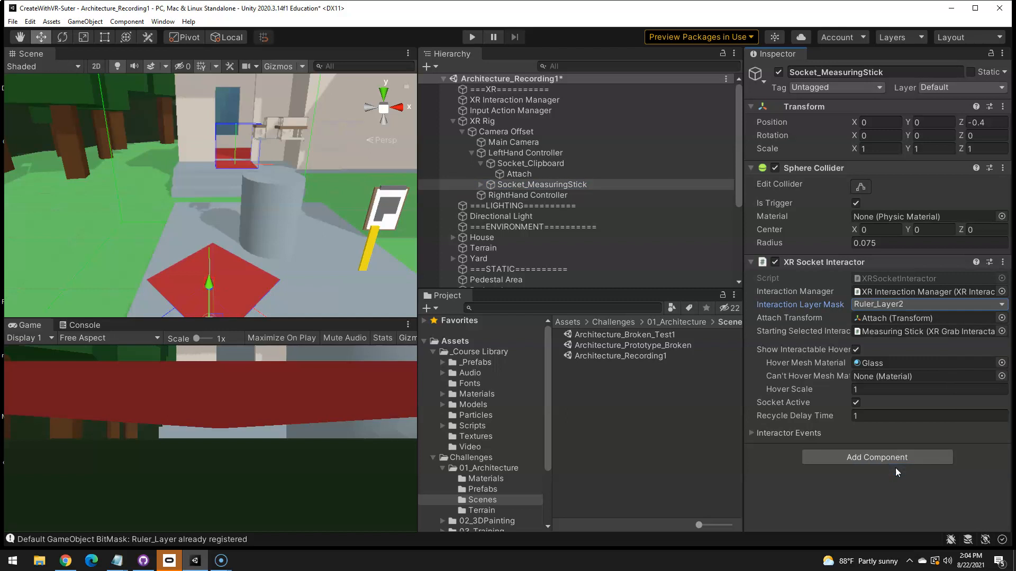
pyautogui.moveTo(344, 210)
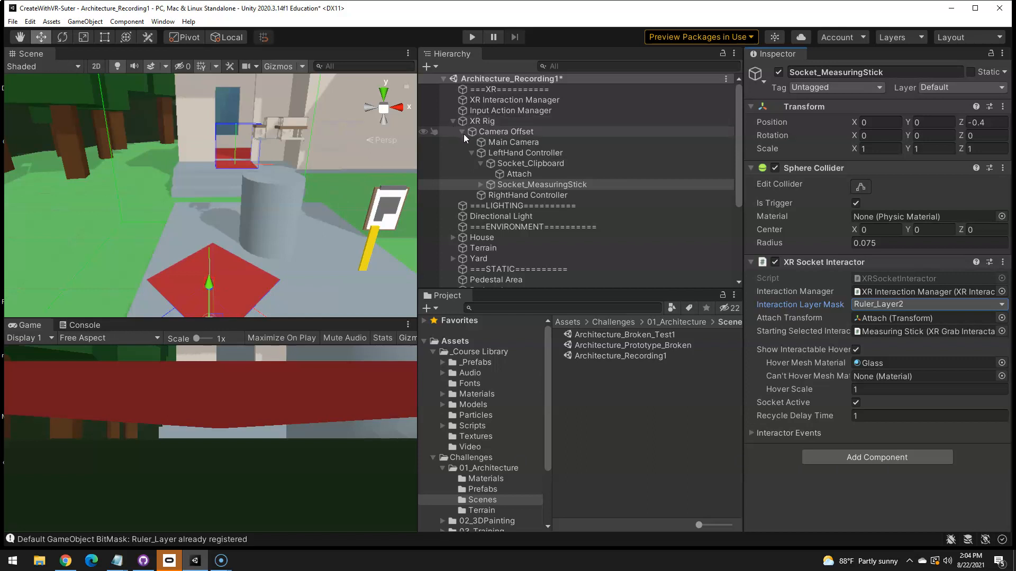
# Set the Clipboard's XR Grab Interactable layer mask to Clipboard_Layer2 only
pyautogui.scroll(-3)
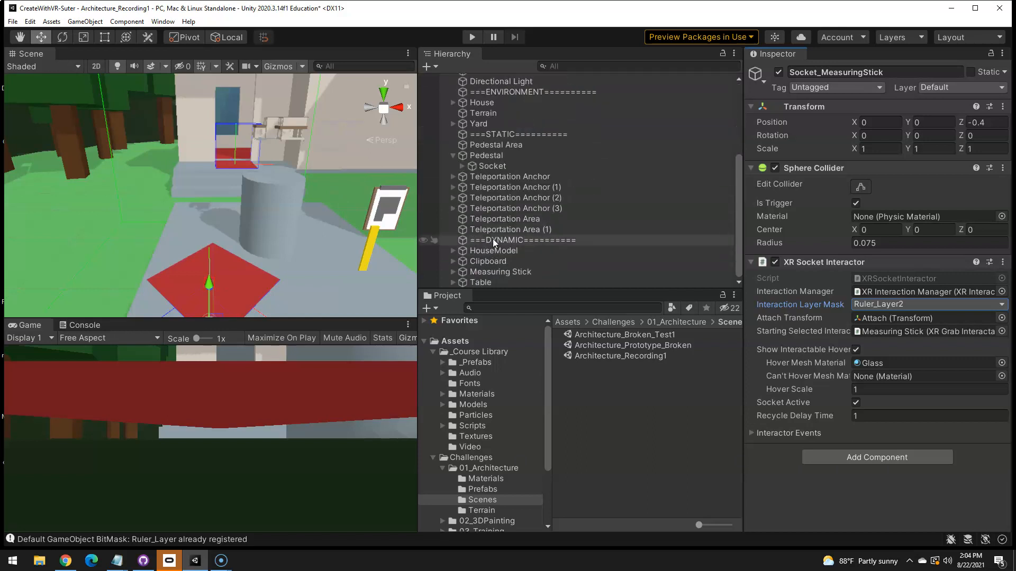
pyautogui.click(488, 260)
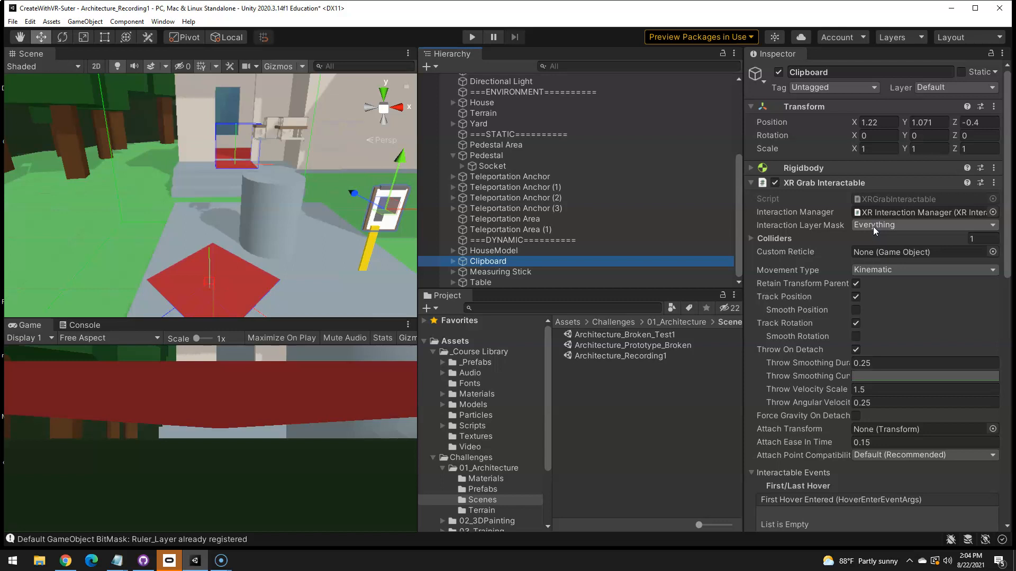
pyautogui.click(923, 224)
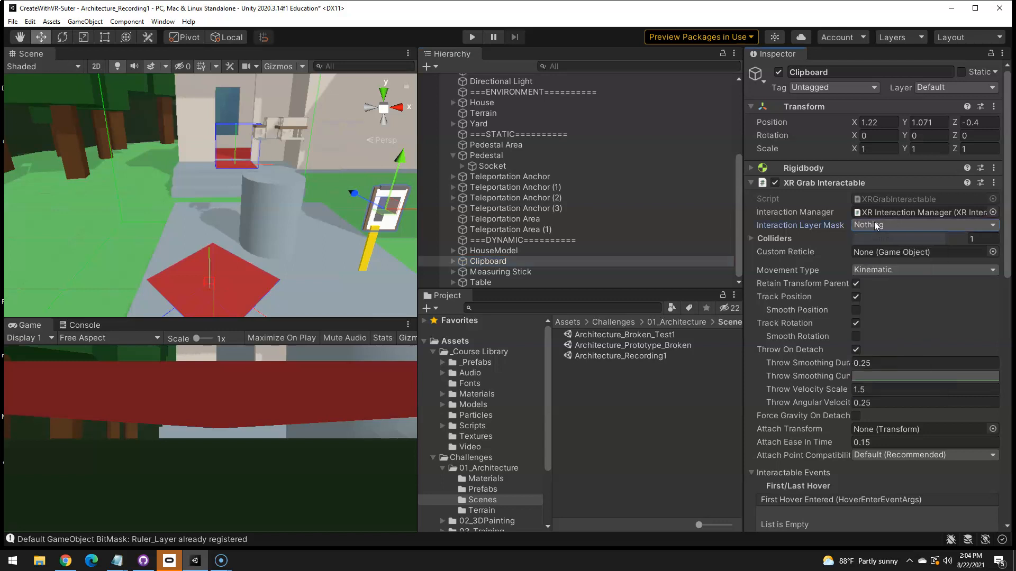
pyautogui.click(922, 224)
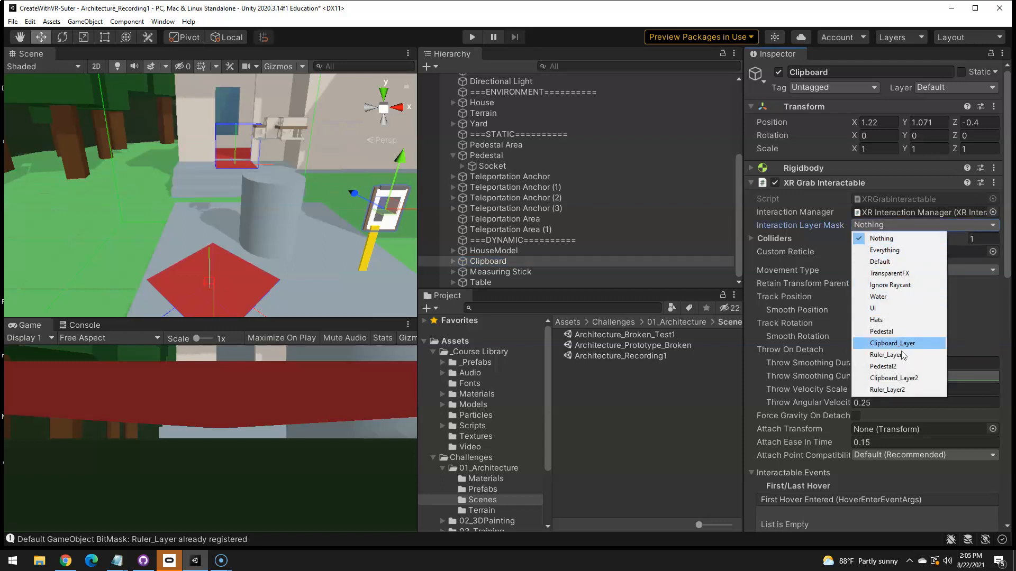
pyautogui.moveTo(900, 378)
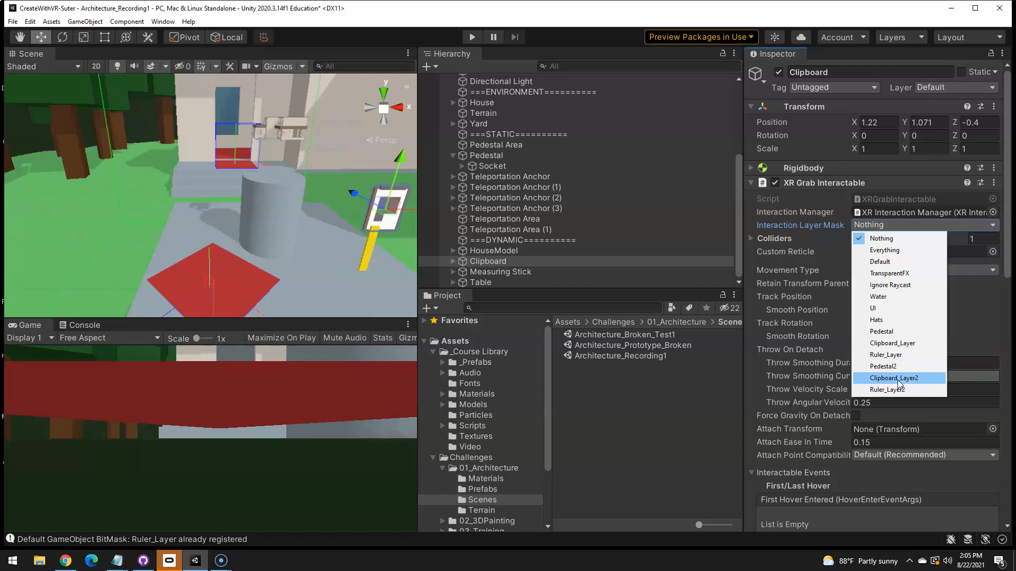
pyautogui.click(893, 378)
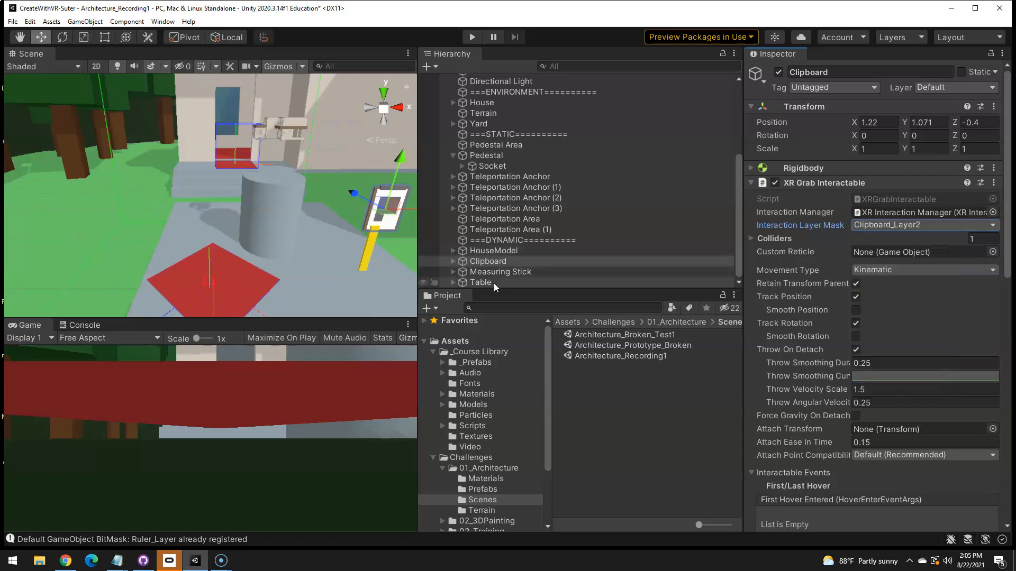
# Set the Measuring Stick's interaction layer mask to Ruler_Layer2 only
pyautogui.click(500, 272)
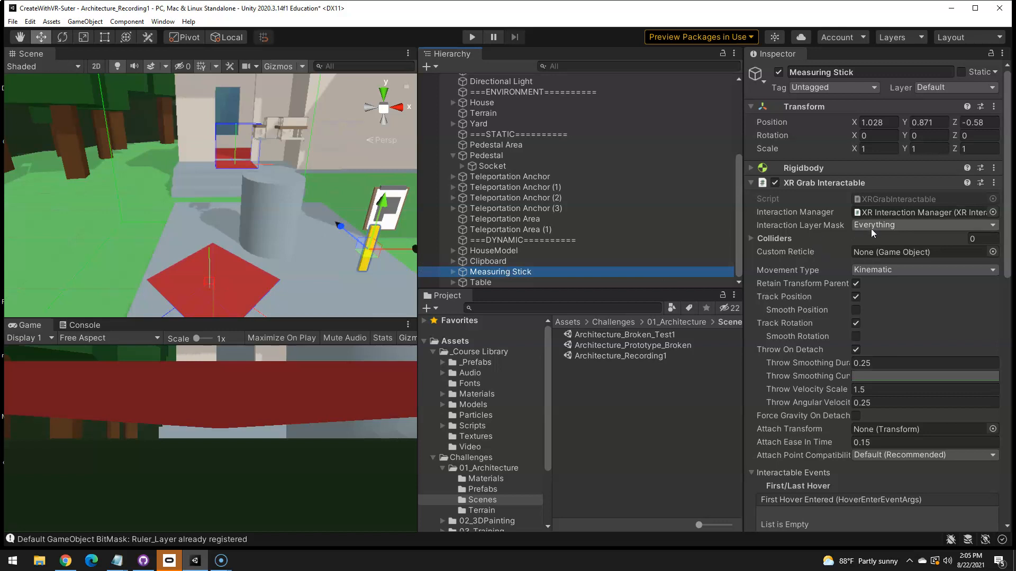
pyautogui.click(923, 225)
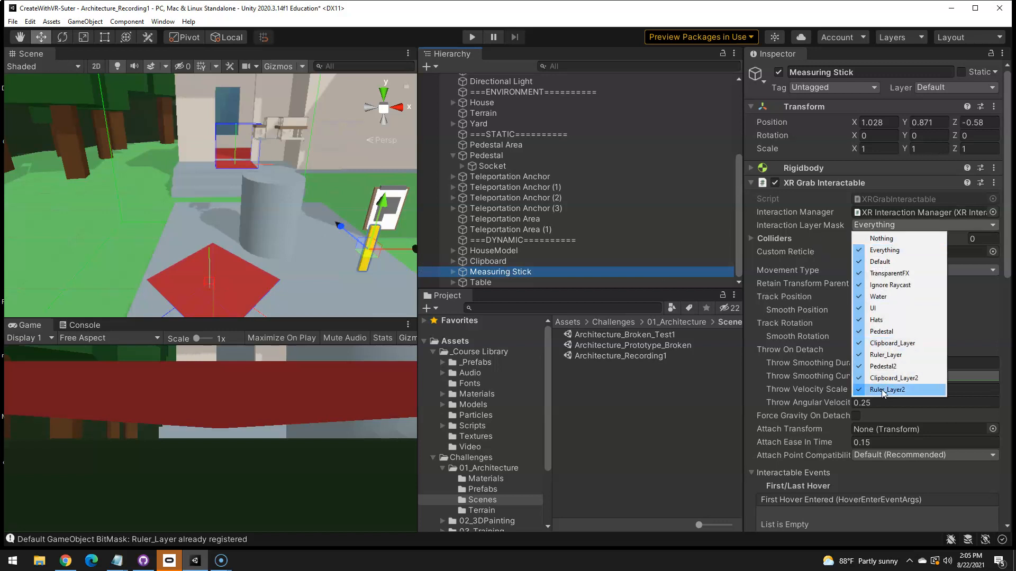
pyautogui.click(886, 389)
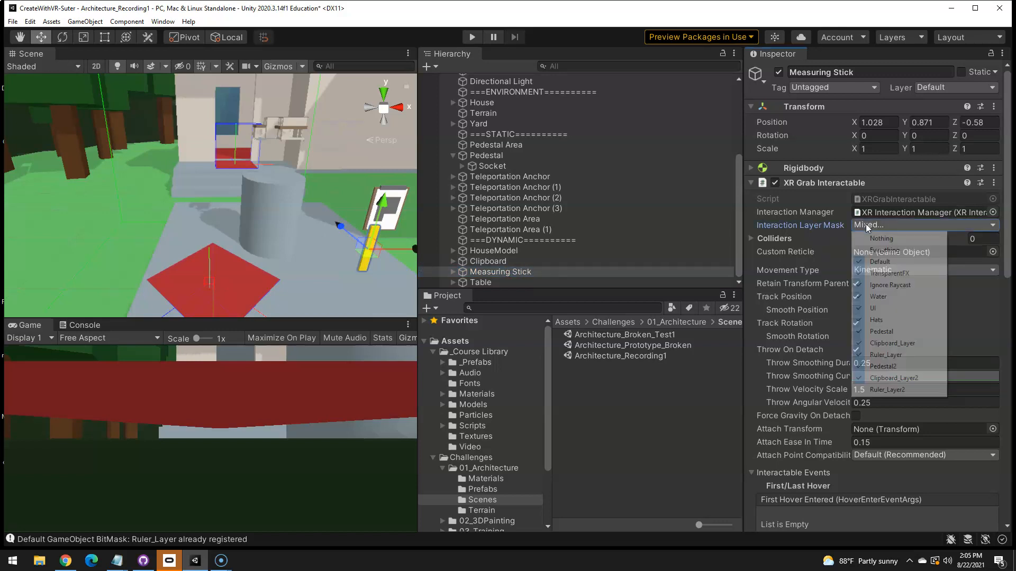
pyautogui.click(882, 238)
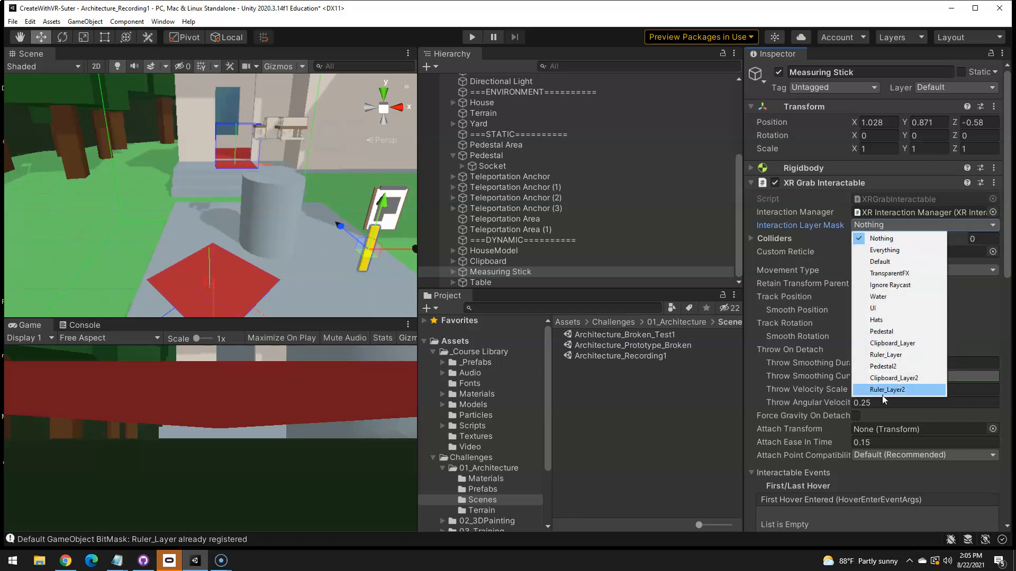
pyautogui.click(886, 389)
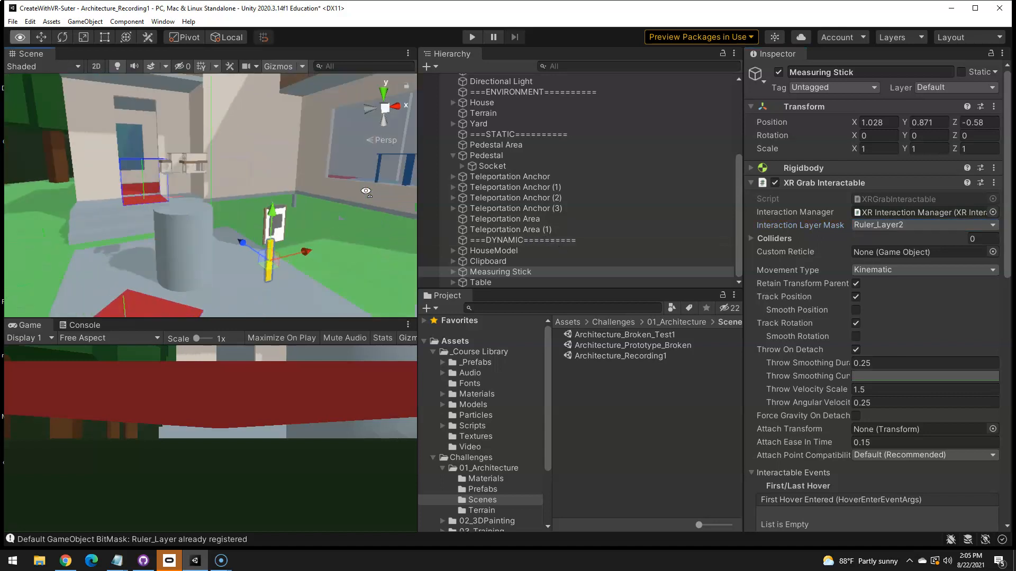
pyautogui.click(494, 251)
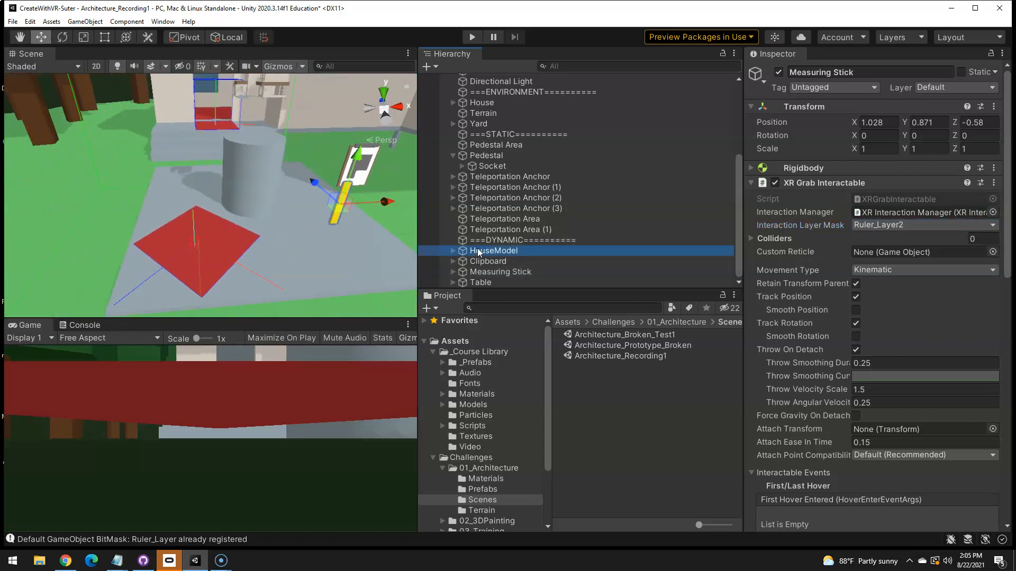
pyautogui.click(919, 224)
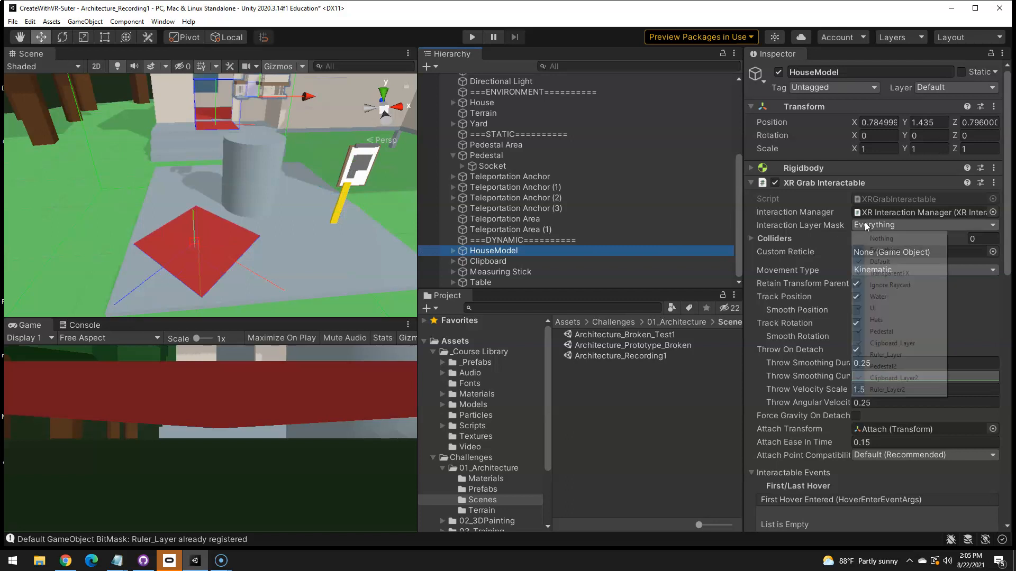
pyautogui.click(881, 238)
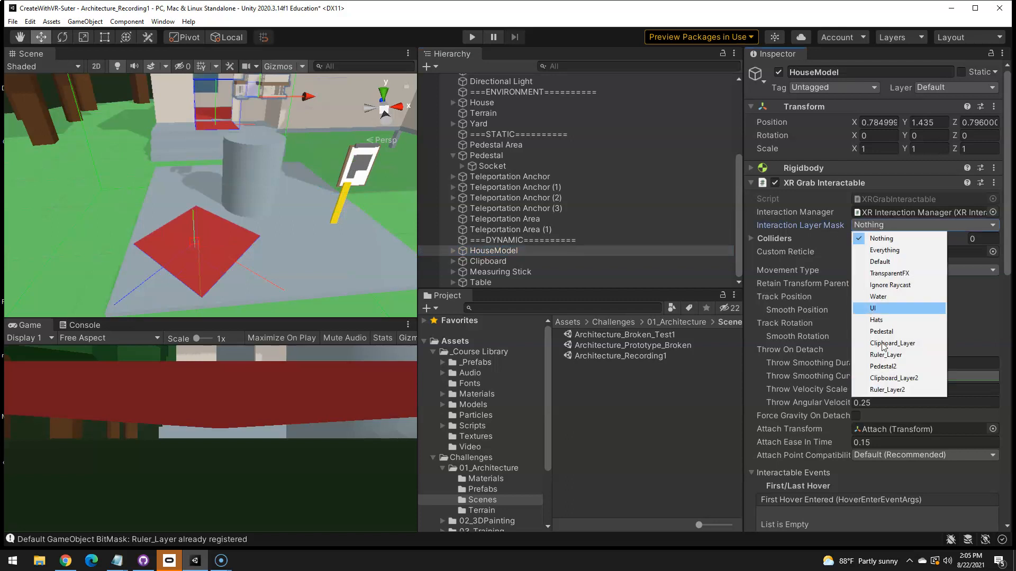
pyautogui.click(883, 367)
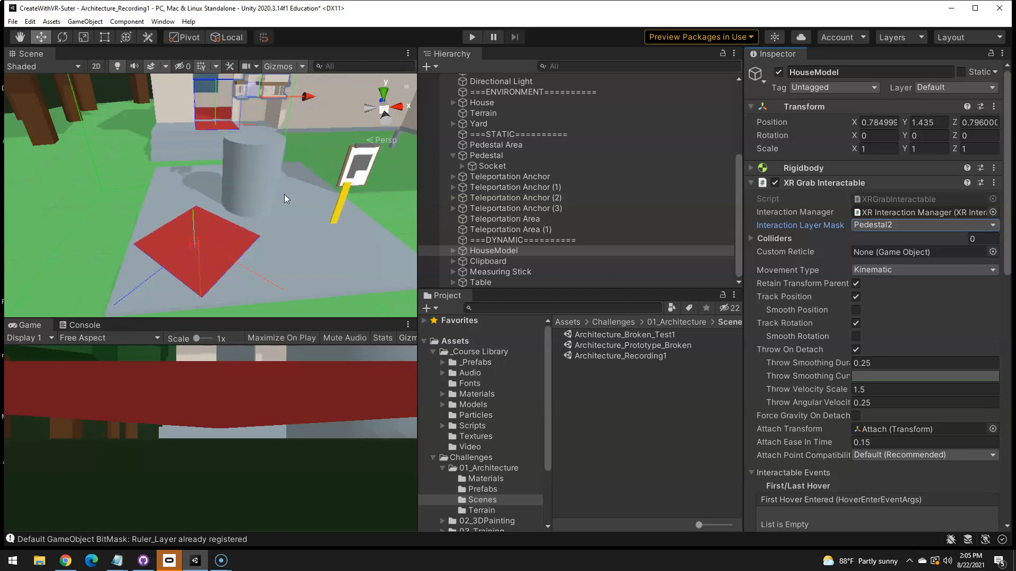
pyautogui.moveTo(319, 155)
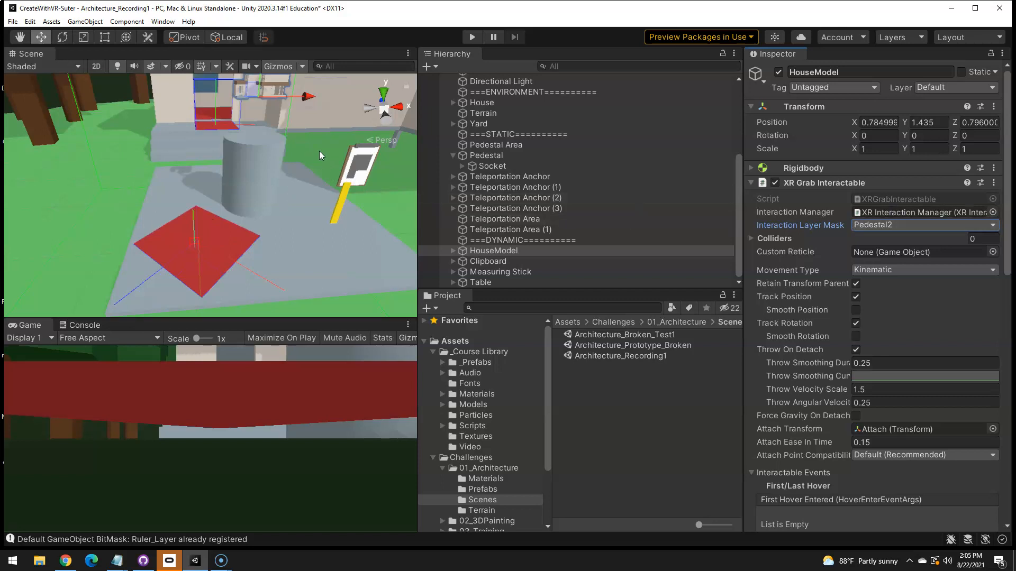
pyautogui.moveTo(472, 37)
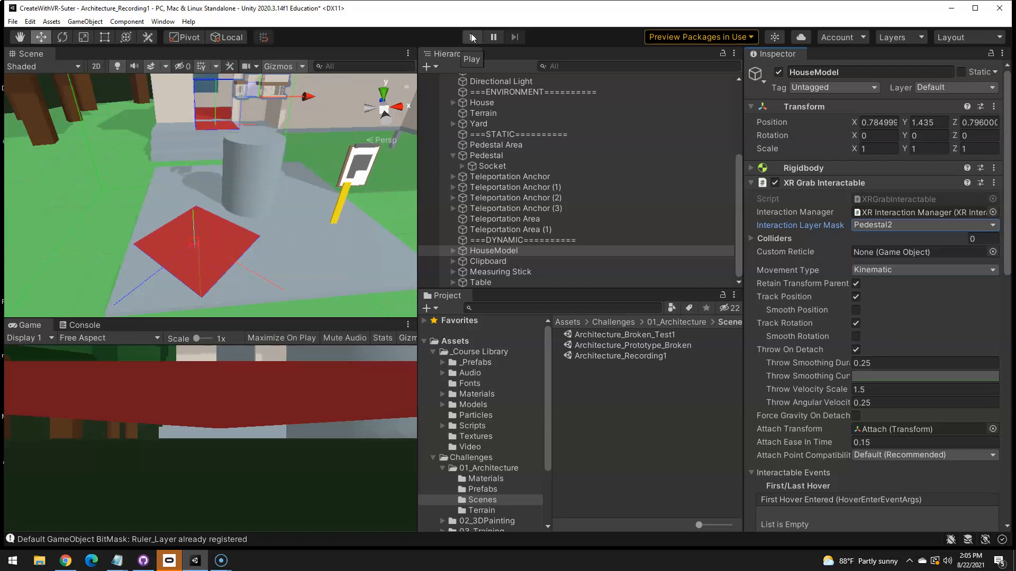
# Run the scene in Play mode, then stop it to return to editing
pyautogui.click(472, 37)
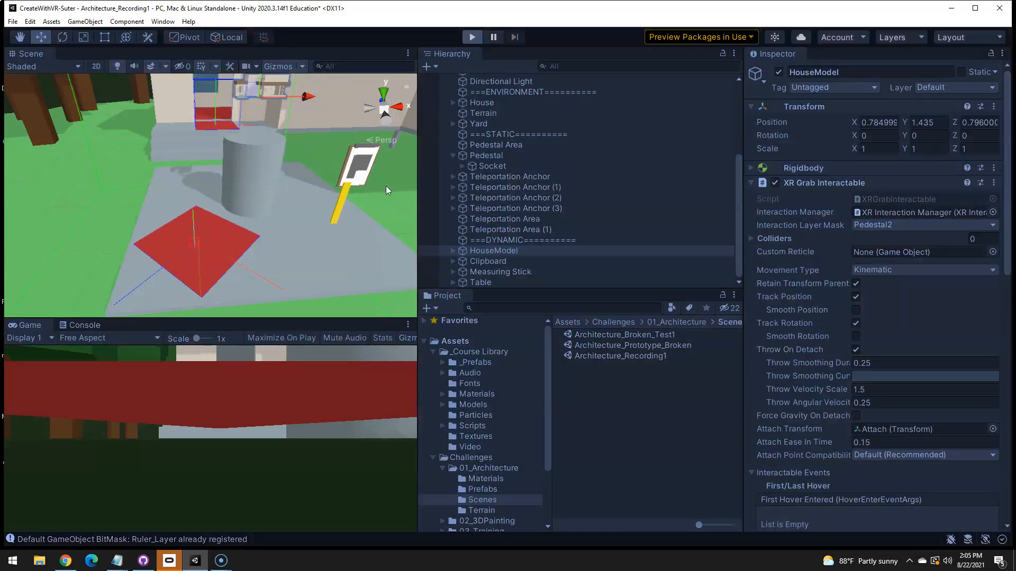
pyautogui.click(471, 37)
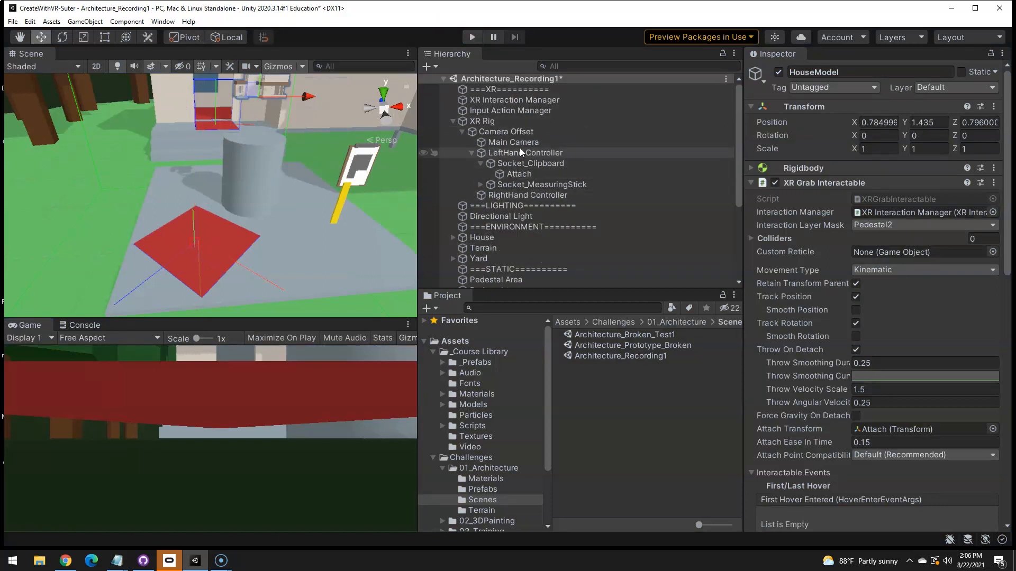
# Assign the blue VR hand prefabs from _Prefabs/VR/Hands as the controllers' Model Prefabs
pyautogui.click(526, 152)
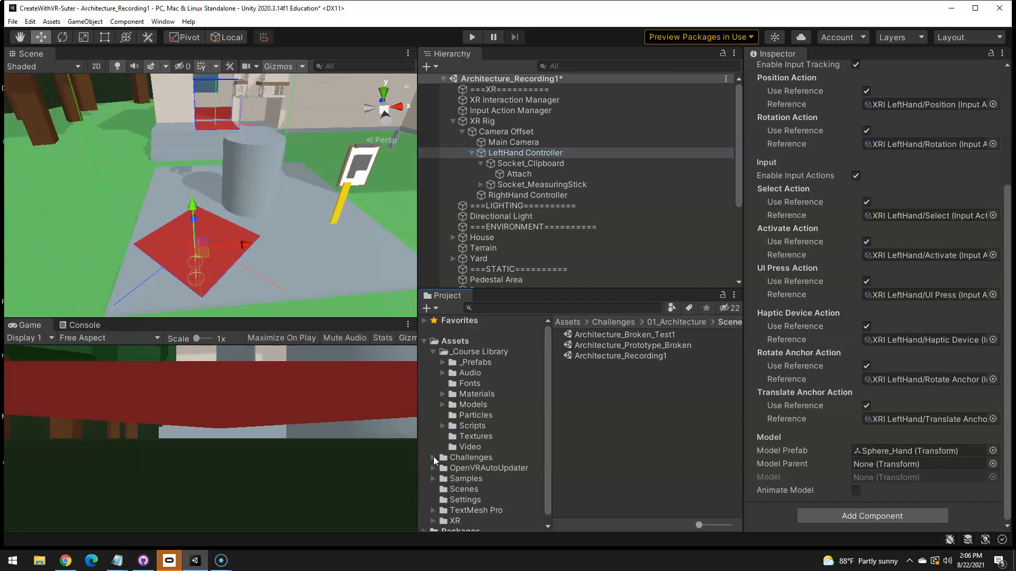
pyautogui.moveTo(457, 365)
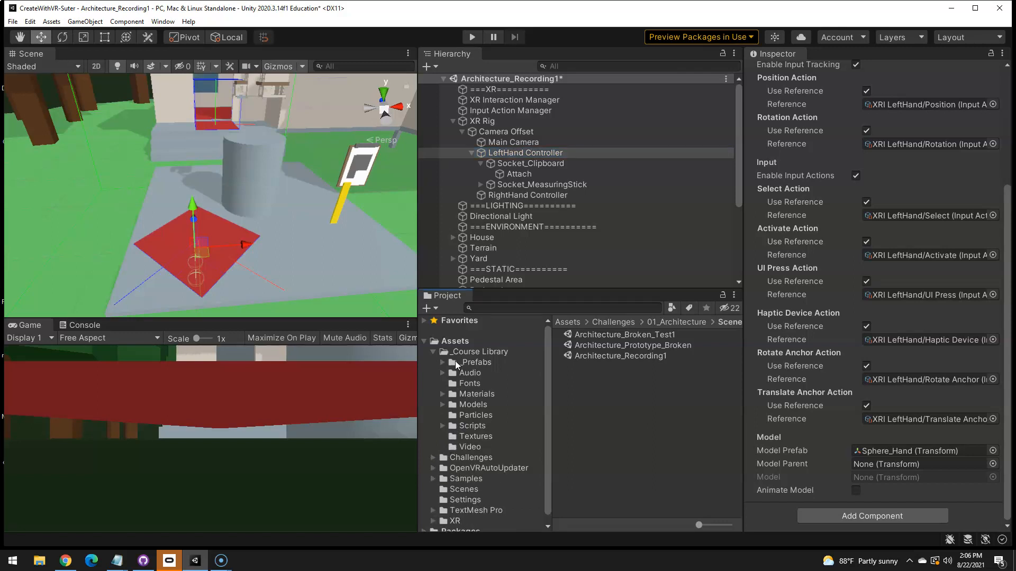
pyautogui.click(474, 362)
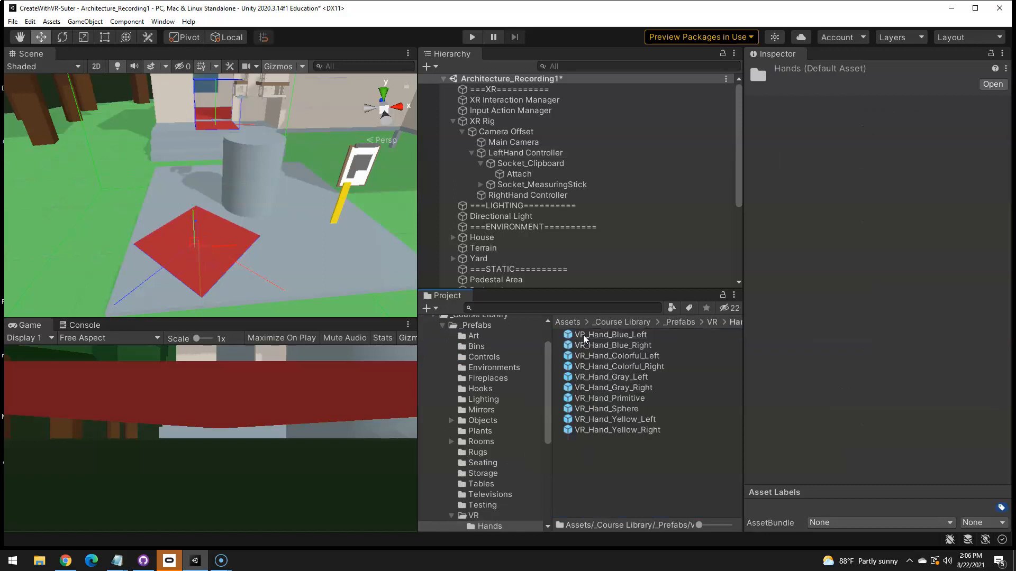
pyautogui.click(526, 152)
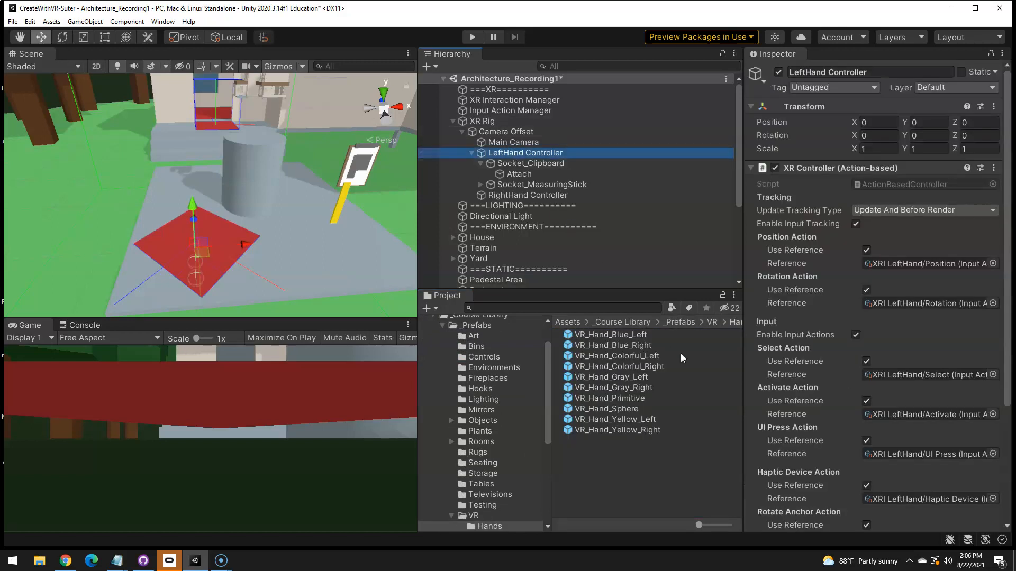
pyautogui.scroll(-3)
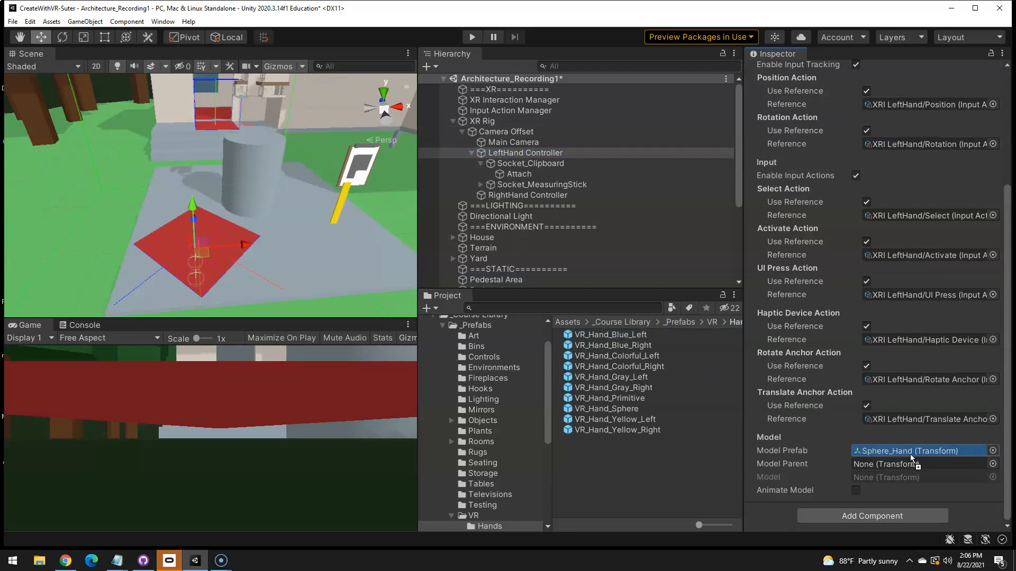
pyautogui.click(527, 195)
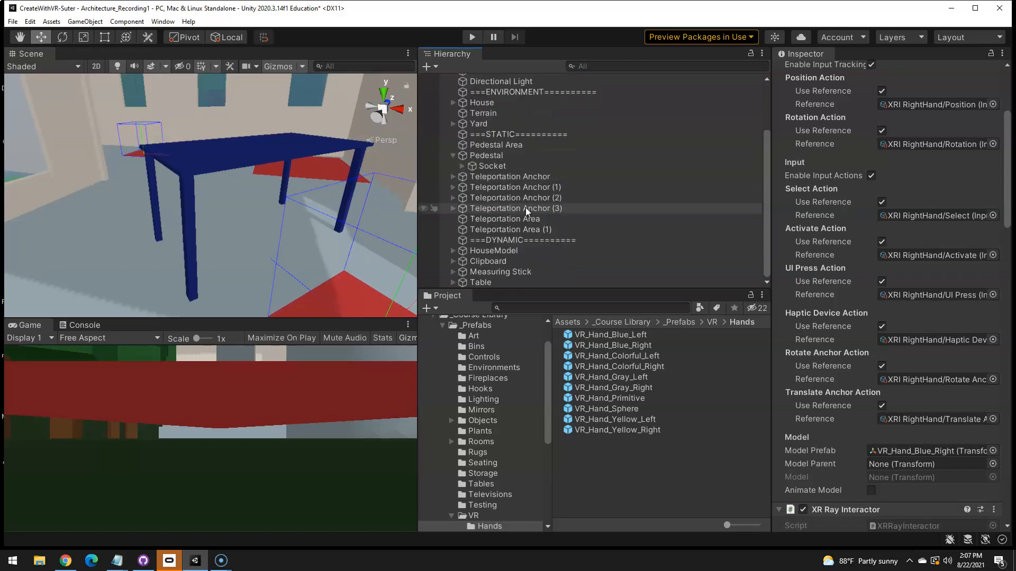
# Scale Leg1–Leg4 to Y 0.7395 and raise them to meet the tabletop
pyautogui.click(480, 281)
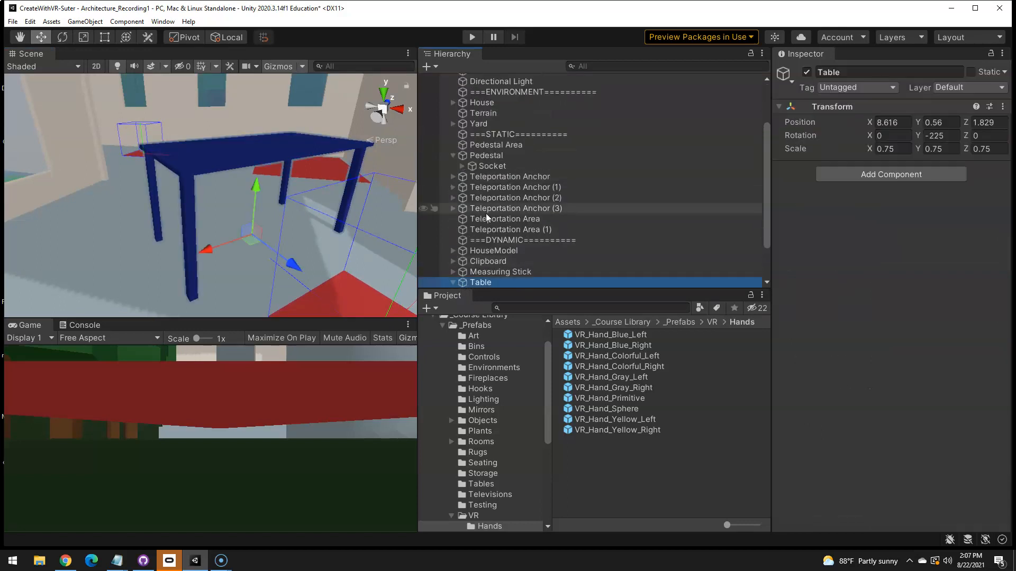
pyautogui.click(453, 281)
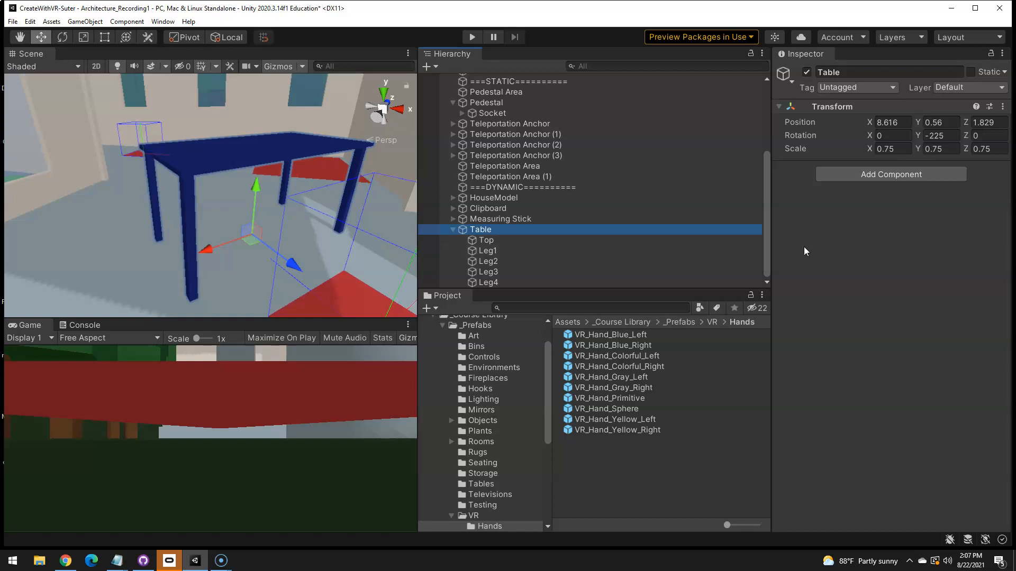
pyautogui.click(486, 251)
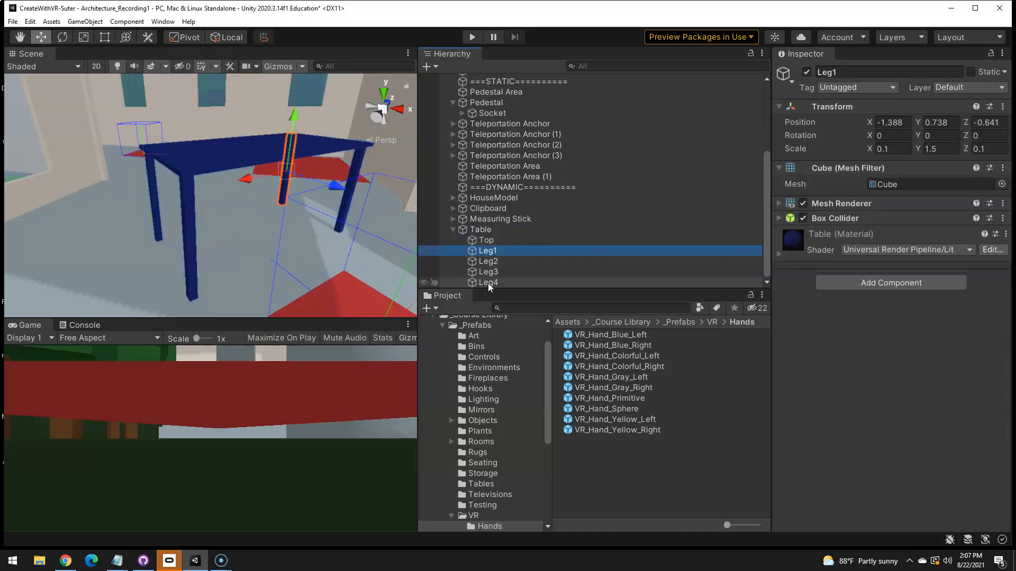
pyautogui.click(486, 282)
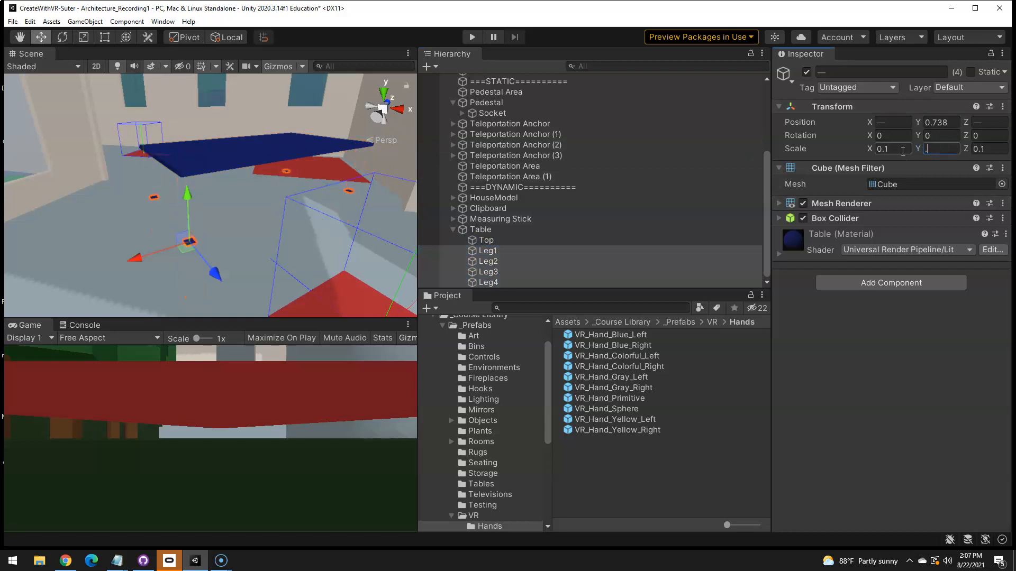
pyautogui.write('.7395')
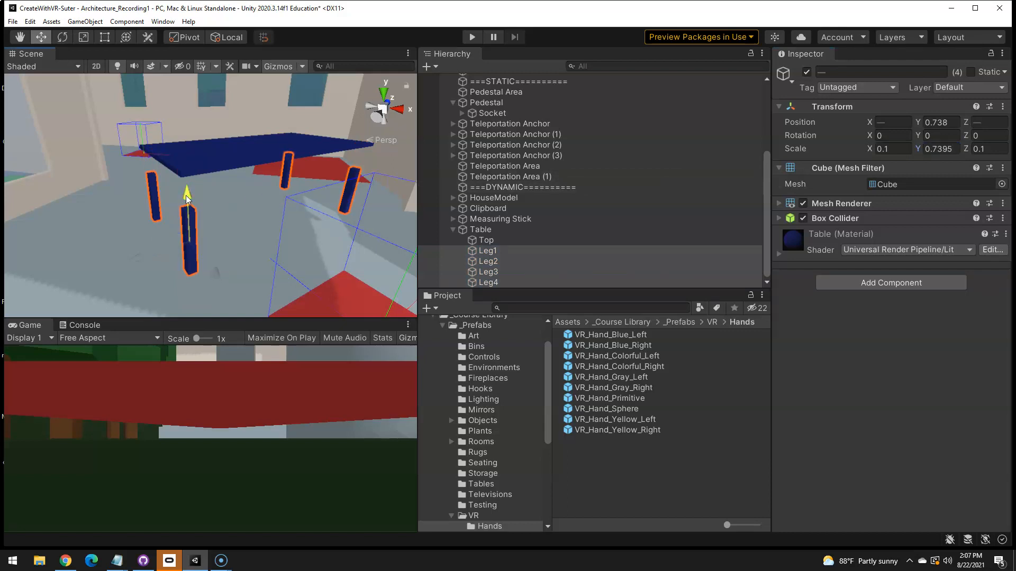
pyautogui.moveTo(186, 188); pyautogui.dragTo(186, 156)
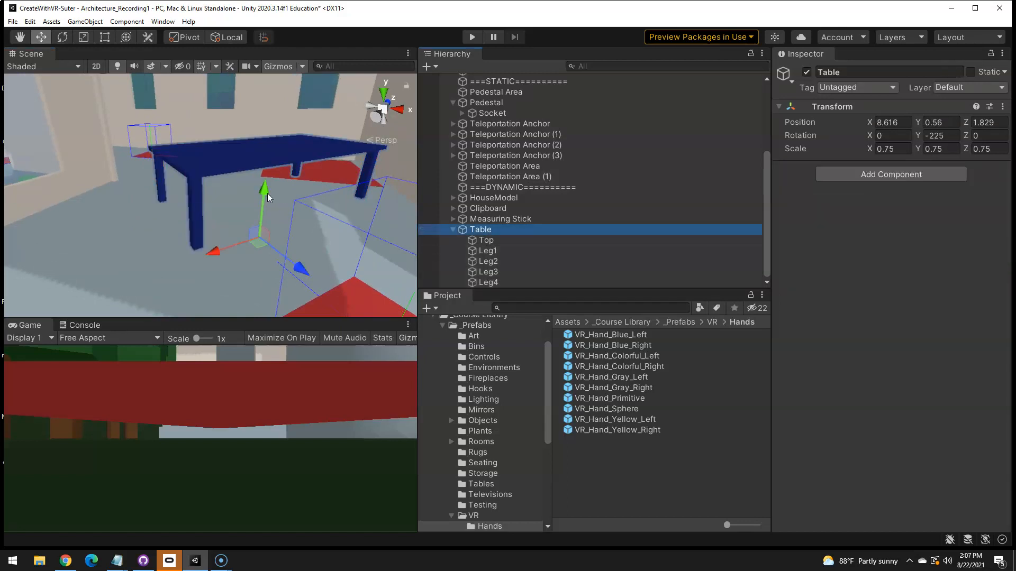
# Drag the Table down to Y ≈ 0.036 so it rests on the floor, then check Top and Leg1
pyautogui.moveTo(264, 188); pyautogui.dragTo(256, 241)
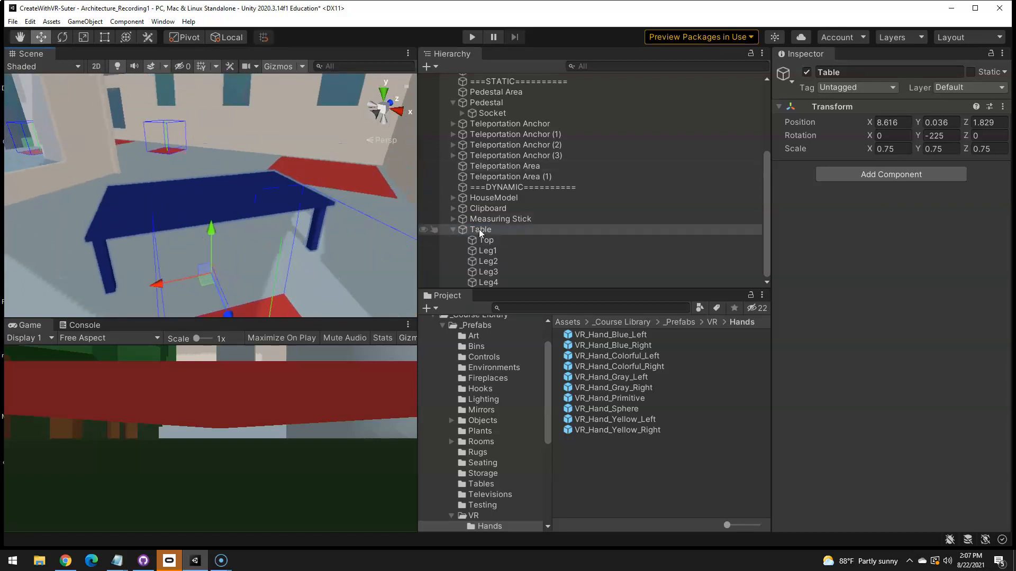
pyautogui.click(480, 230)
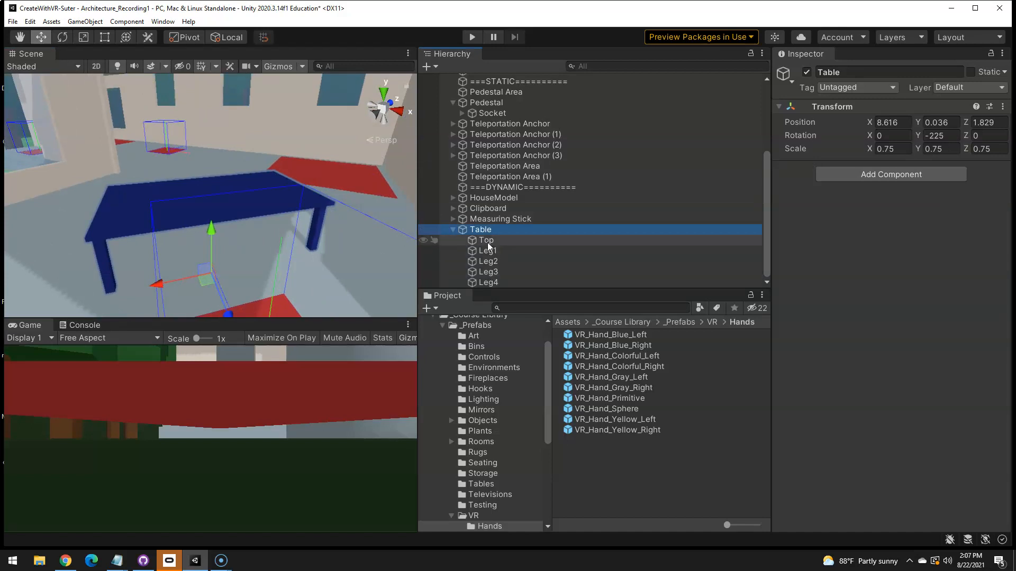
pyautogui.click(485, 240)
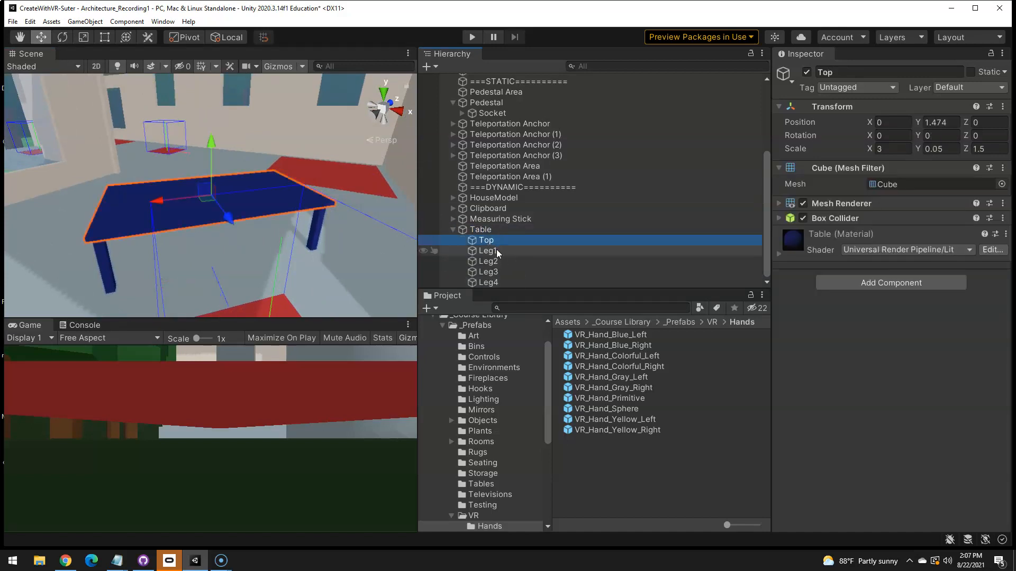
pyautogui.click(487, 251)
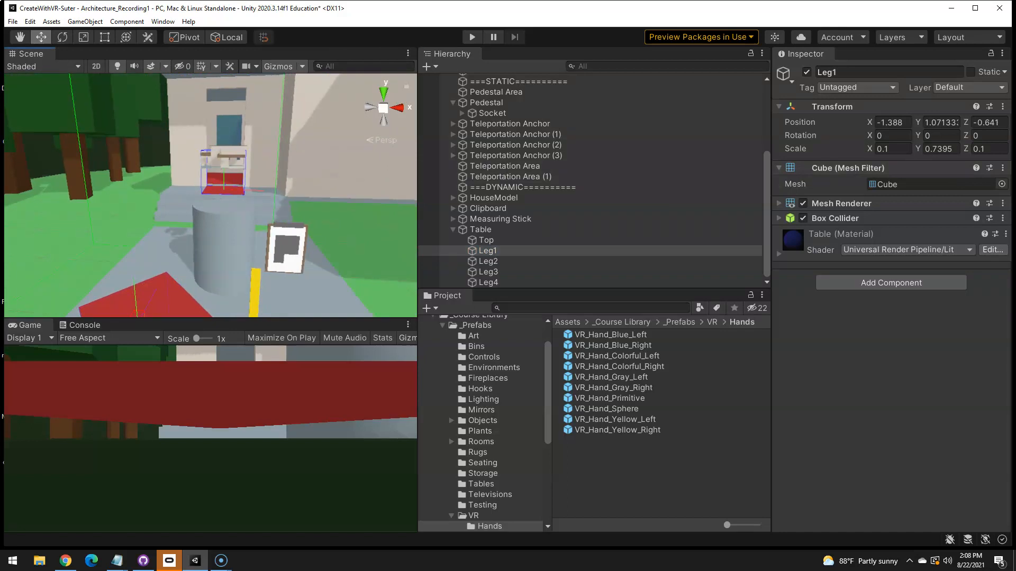
pyautogui.moveTo(273, 221)
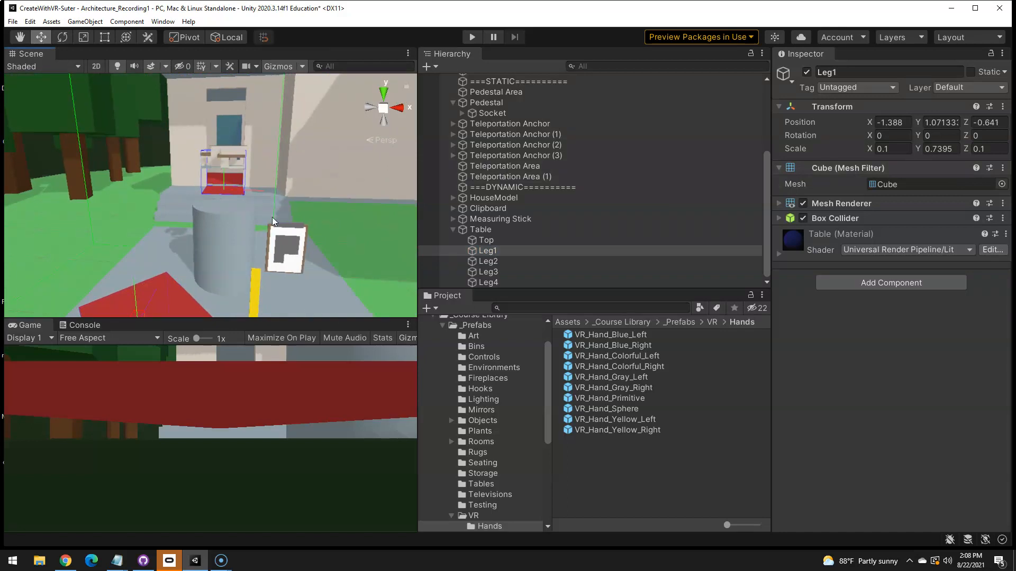
# Set the first Teleportation Anchor's Match Orientation to World Space Up
pyautogui.click(510, 123)
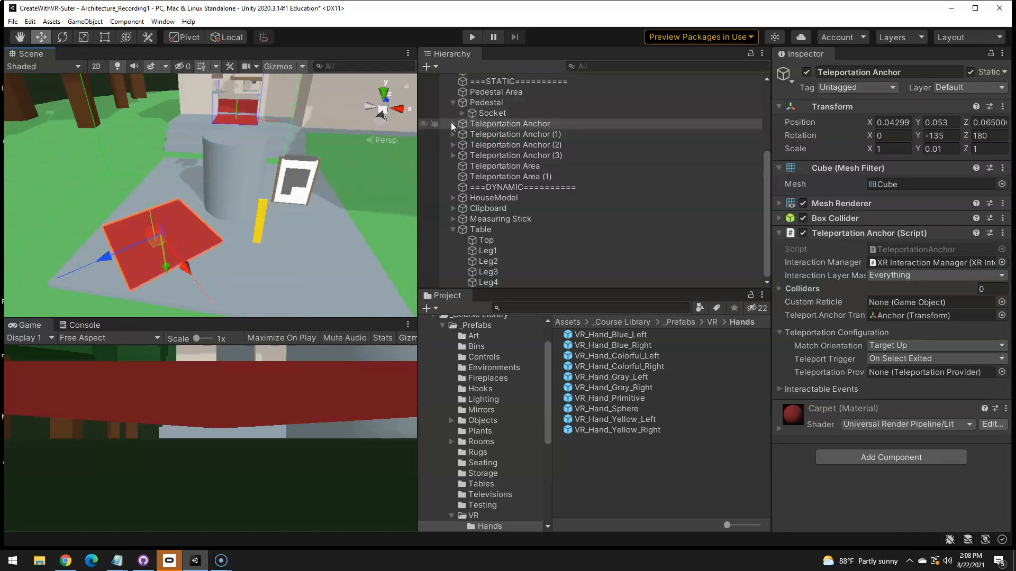
pyautogui.moveTo(486, 126)
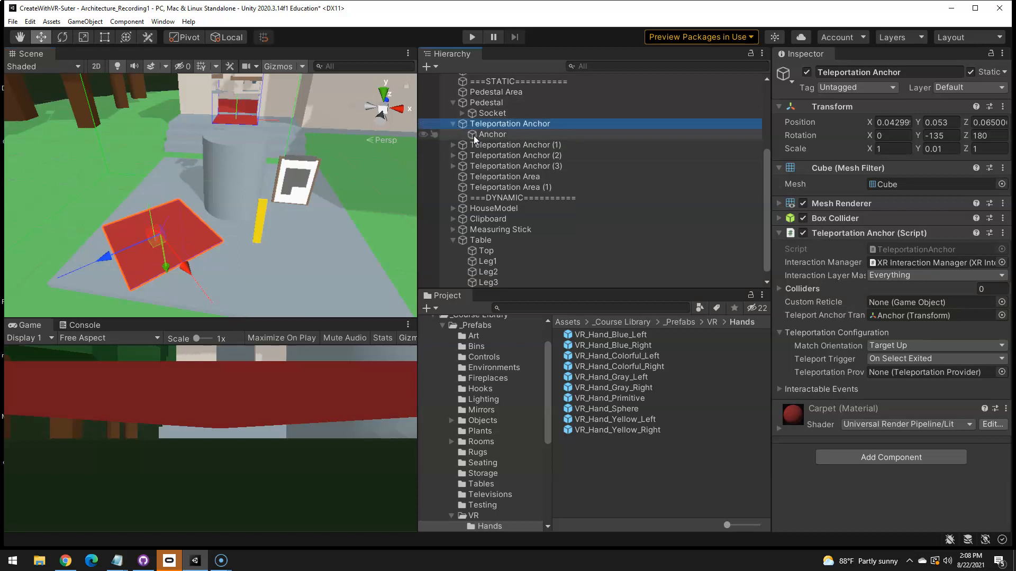
pyautogui.click(492, 134)
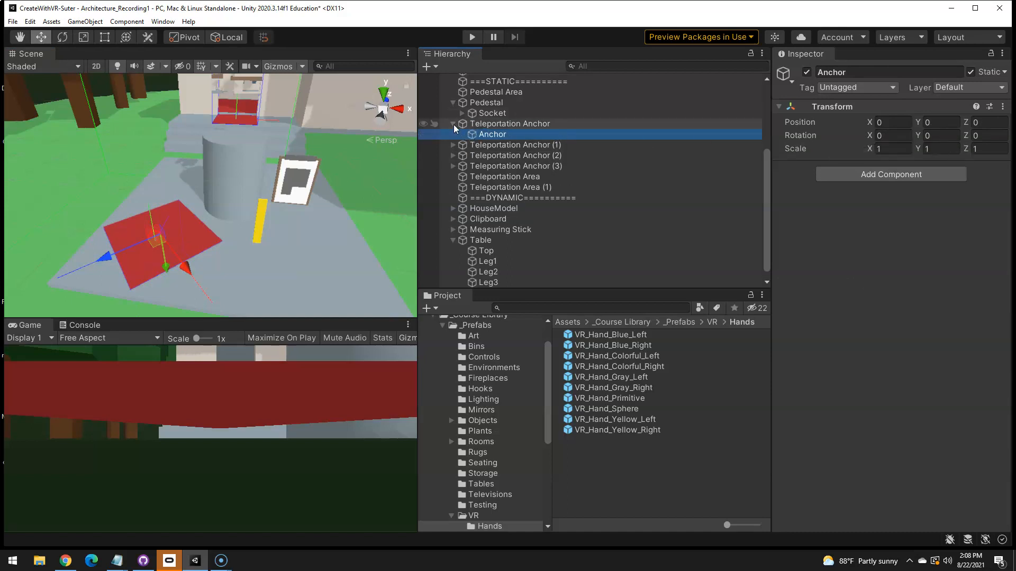
pyautogui.click(510, 124)
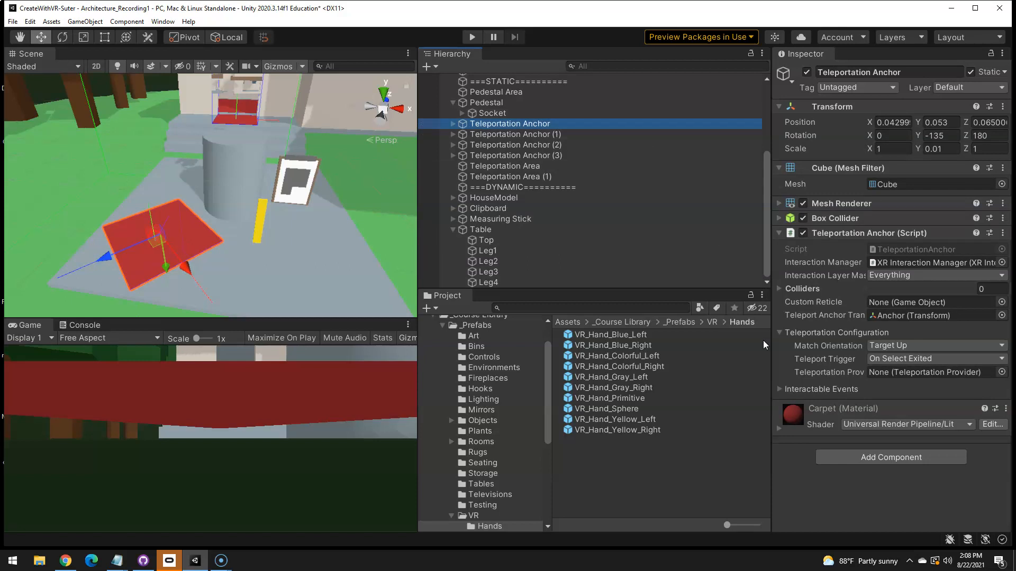
pyautogui.click(935, 345)
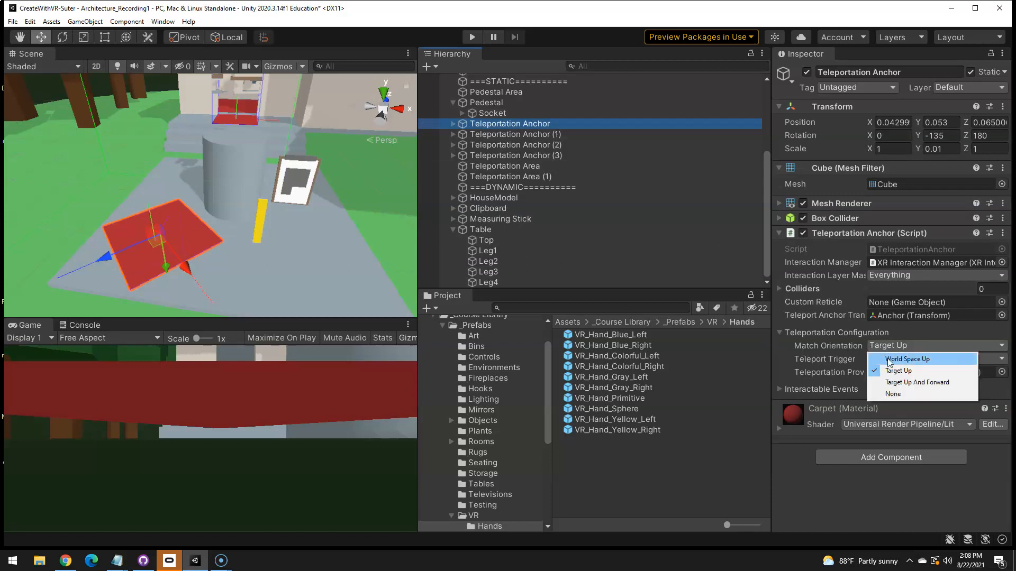
pyautogui.click(907, 358)
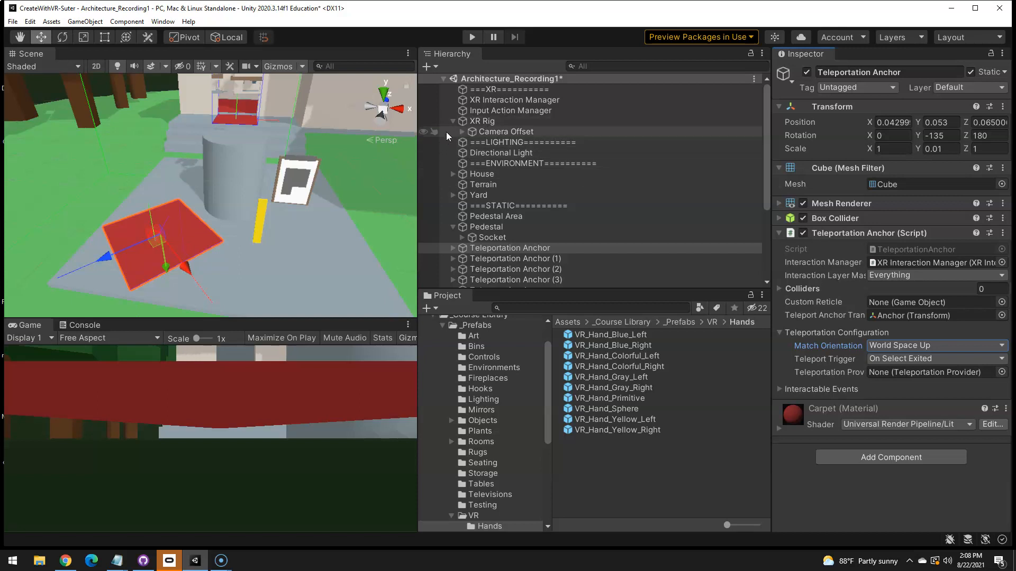
# Make the RightHand Controller's Valid Color Gradient solid green by removing the white end key
pyautogui.click(452, 131)
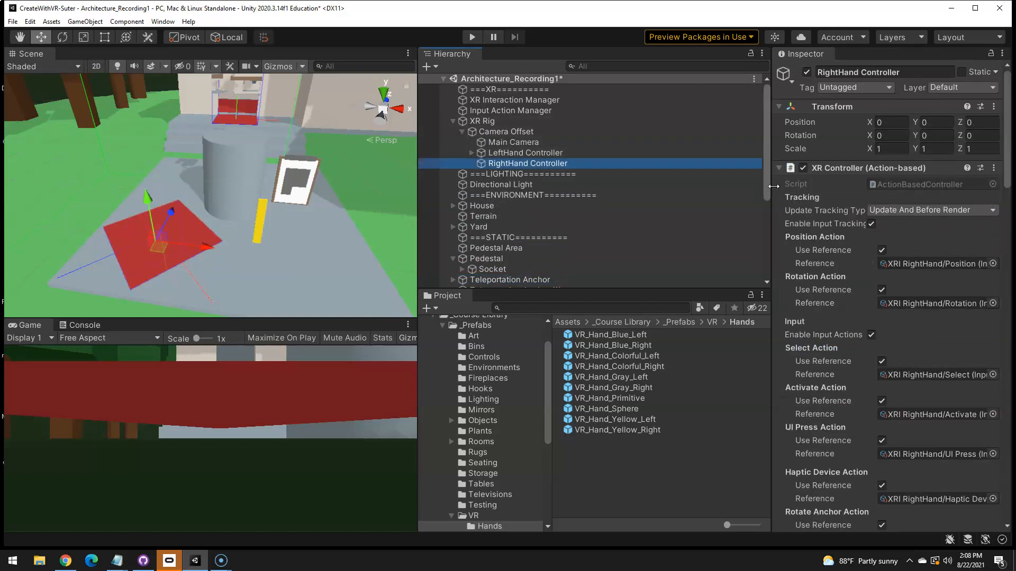
pyautogui.scroll(-3)
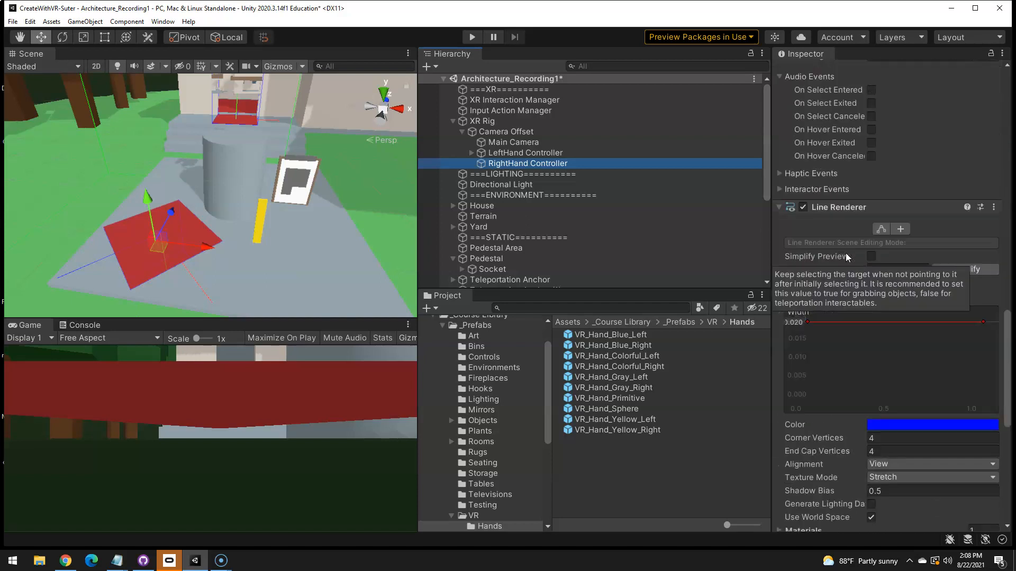
pyautogui.scroll(-3)
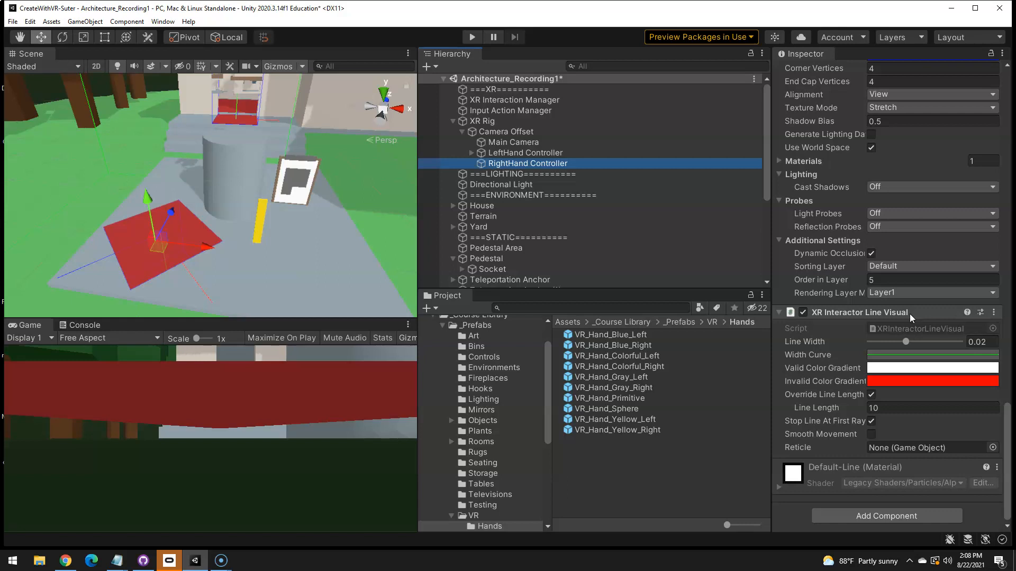
pyautogui.click(931, 369)
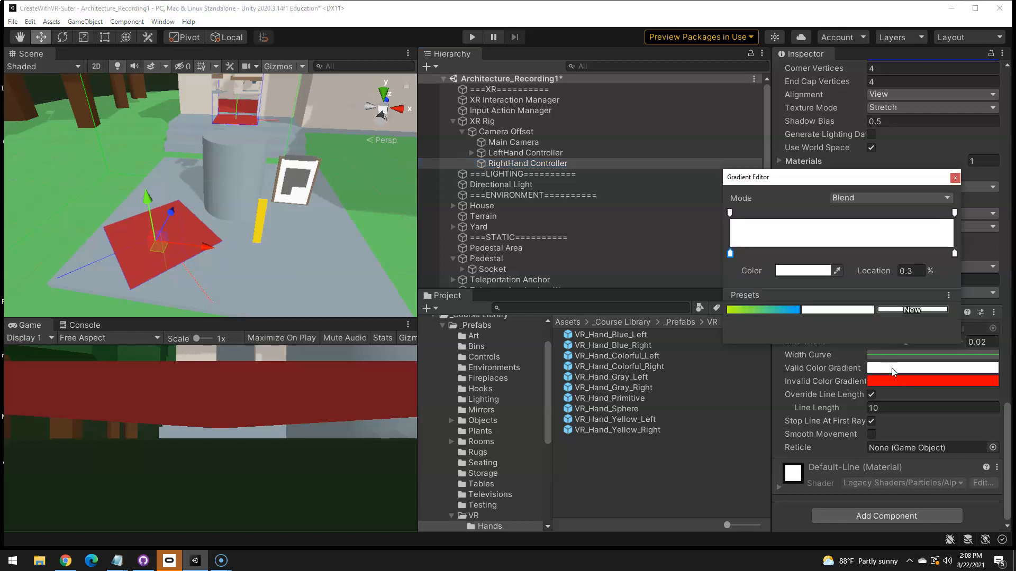
pyautogui.click(802, 270)
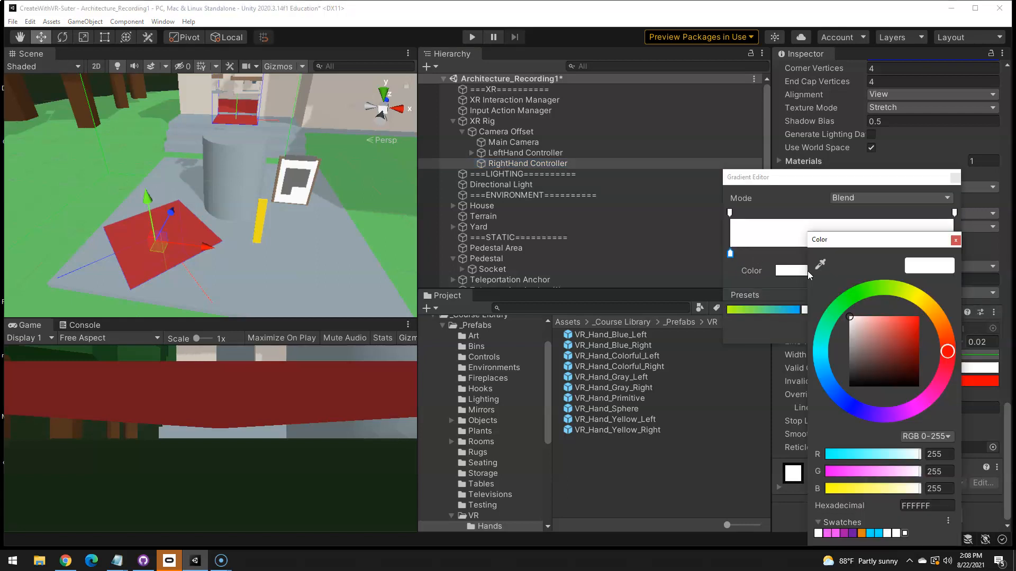
pyautogui.click(907, 316)
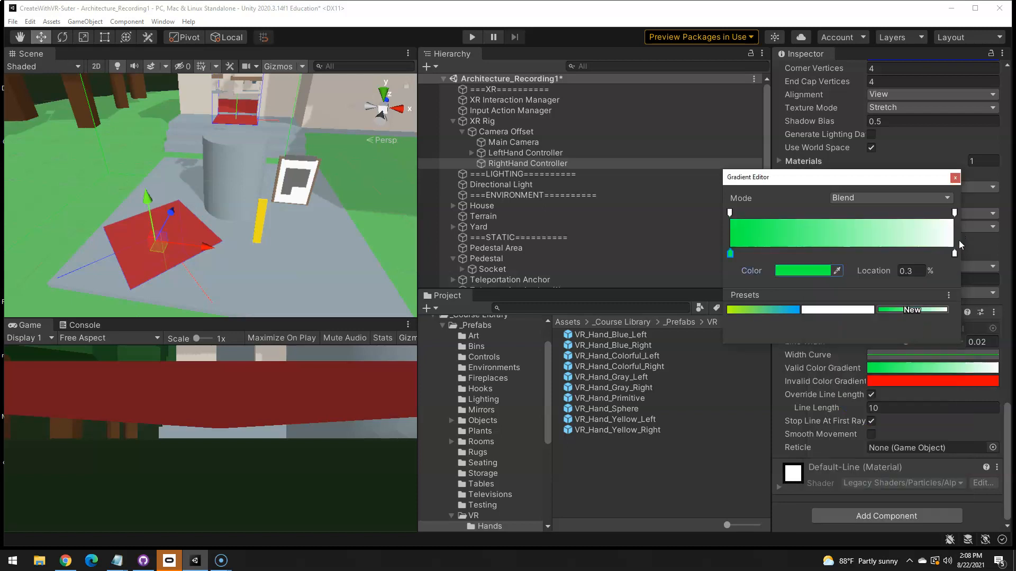
pyautogui.moveTo(729, 253); pyautogui.dragTo(953, 252)
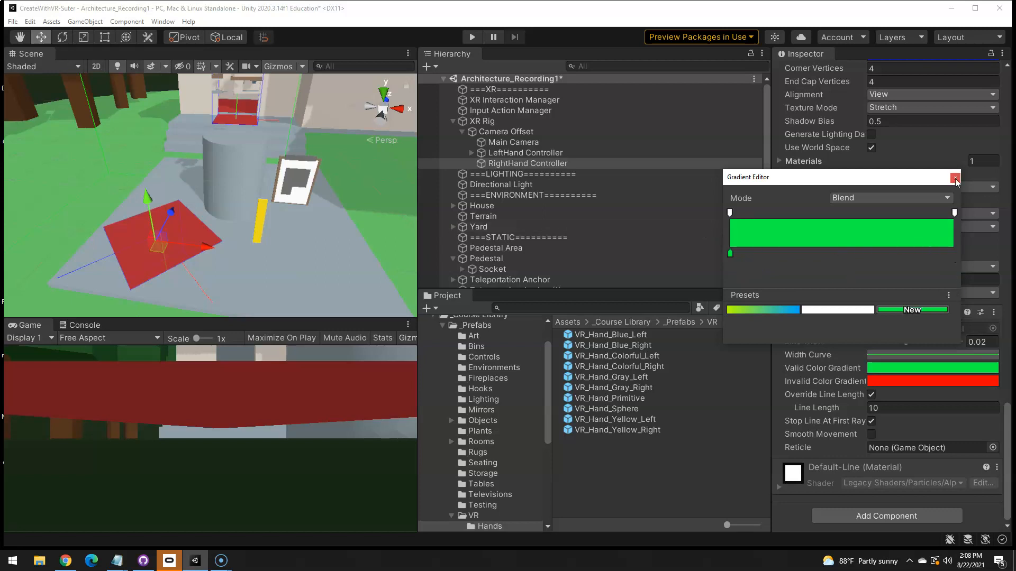
pyautogui.click(955, 177)
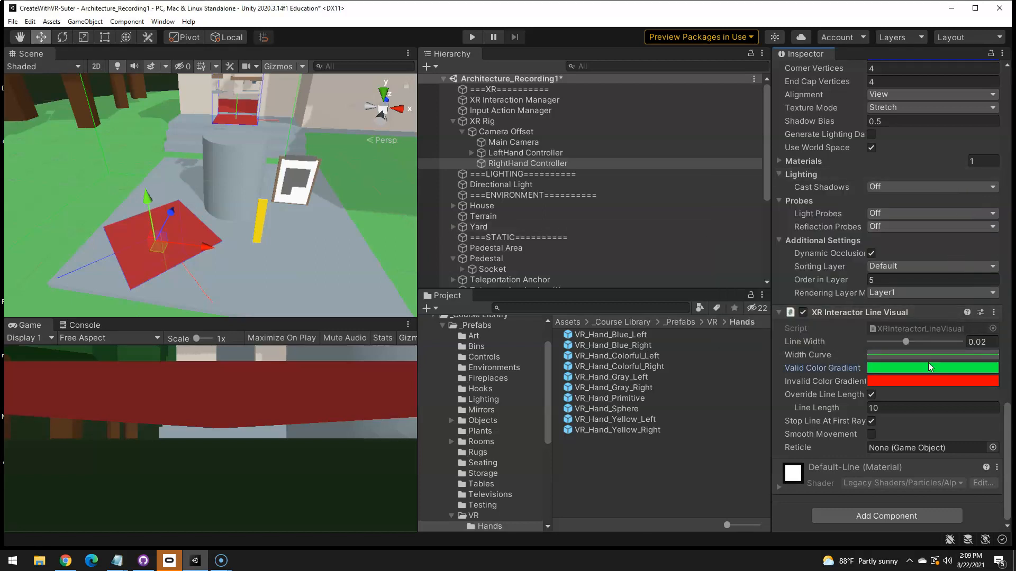
# Set the Invalid Color Gradient's start key to blue
pyautogui.click(931, 381)
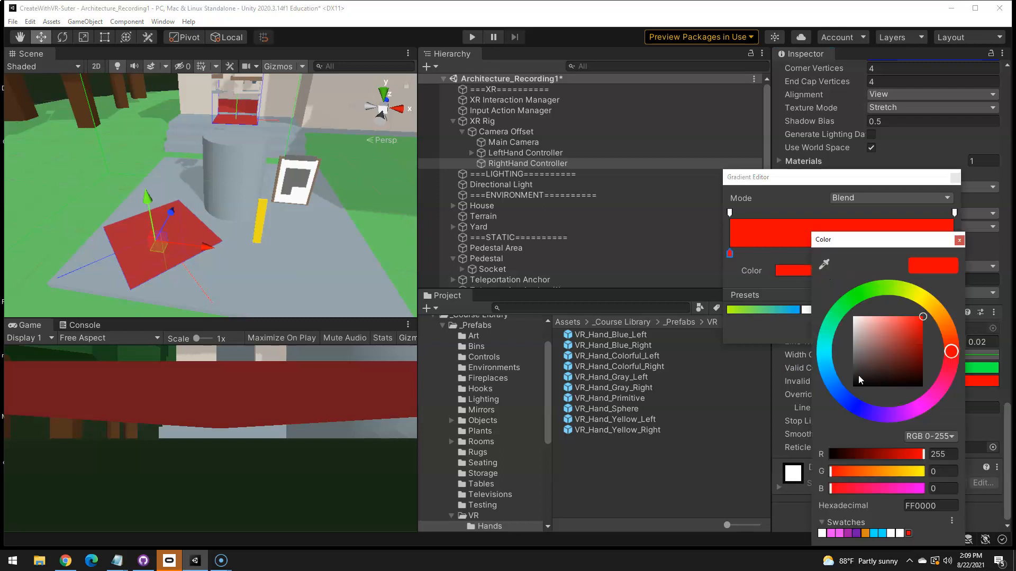
pyautogui.click(833, 382)
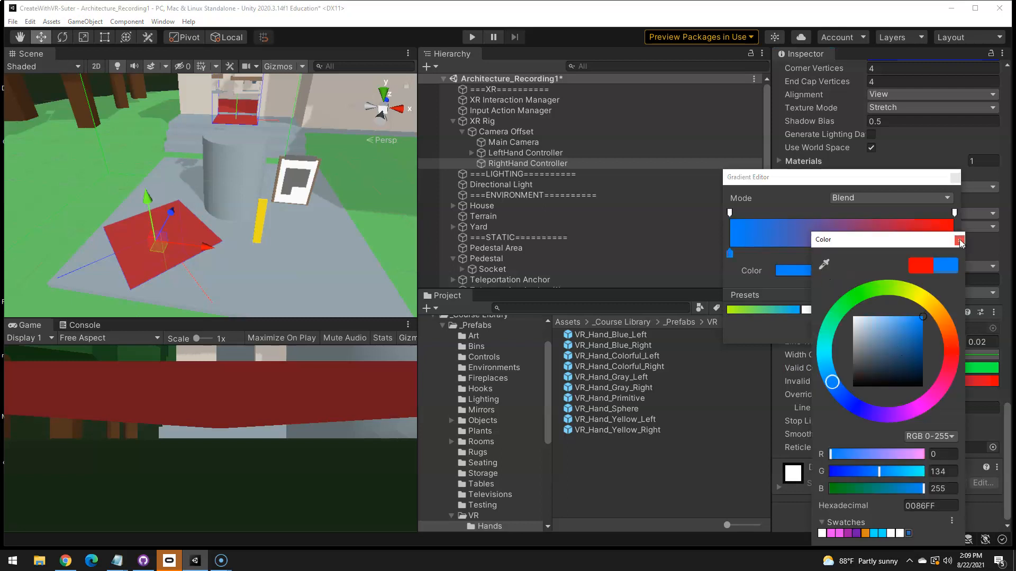
pyautogui.click(962, 239)
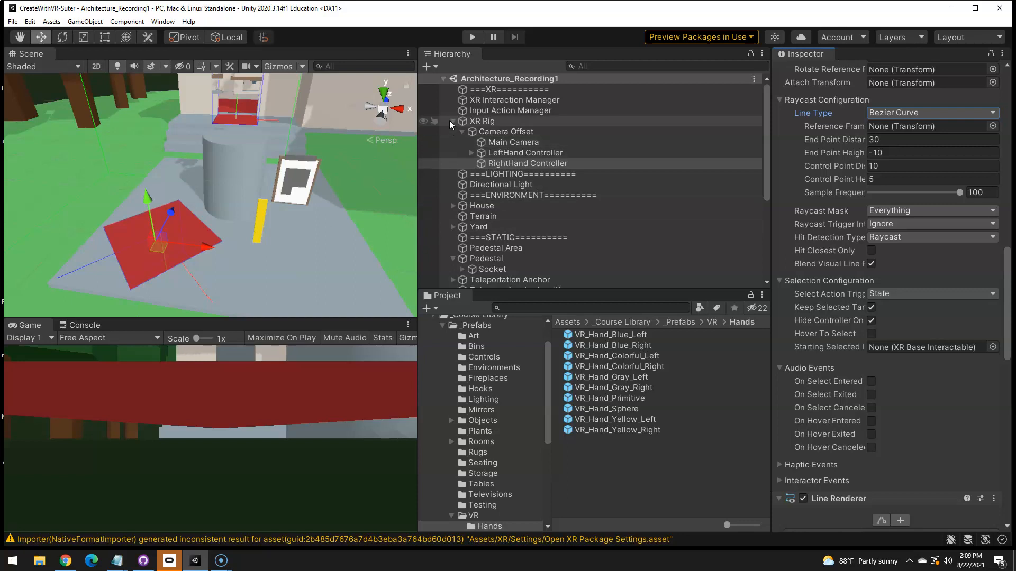
# Scroll the Hierarchy down to the DYNAMIC group after saving the scene
pyautogui.scroll(-3)
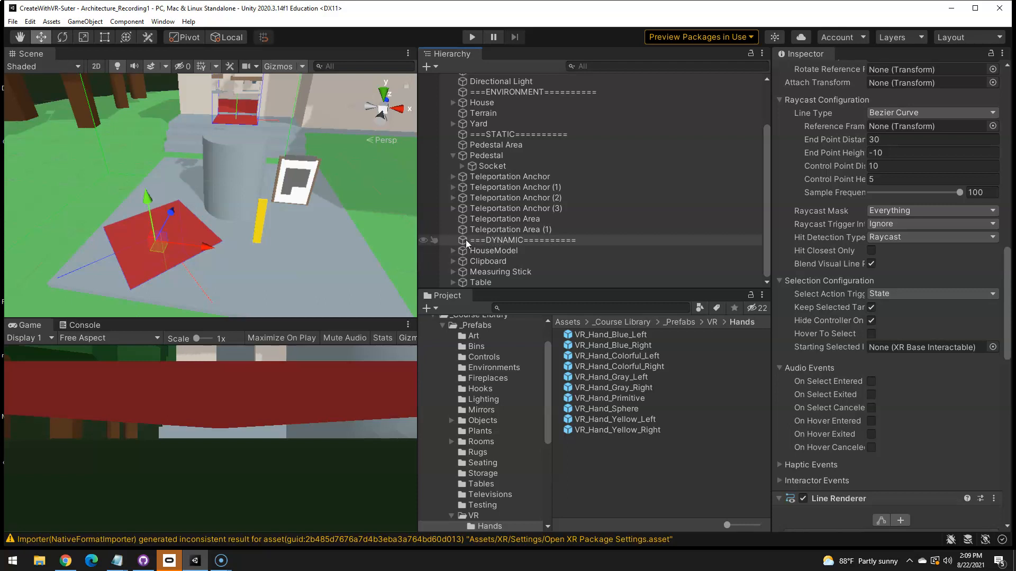
# Create an empty child under ===DYNAMIC=== and name it Speaker(BirdSounds)
pyautogui.rightClick(518, 240)
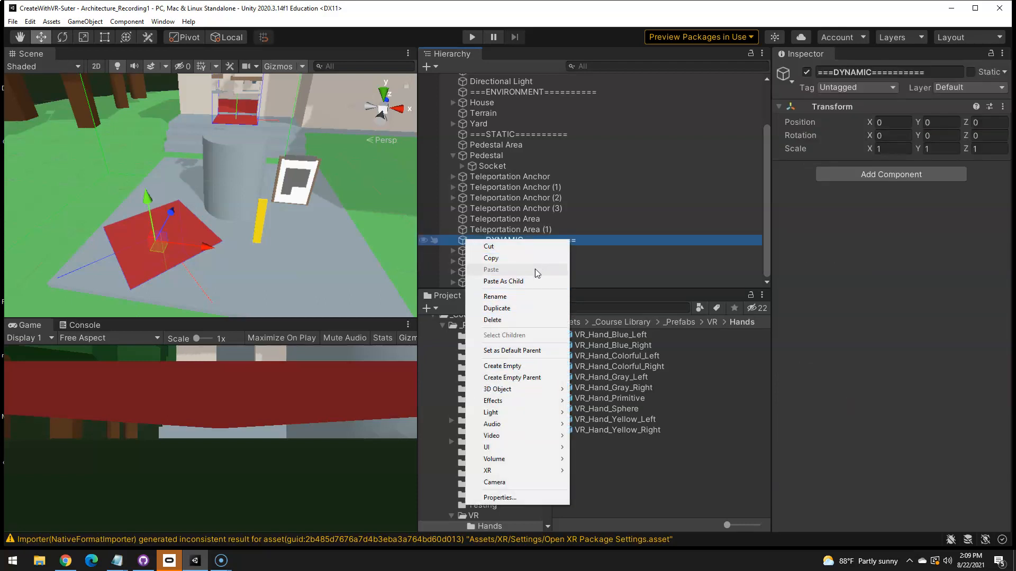
pyautogui.click(502, 365)
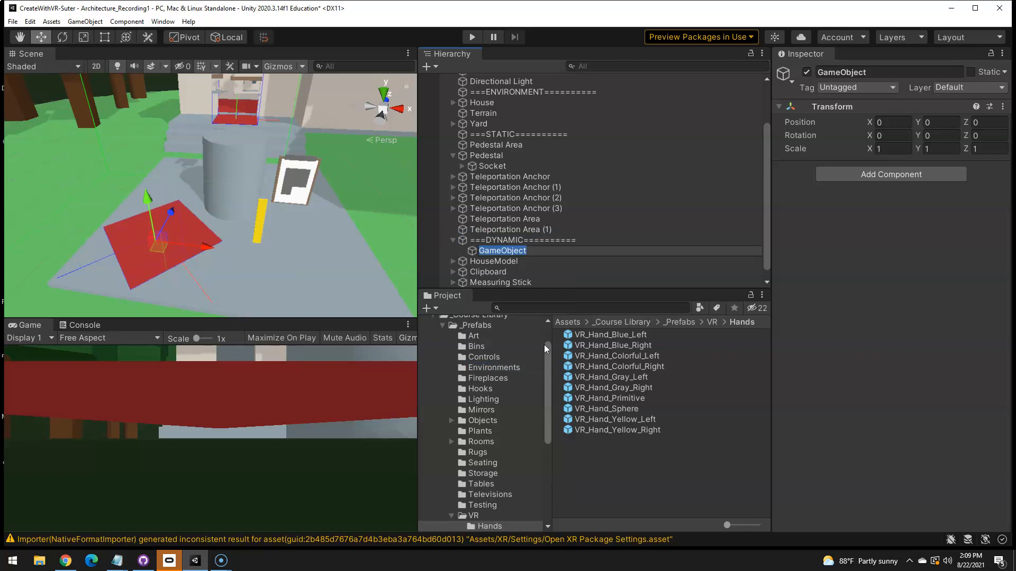
pyautogui.write('Speaker(B')
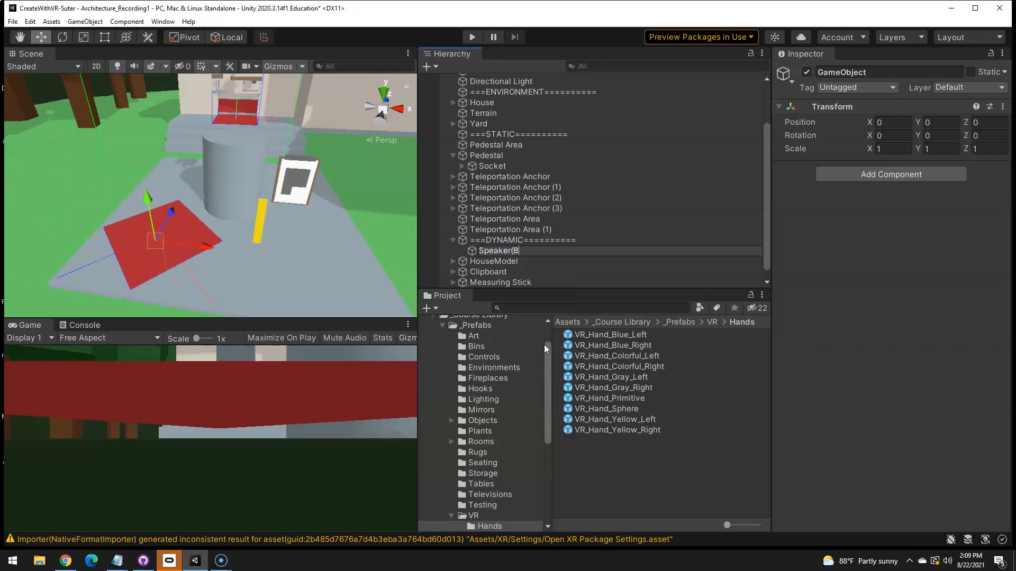
pyautogui.write('irdSounds)')
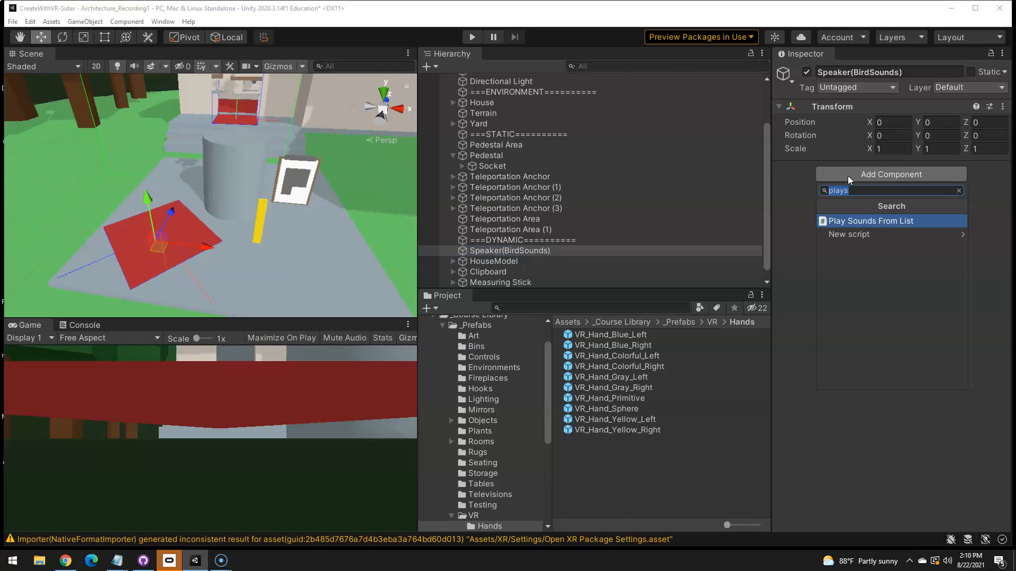
# Add Audio Source, On Timed Interval and Play Sounds From List components to Speaker(BirdSounds)
pyautogui.write('audio')
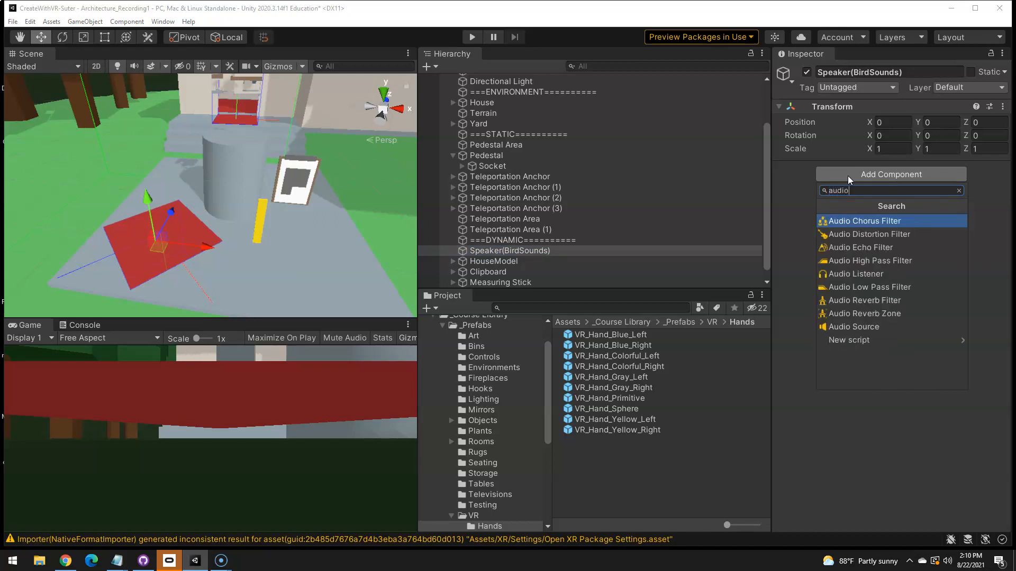
pyautogui.click(854, 327)
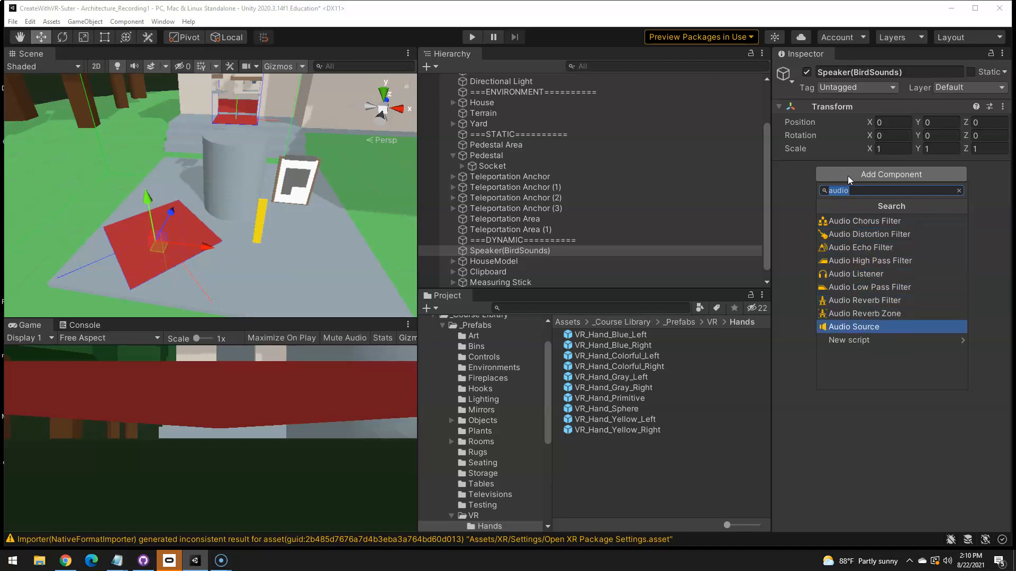
pyautogui.click(854, 327)
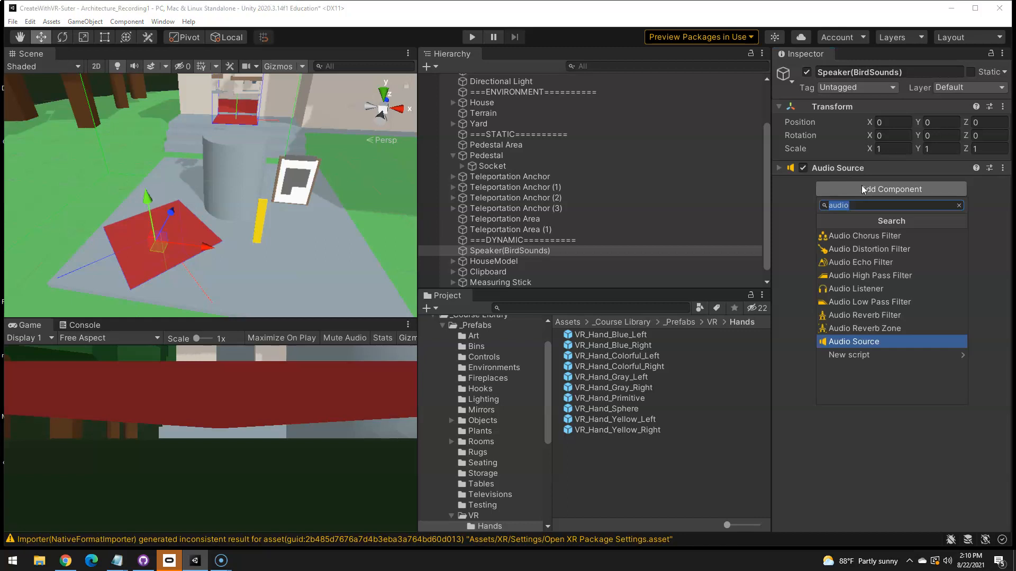
pyautogui.write('on tim')
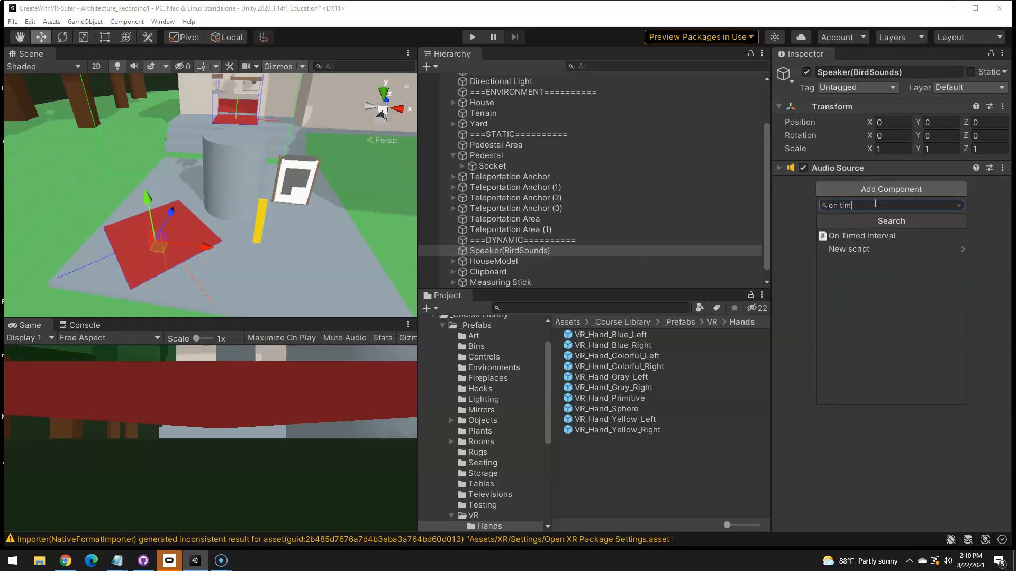
pyautogui.click(861, 234)
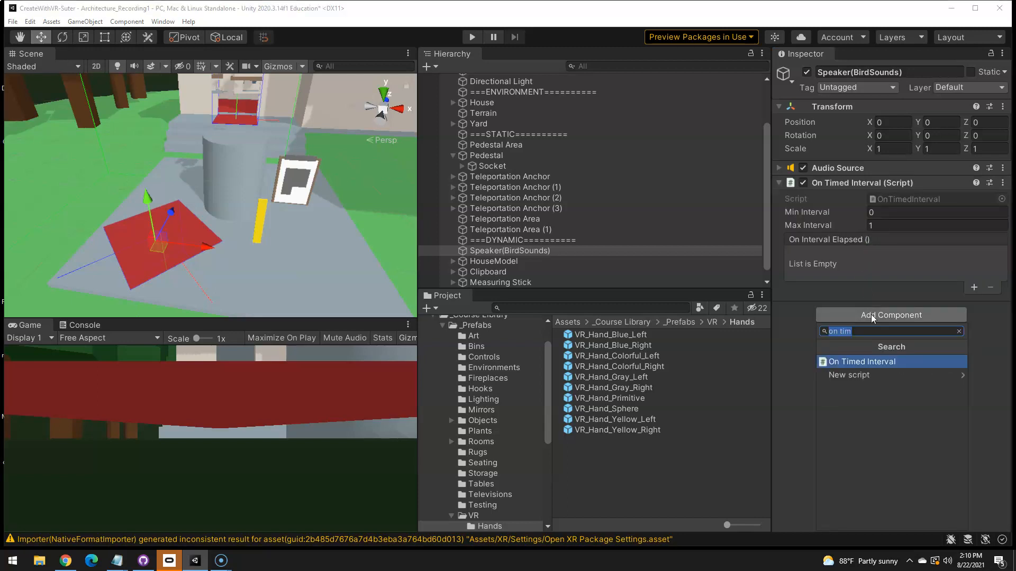
pyautogui.write('pla')
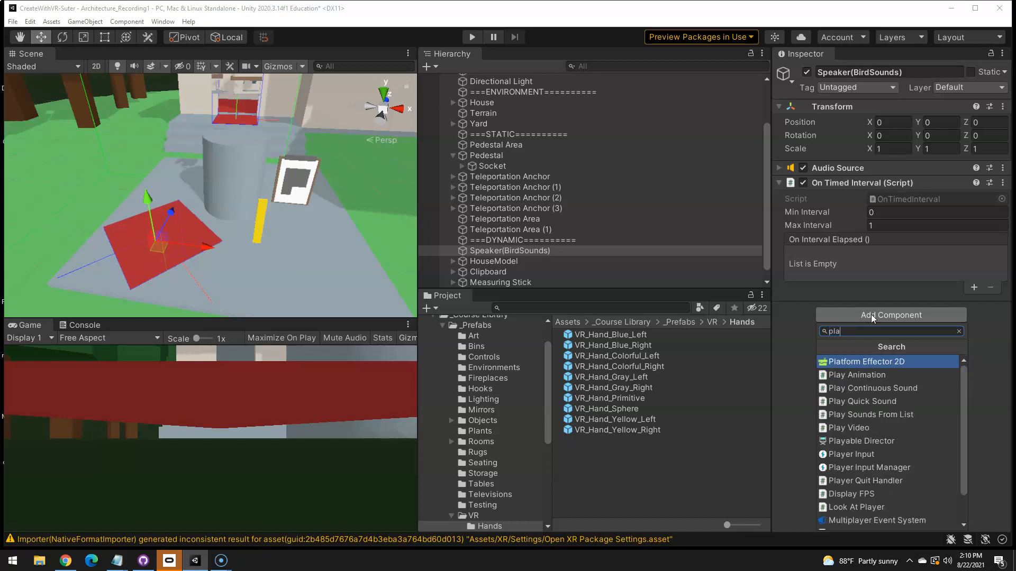
pyautogui.write('play soun')
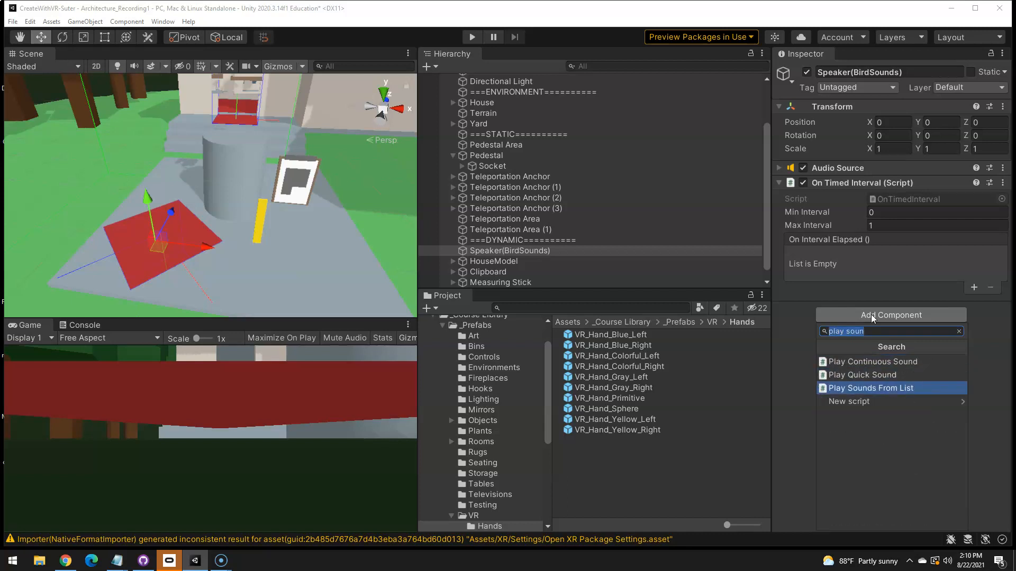
pyautogui.click(871, 387)
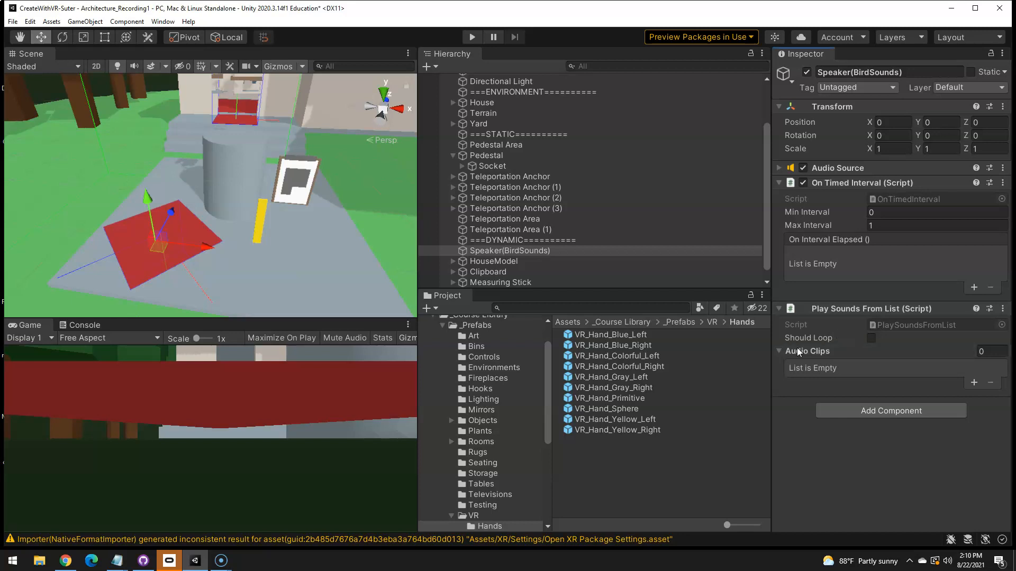
pyautogui.click(779, 169)
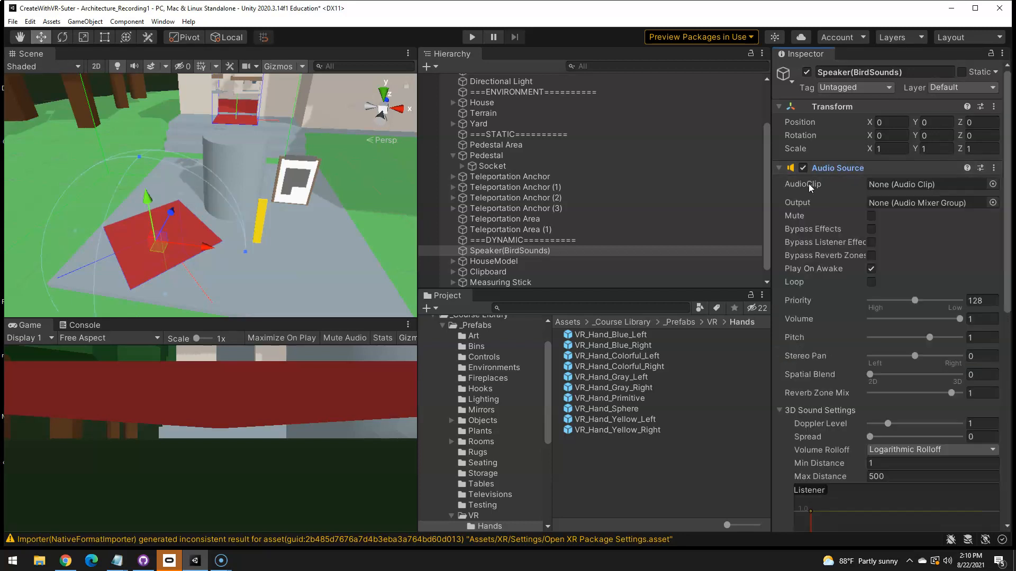
pyautogui.moveTo(884, 214)
pyautogui.write('1')
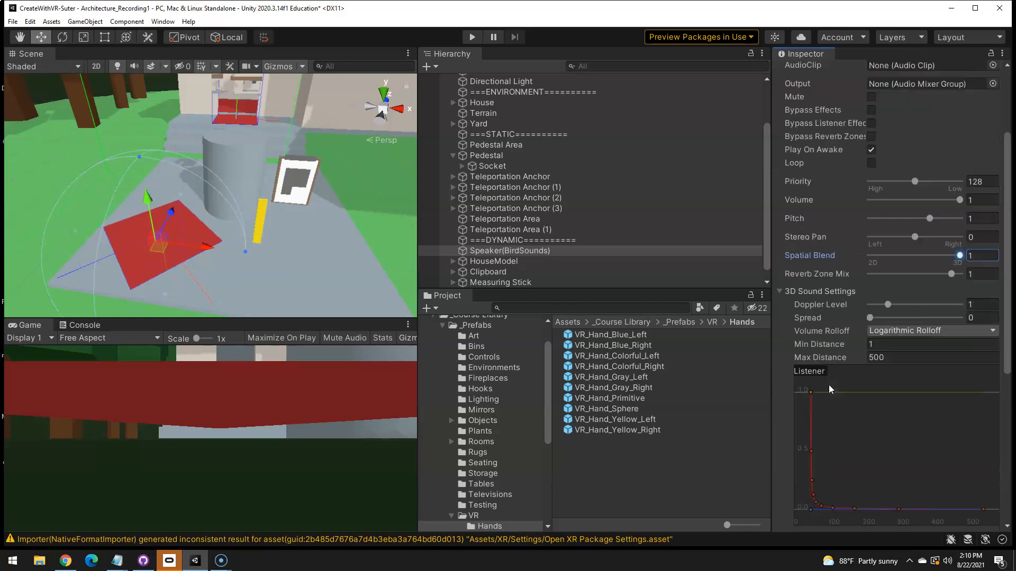
# Set Spatial Blend to 1 and assign SFX_Bird_1, SFX_Bird_2, SFX_Bird_3 to the clip list
pyautogui.click(931, 357)
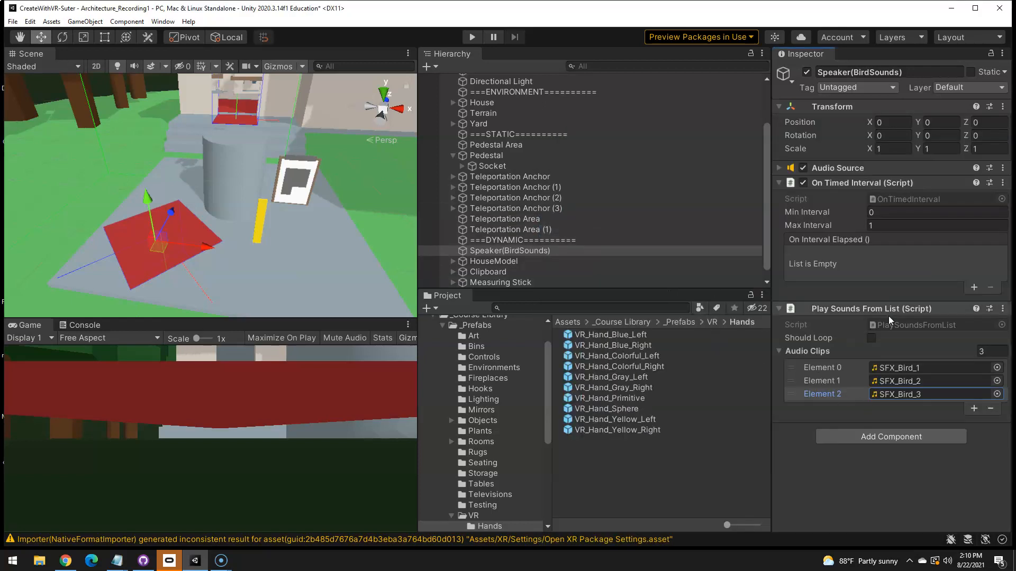
# Set the interval to 3–6 seconds and wire On Interval Elapsed to PlaySoundsFromList.RandomClip()
pyautogui.click(934, 212)
pyautogui.write('3')
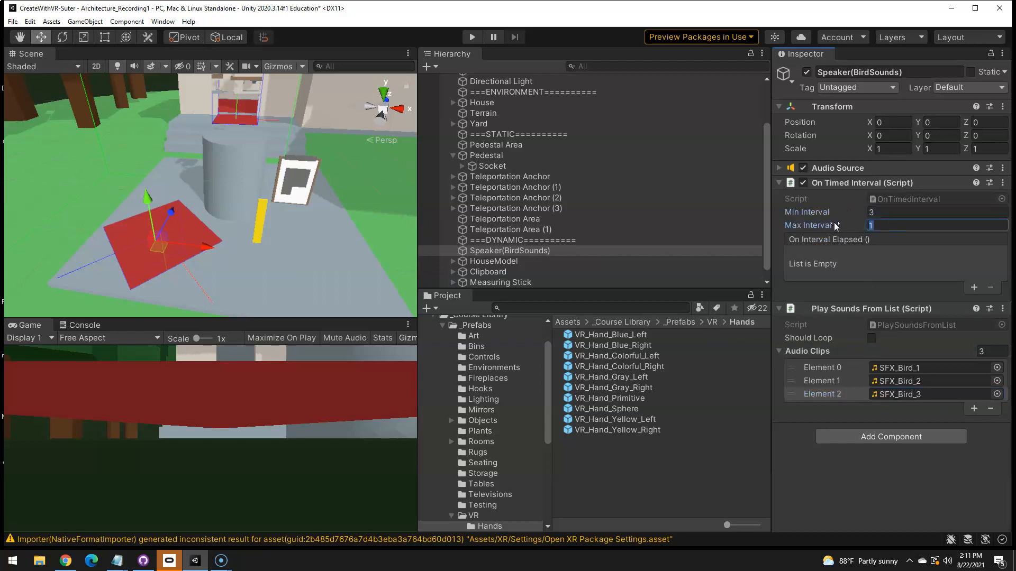
pyautogui.write('6')
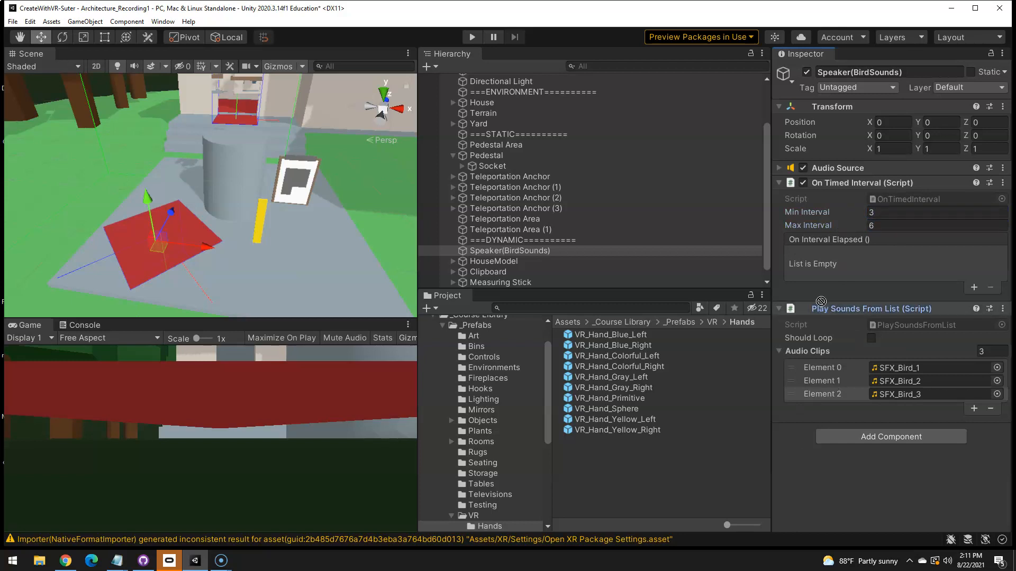
pyautogui.click(973, 287)
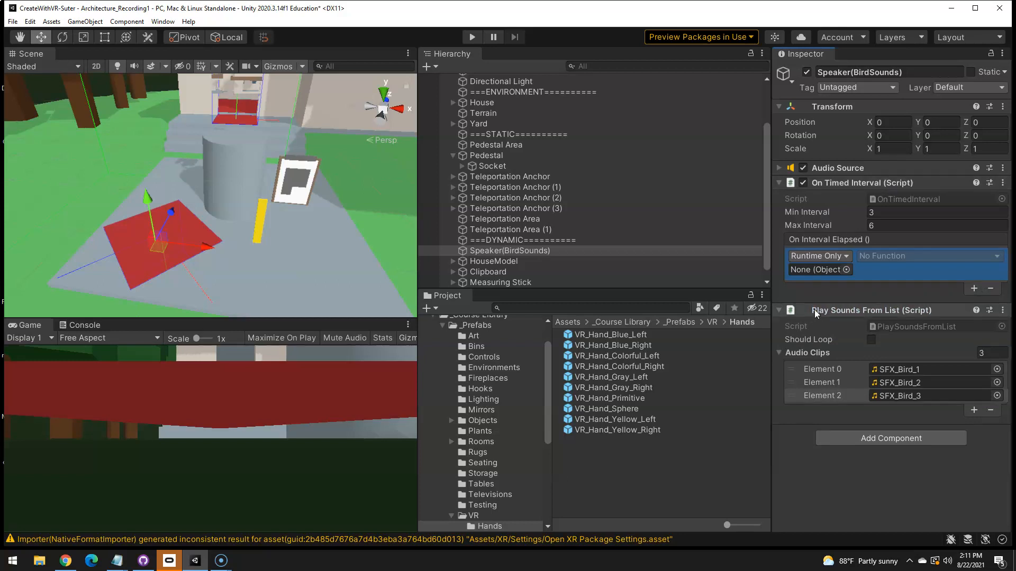
pyautogui.click(816, 269)
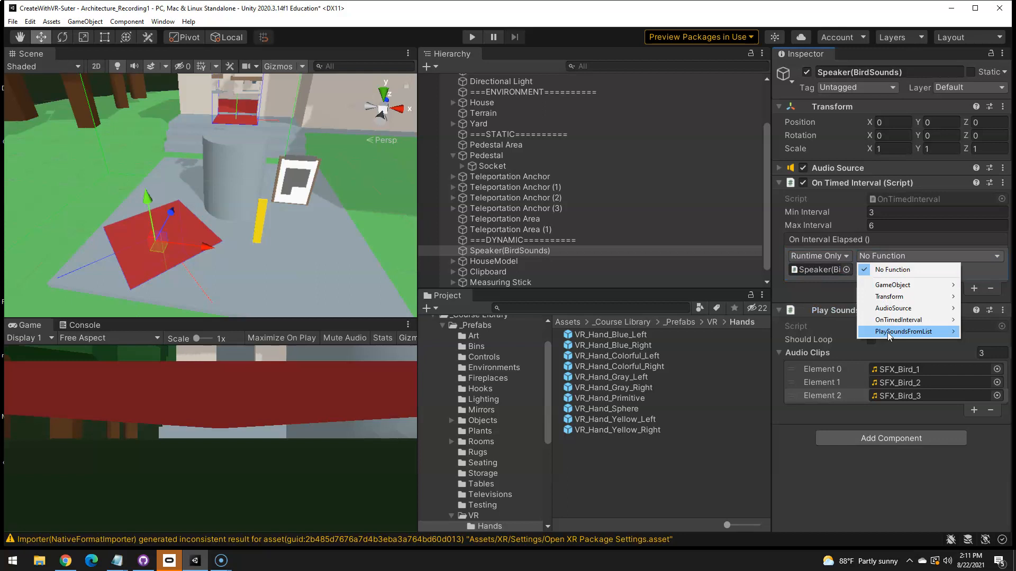
pyautogui.click(903, 331)
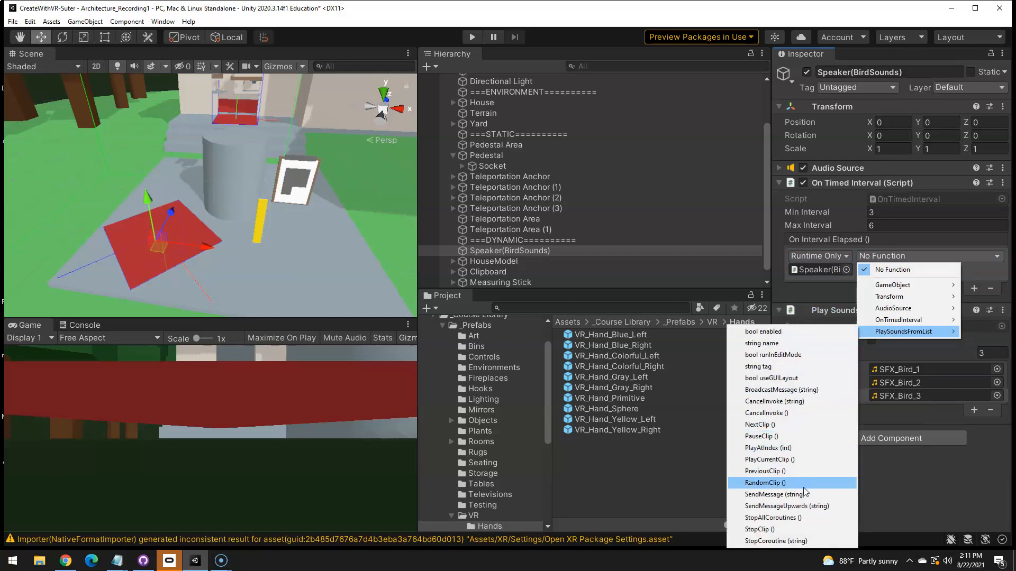
pyautogui.click(765, 482)
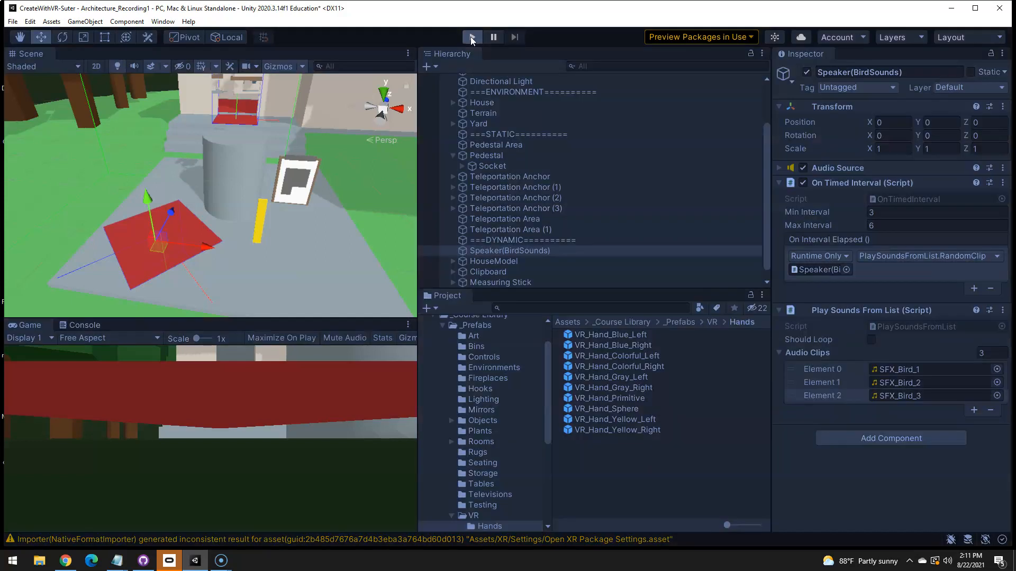
# Enter Play mode to test the bird-sound speaker
pyautogui.click(472, 37)
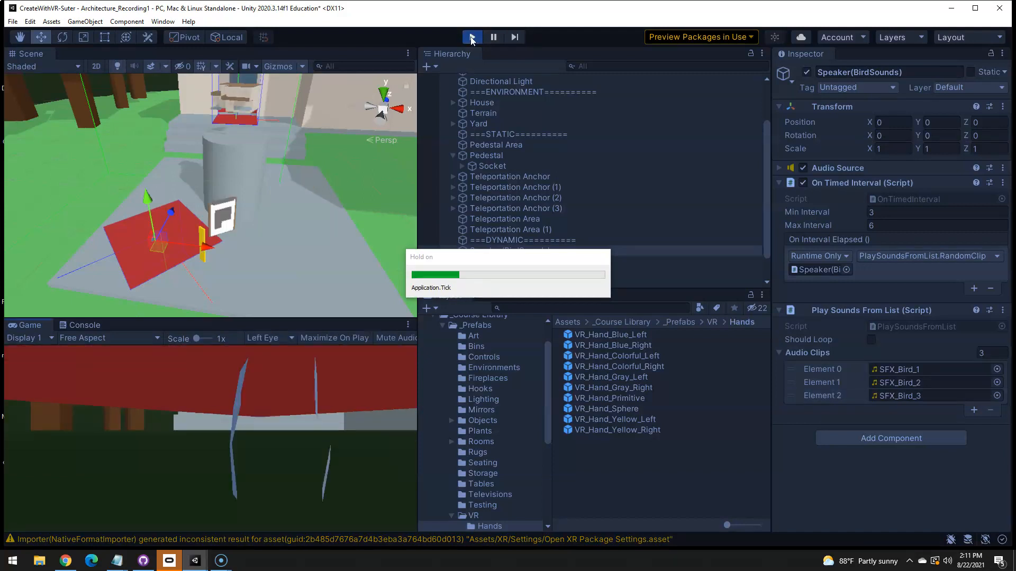